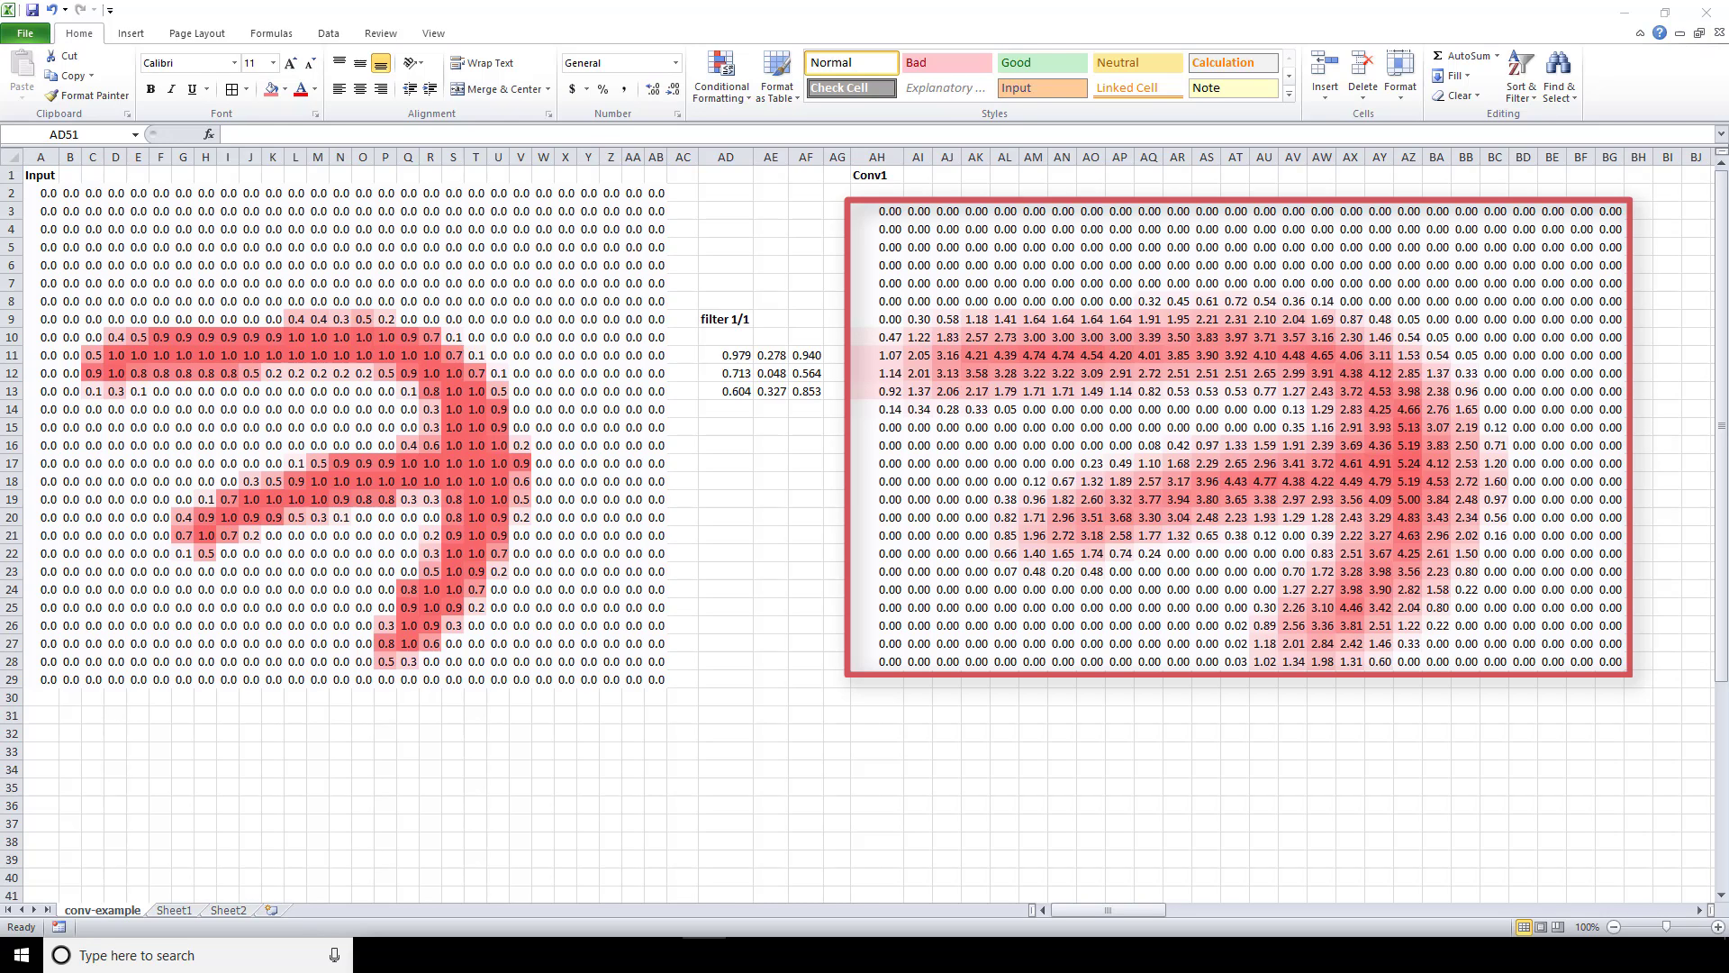
# Select the first Conv1 output column, then the 3x3 filter grid.
pyautogui.click(888, 210)
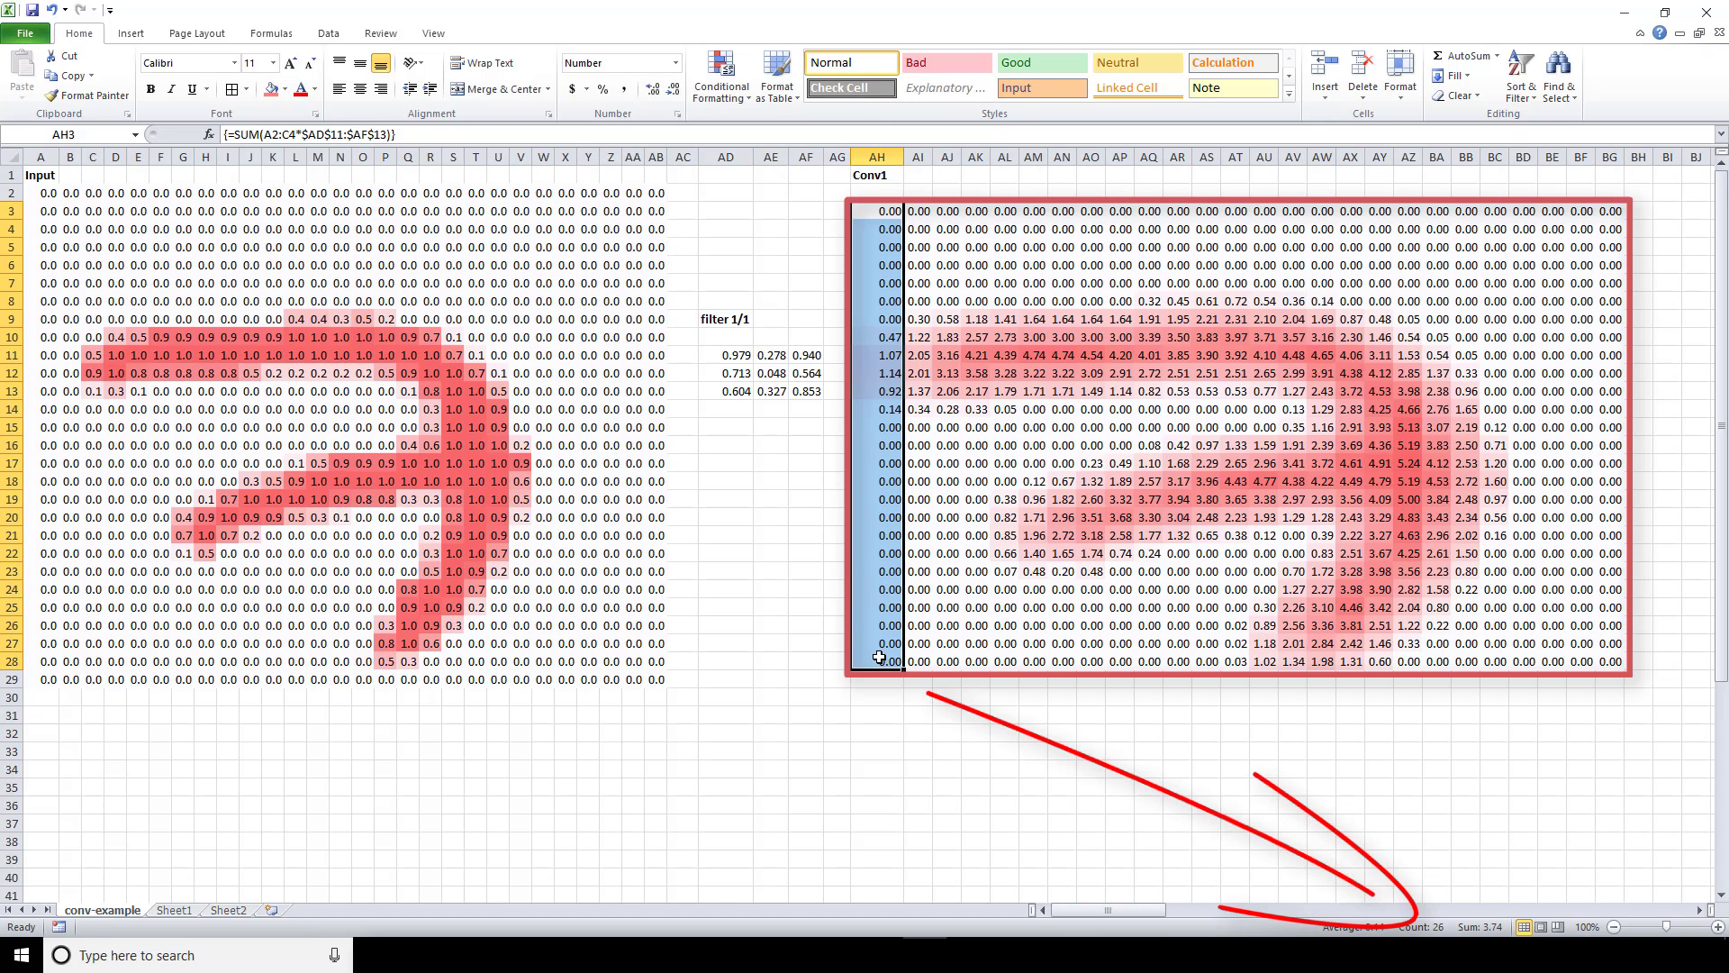
pyautogui.click(877, 659)
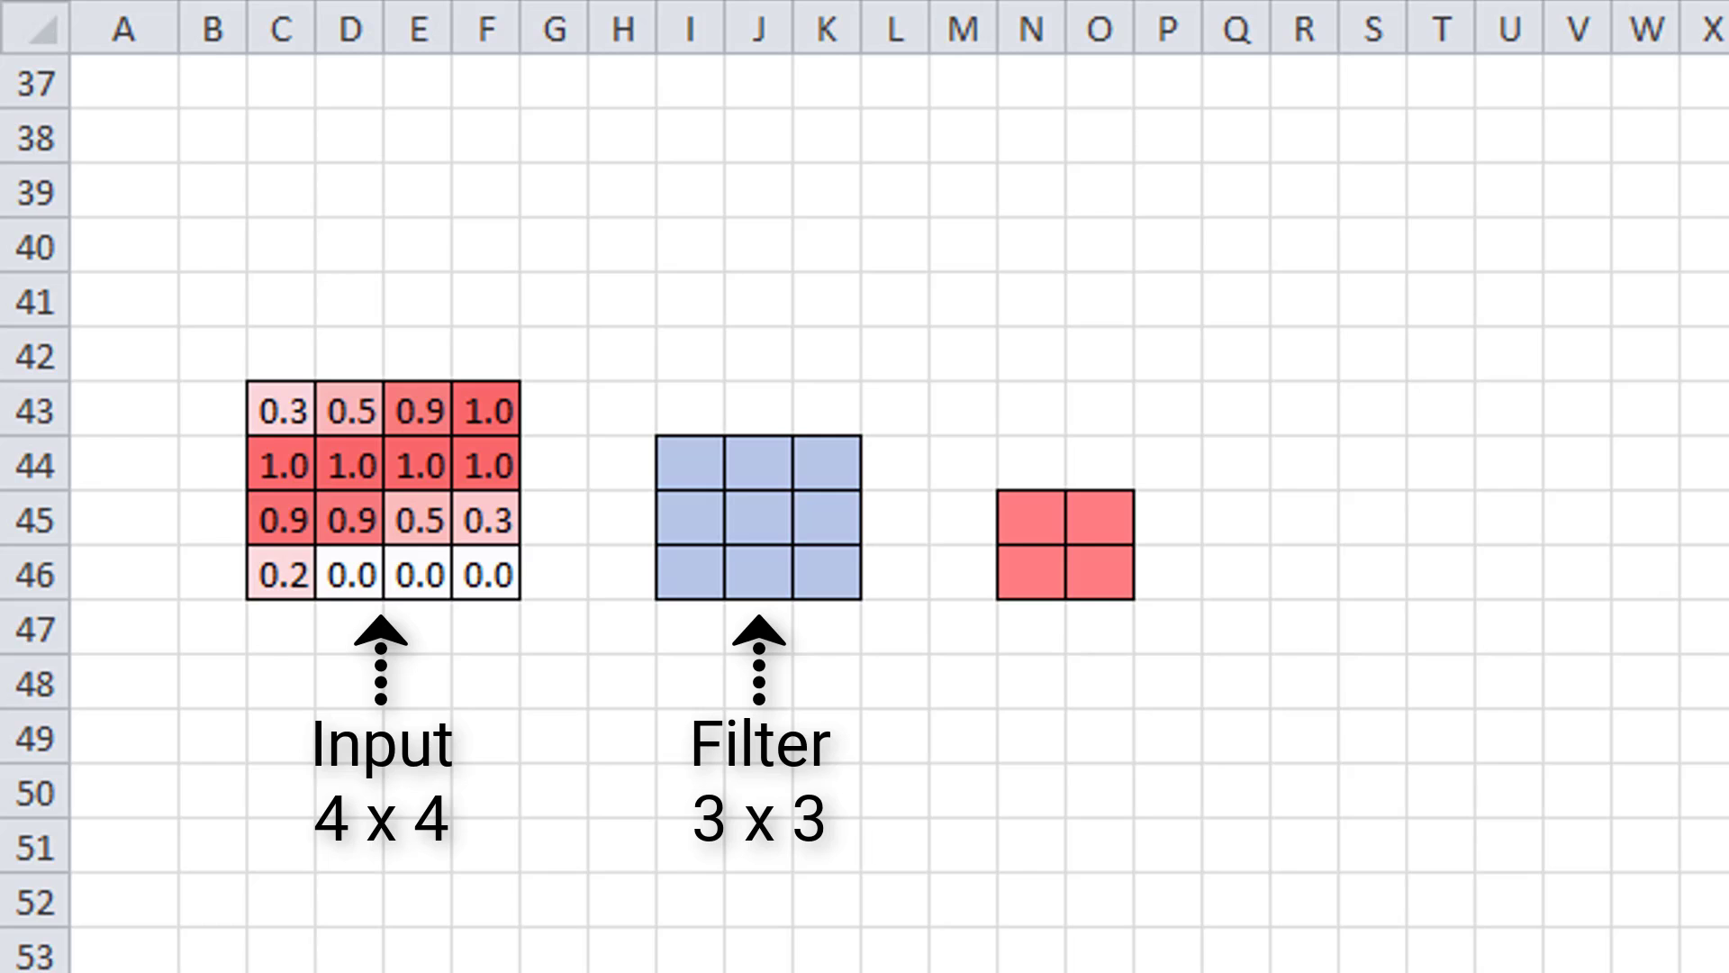
pyautogui.click(761, 524)
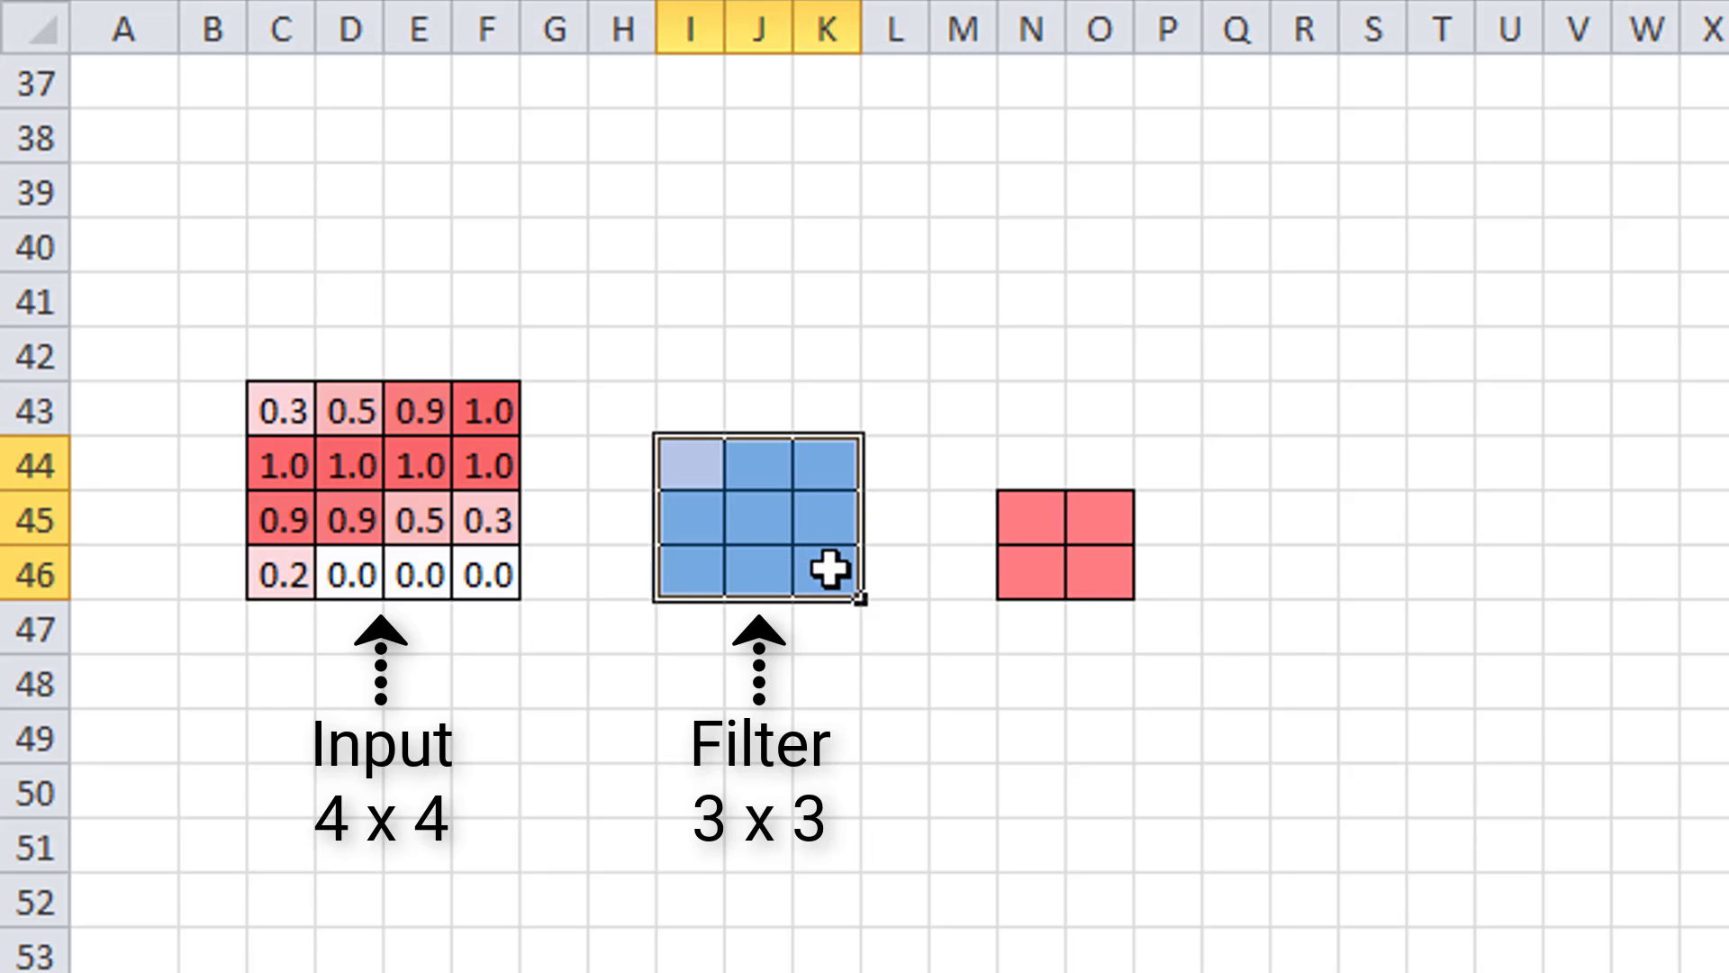
pyautogui.moveTo(777, 546)
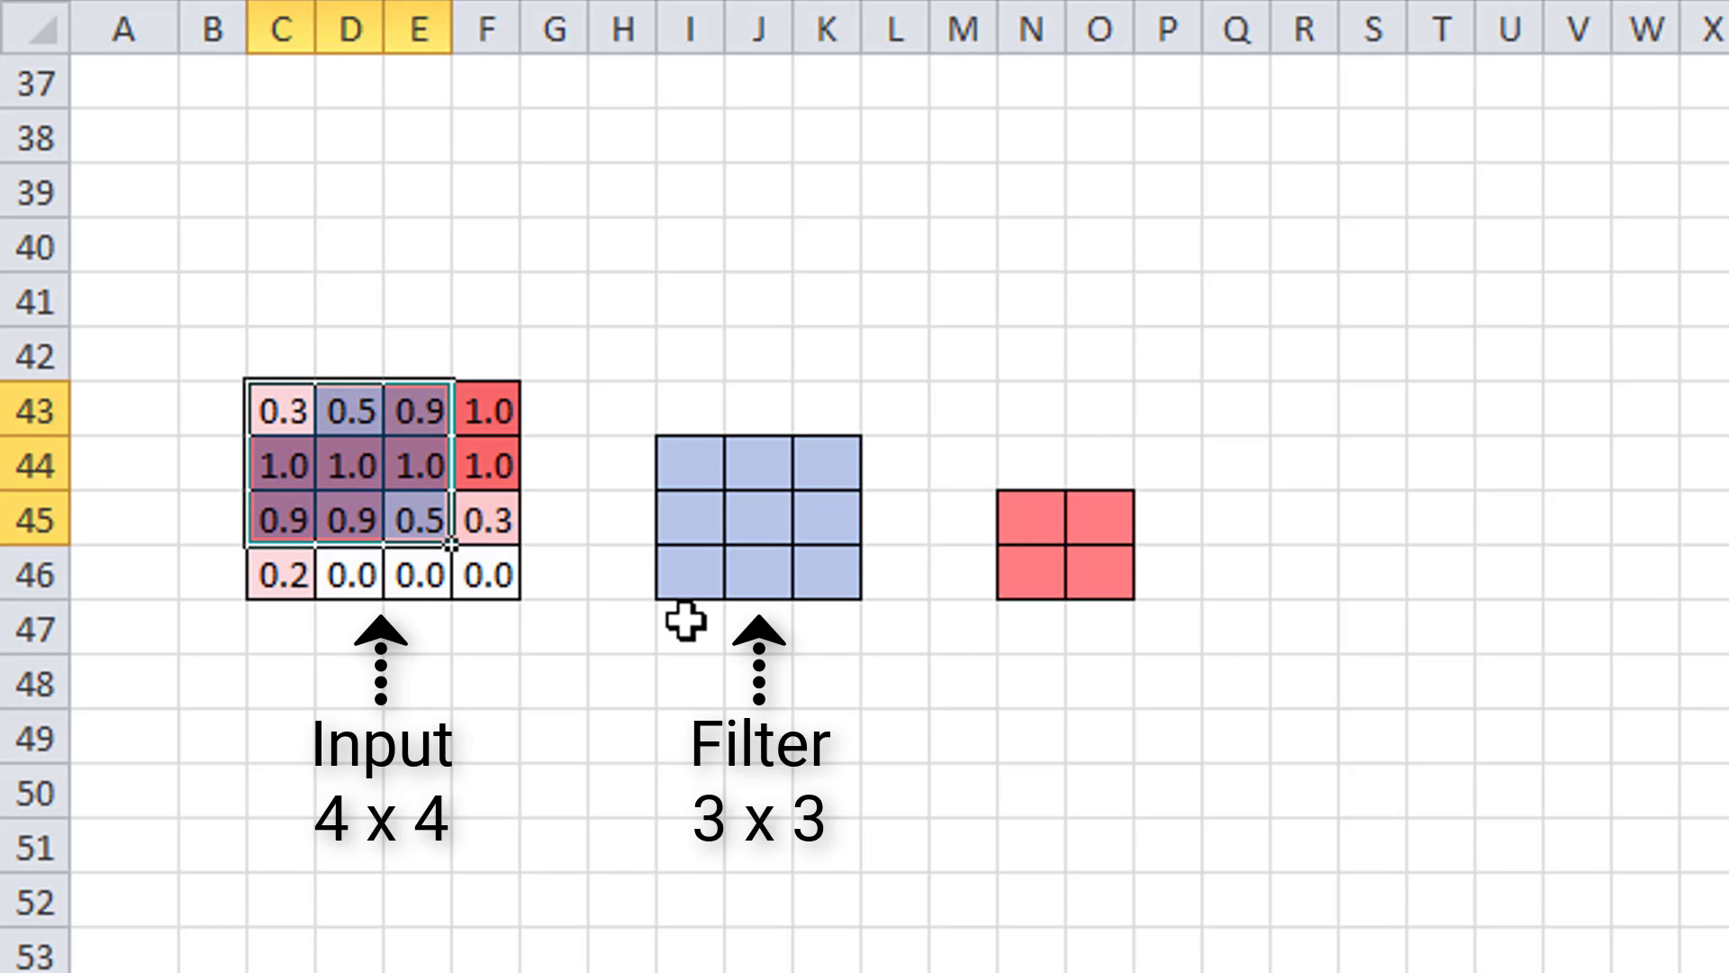
pyautogui.moveTo(303, 456)
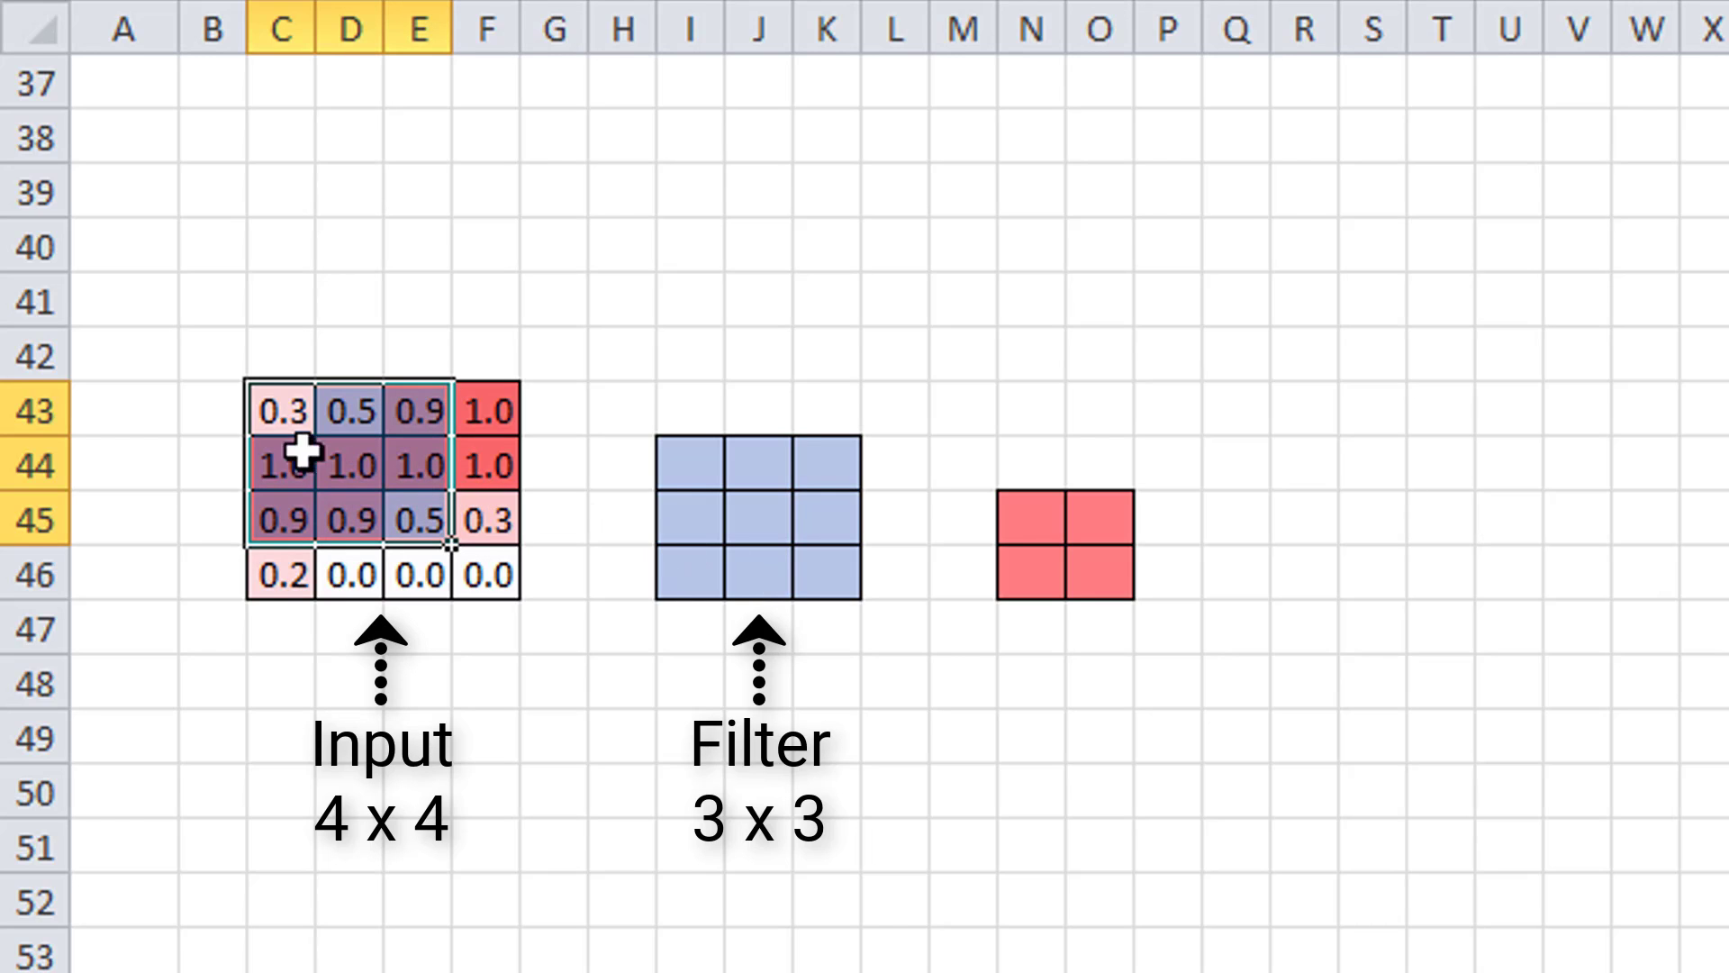
pyautogui.moveTo(289, 512)
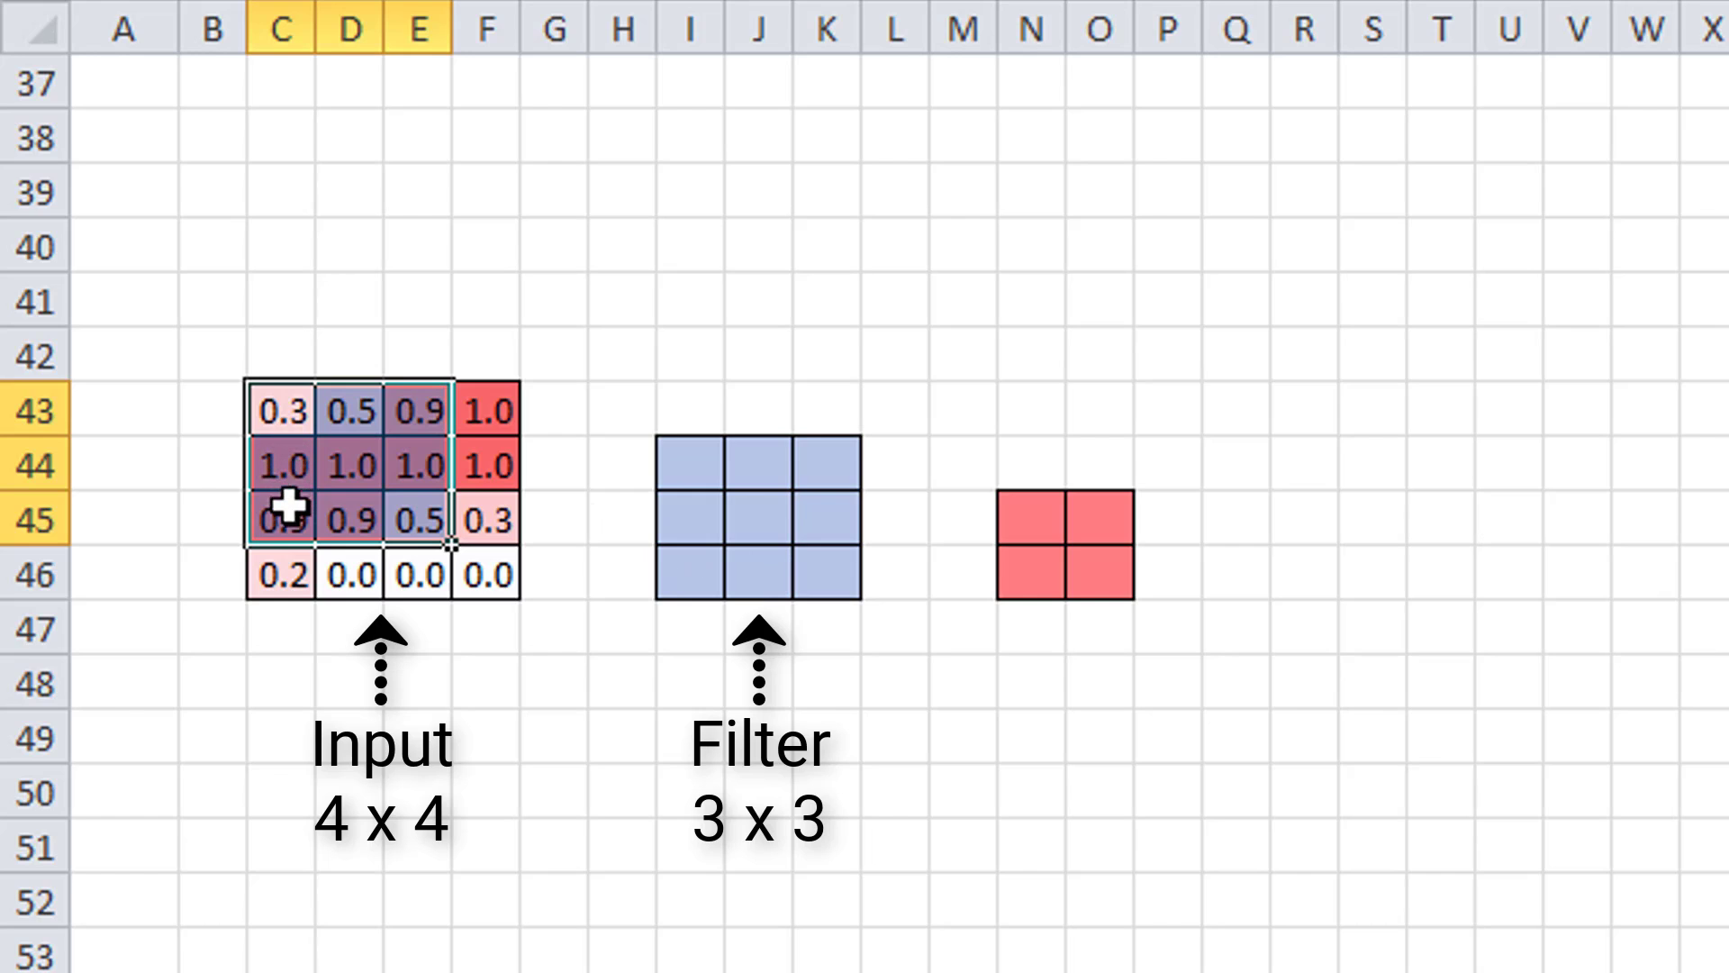
pyautogui.moveTo(425, 518)
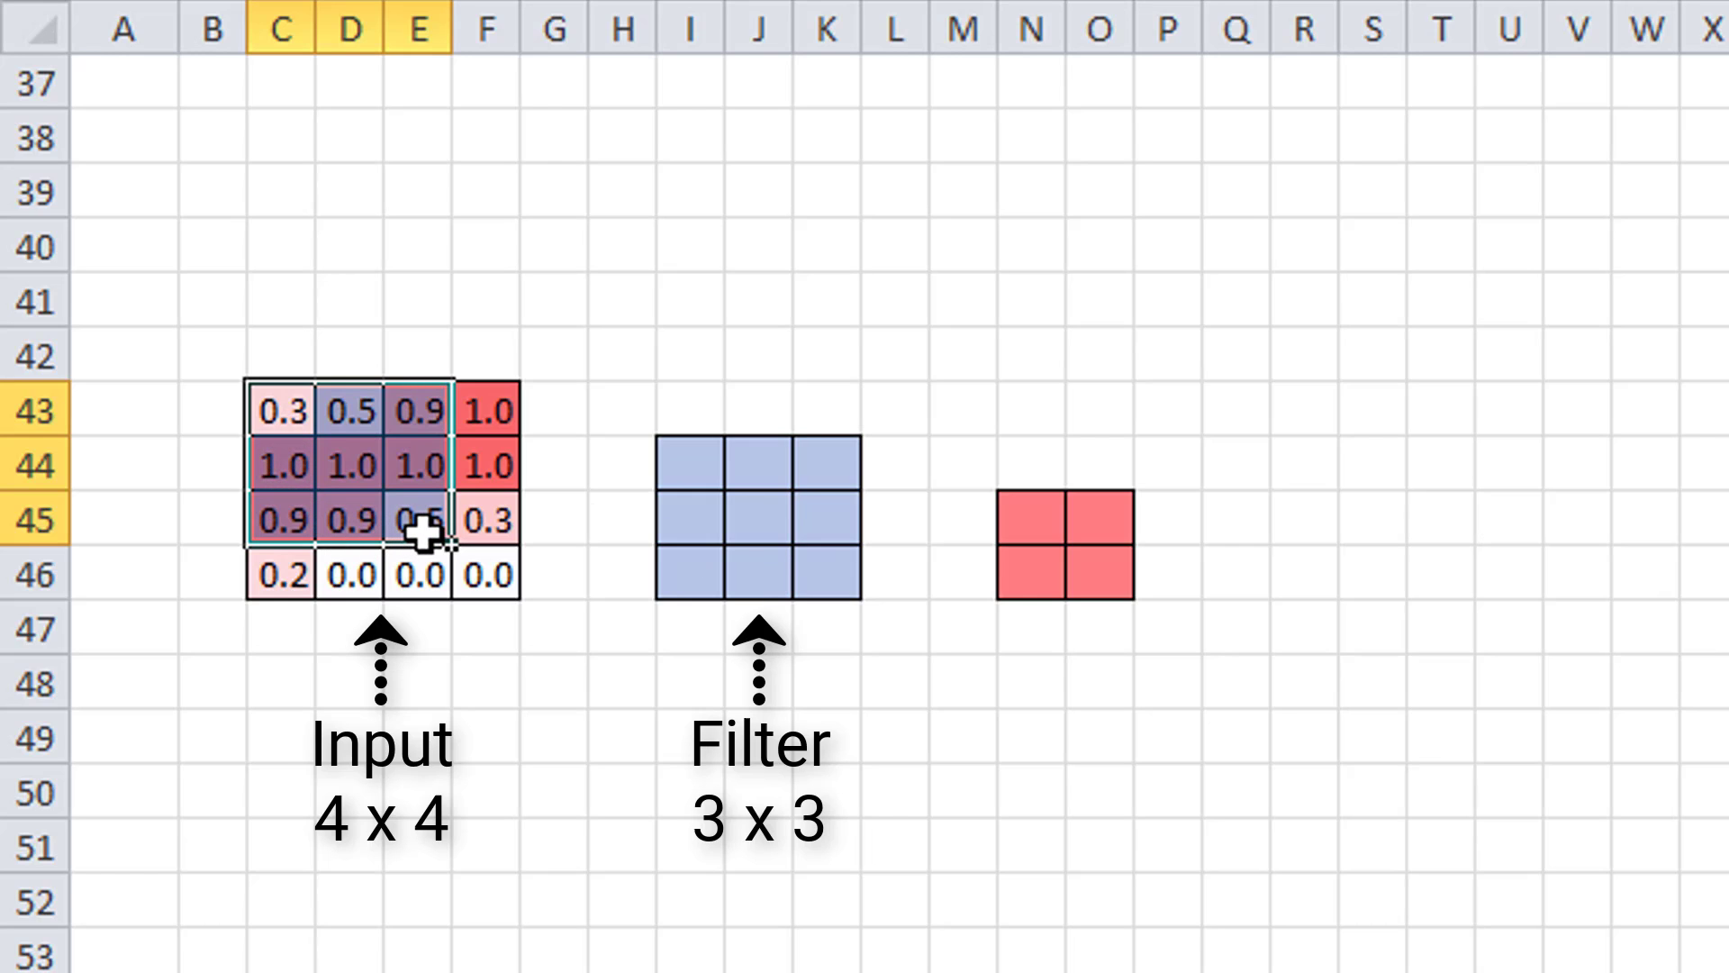
pyautogui.moveTo(292, 424)
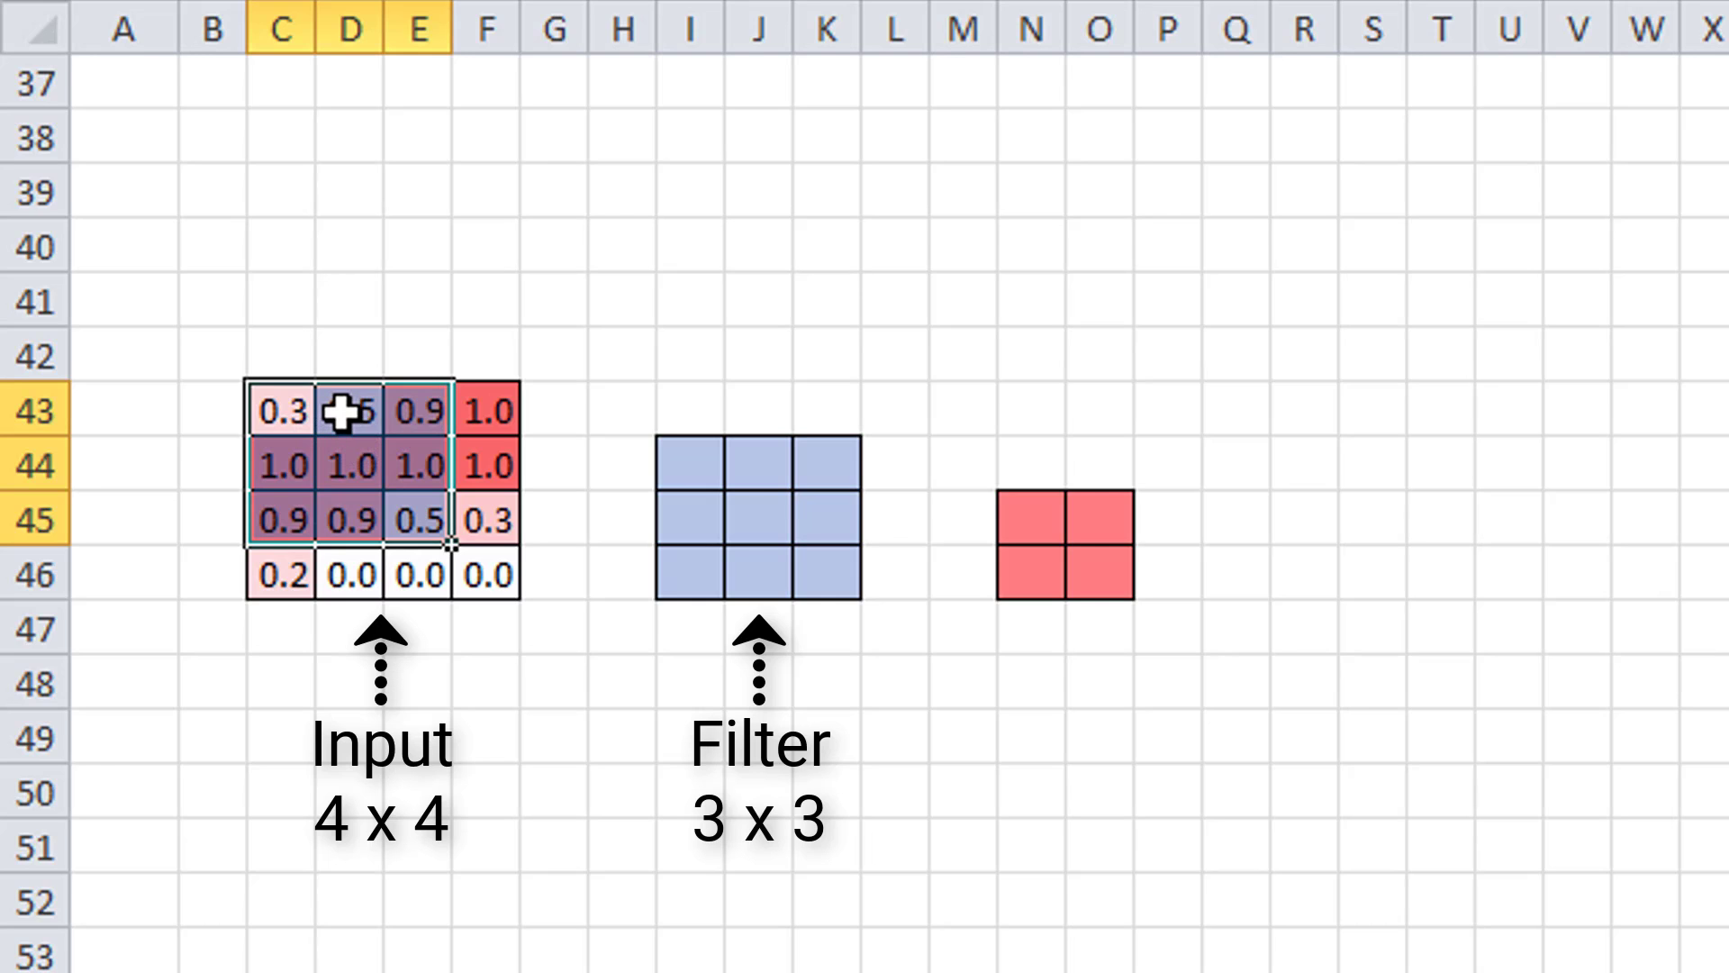
# Highlight the top-right and bottom-left 3x3 patches of the 4x4 input, then clear the selection.
pyautogui.click(350, 519)
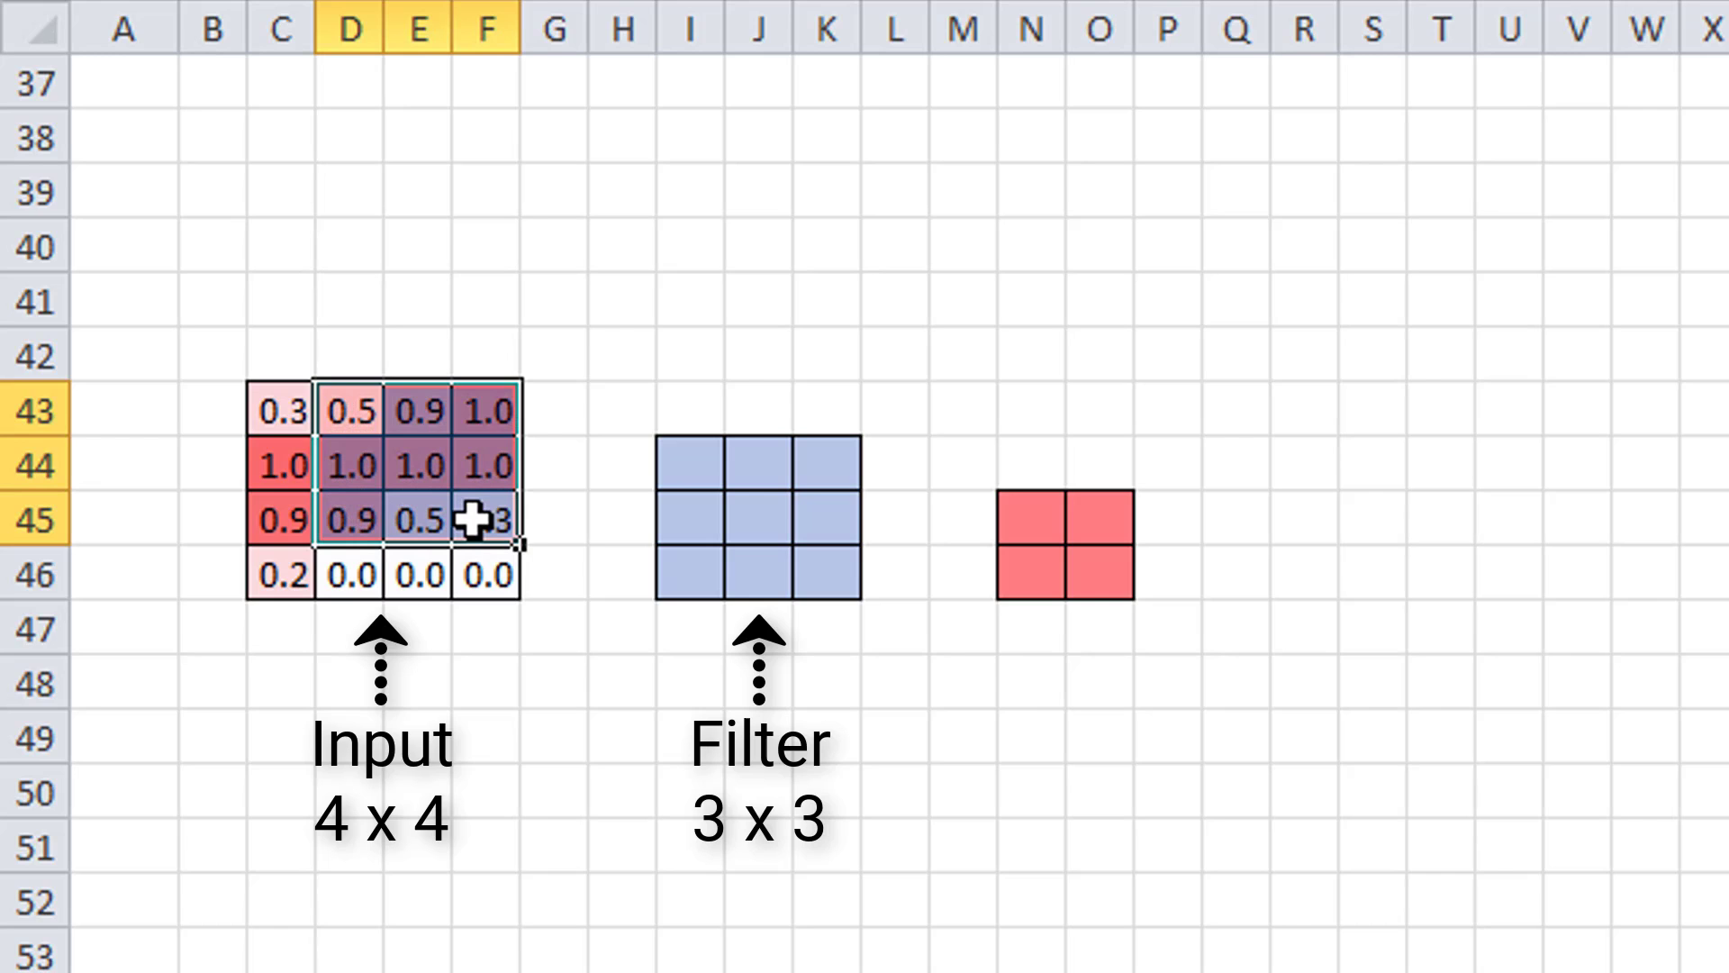
pyautogui.moveTo(524, 414)
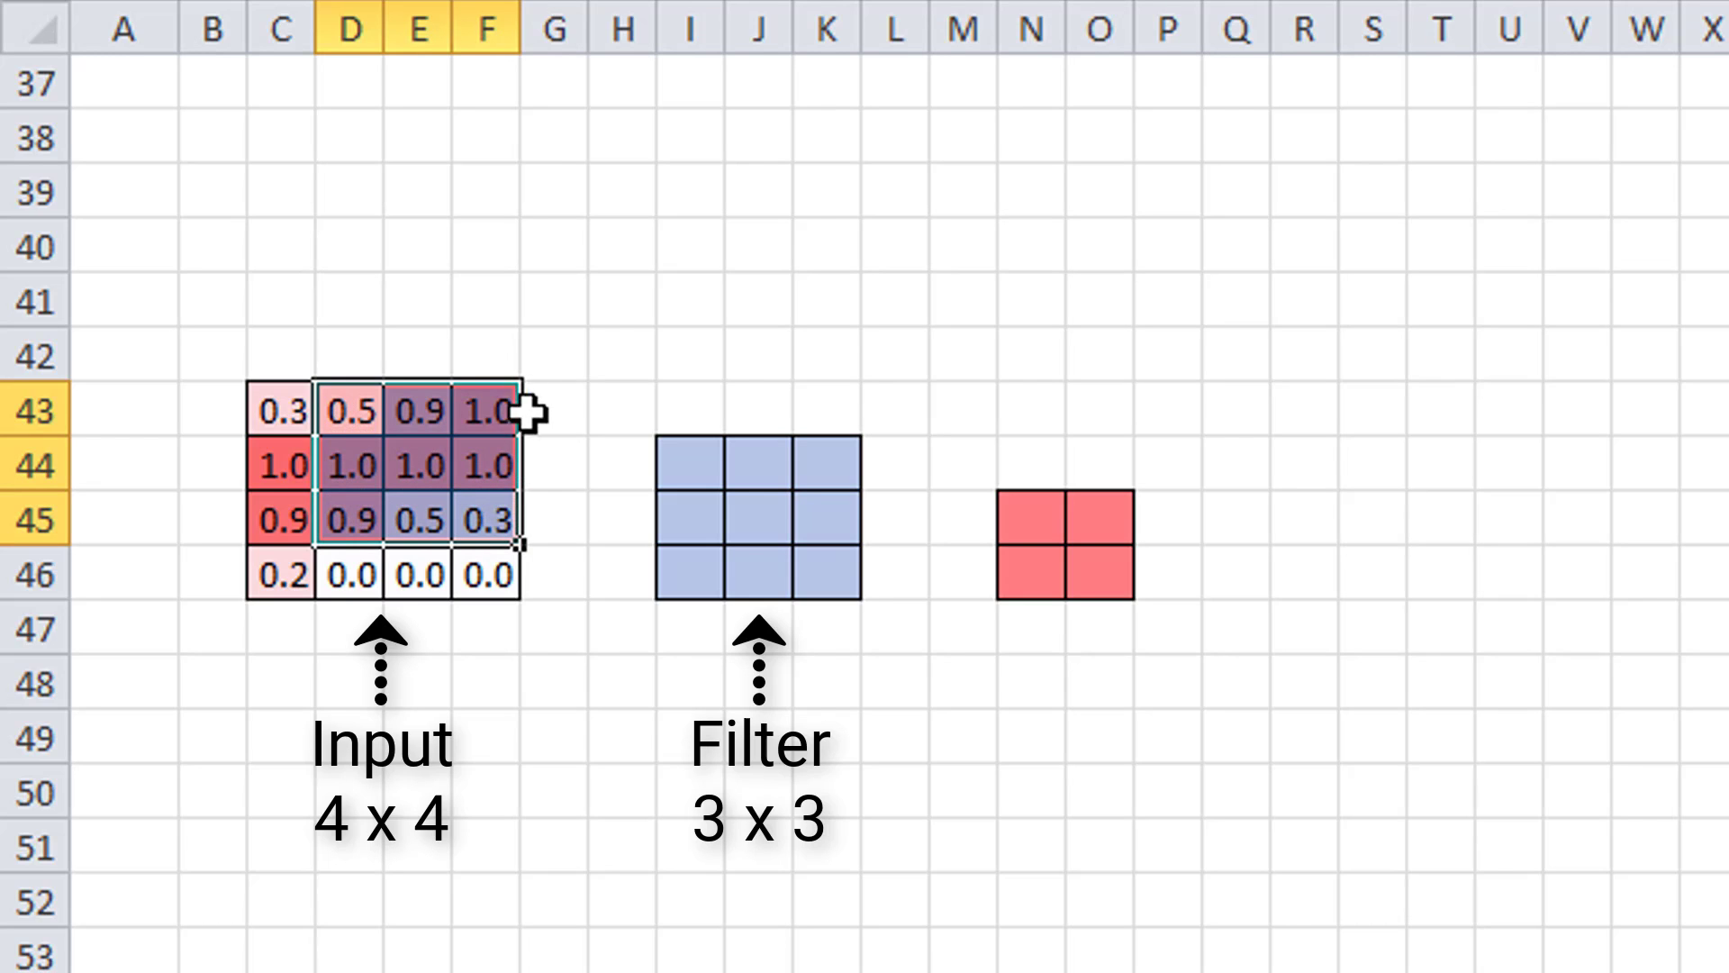
pyautogui.moveTo(529, 407)
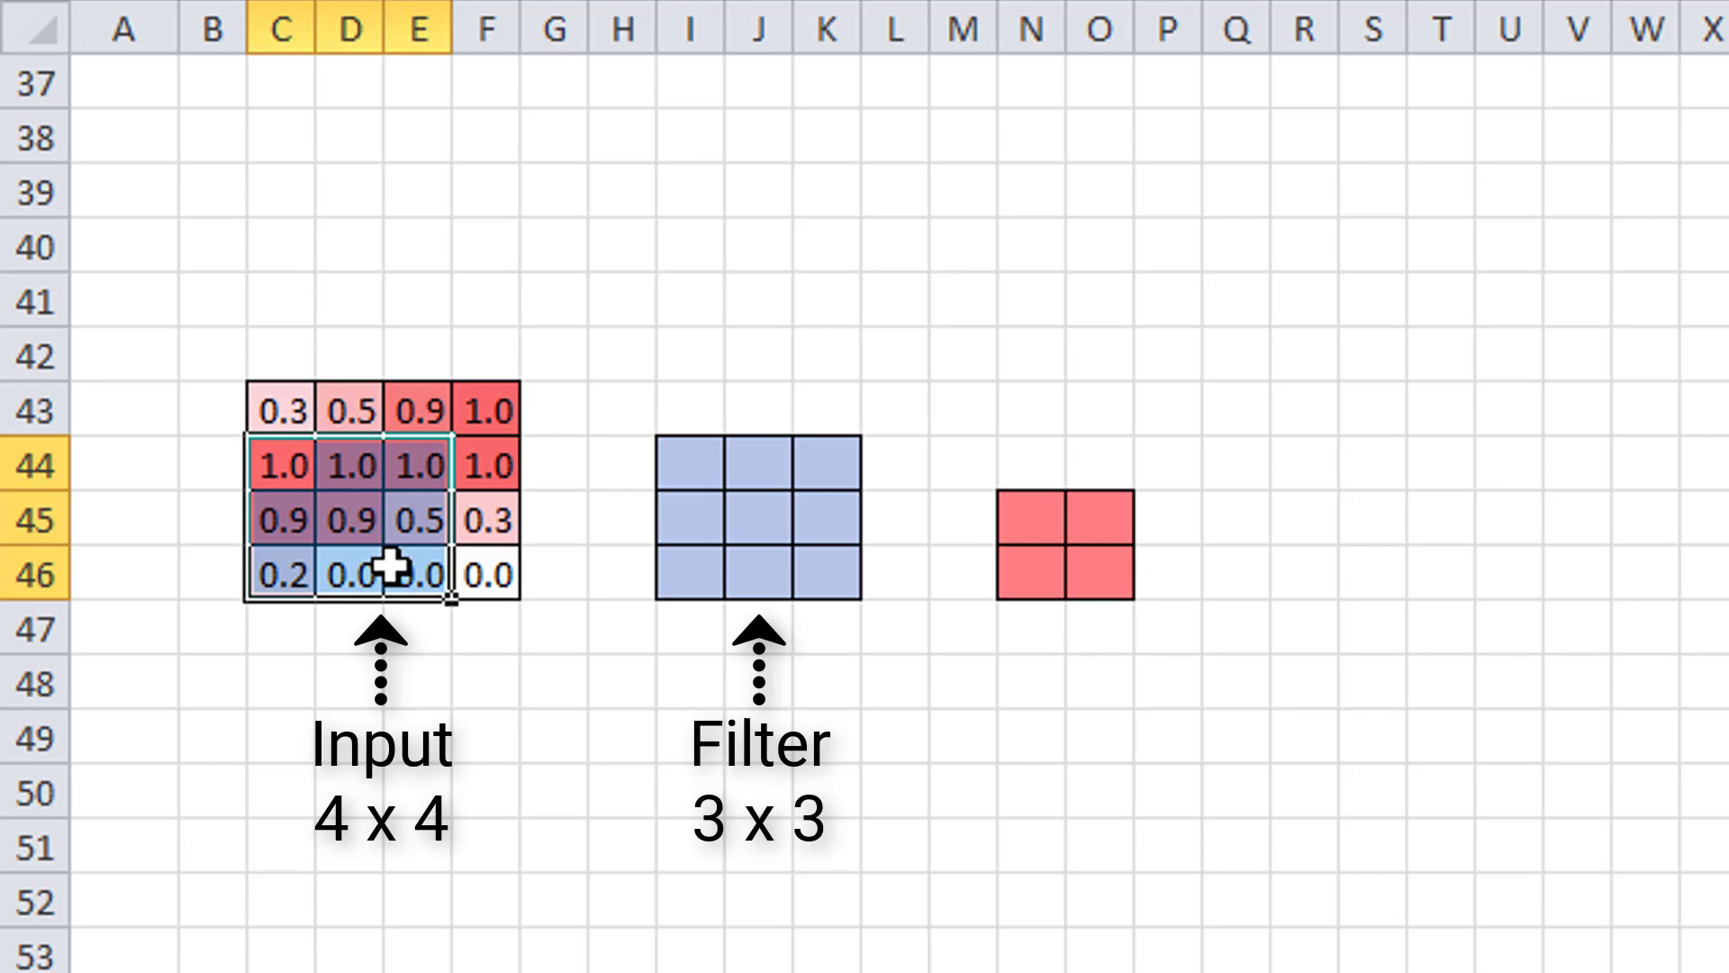
pyautogui.moveTo(424, 697)
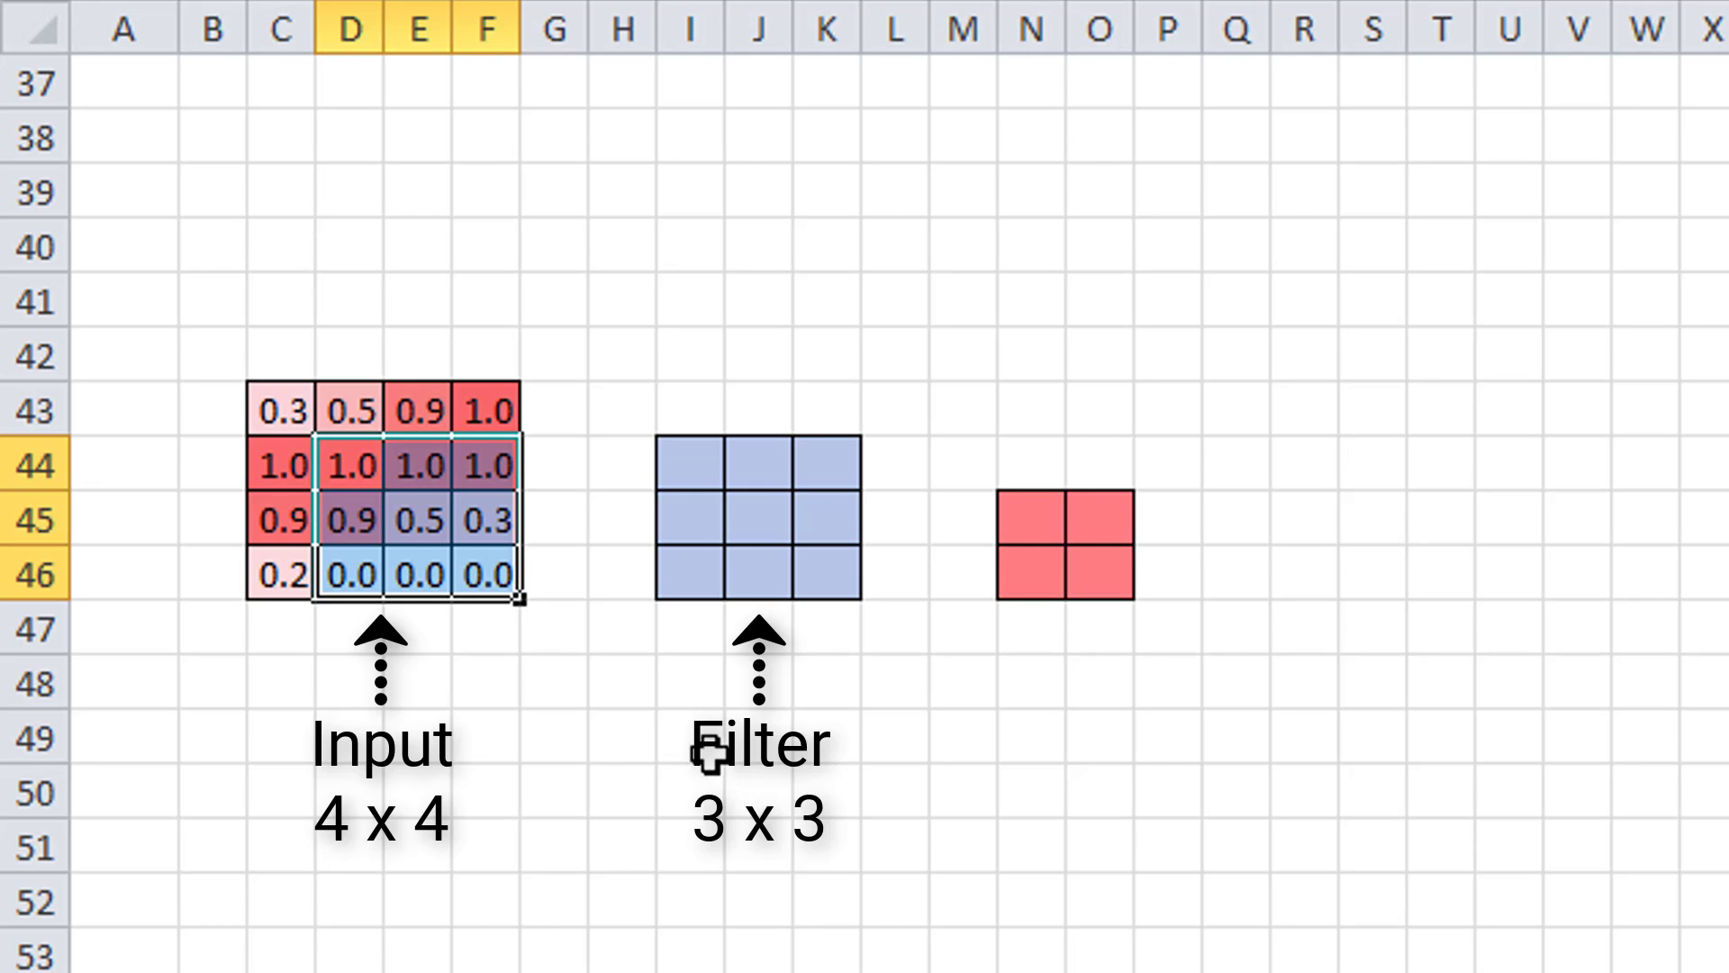
pyautogui.moveTo(477, 695)
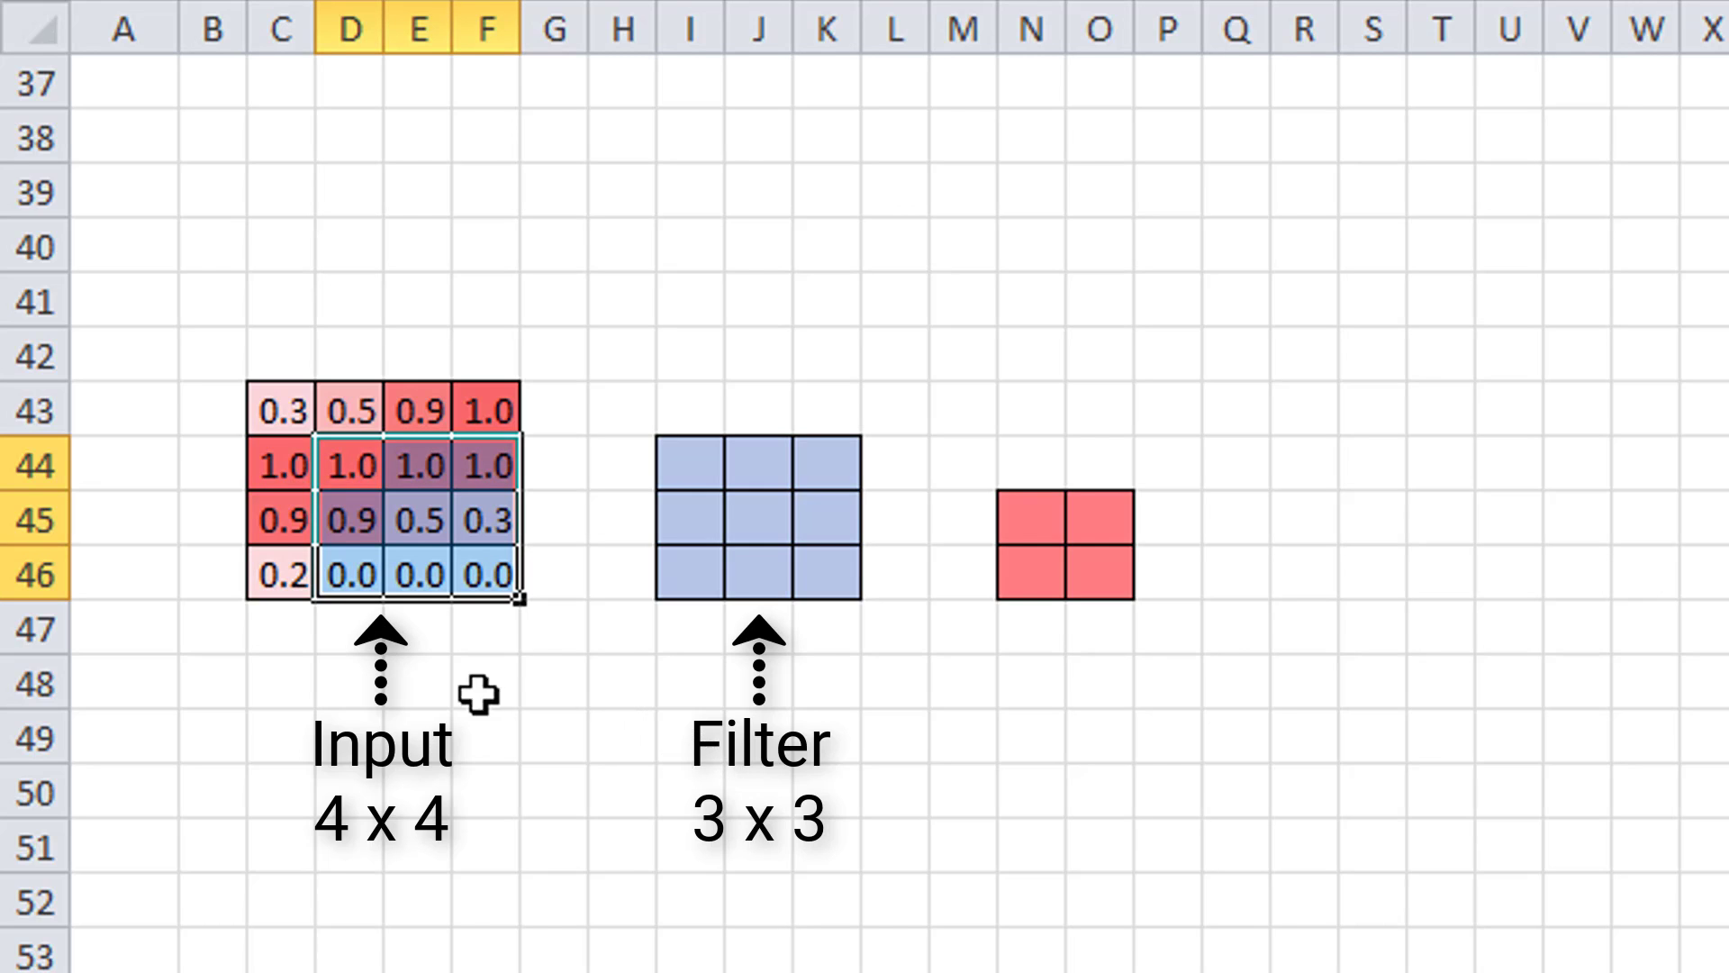
pyautogui.click(347, 466)
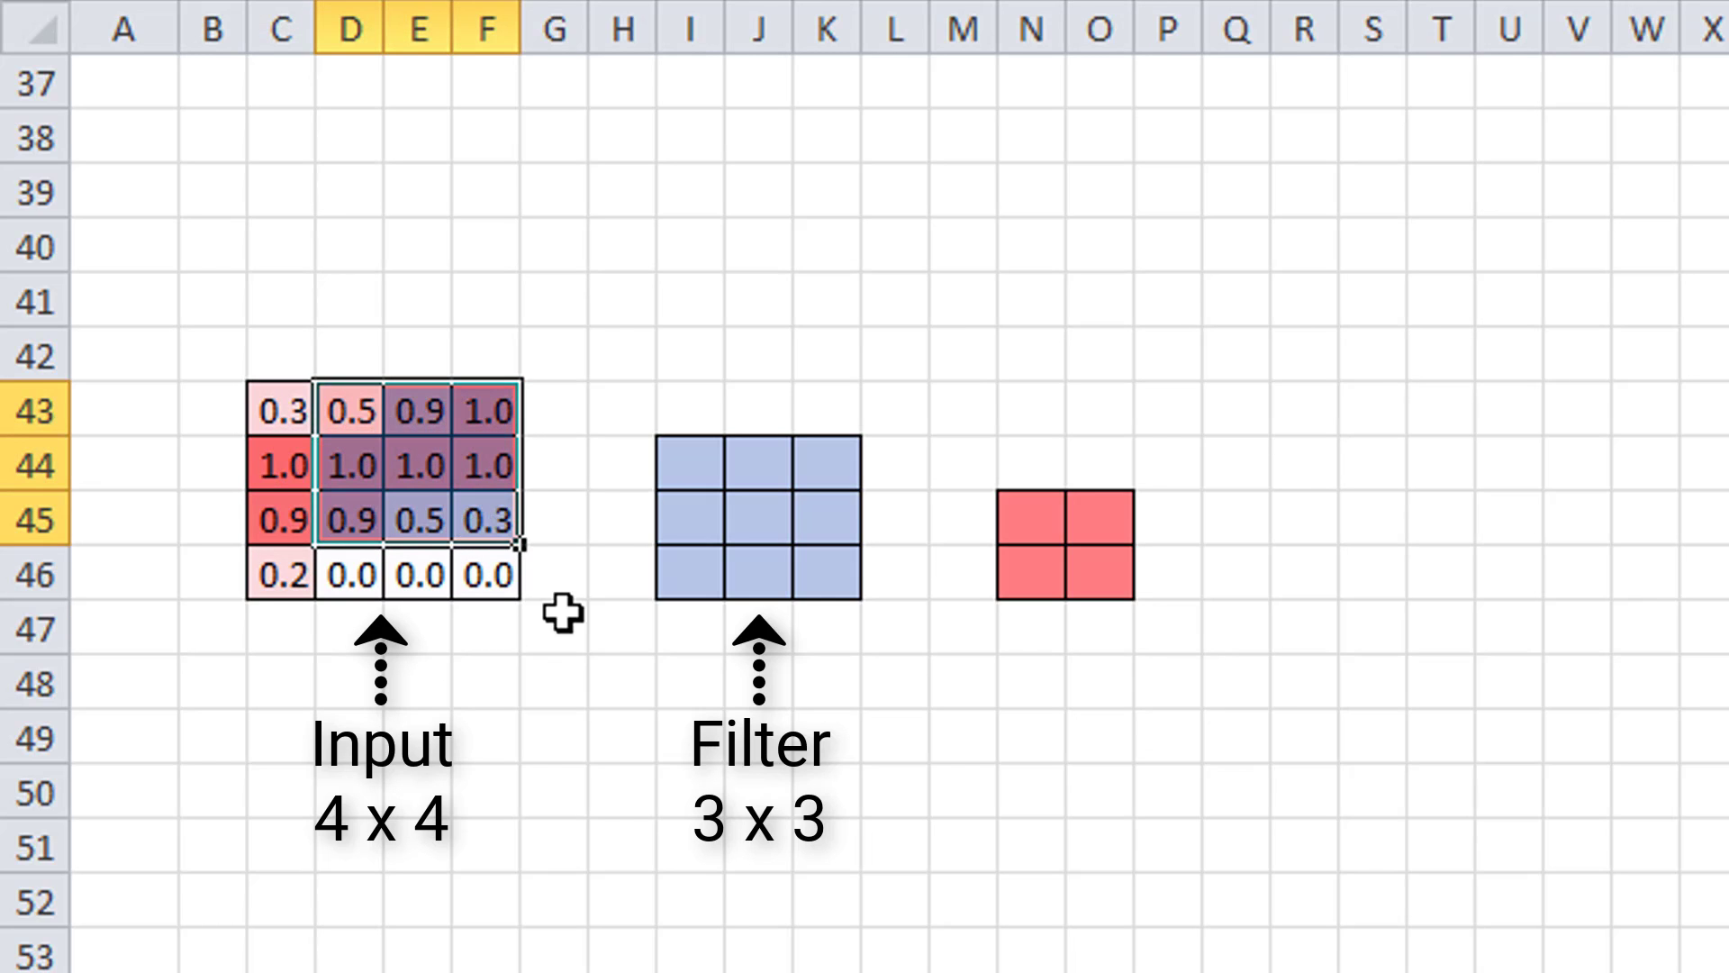
pyautogui.click(285, 463)
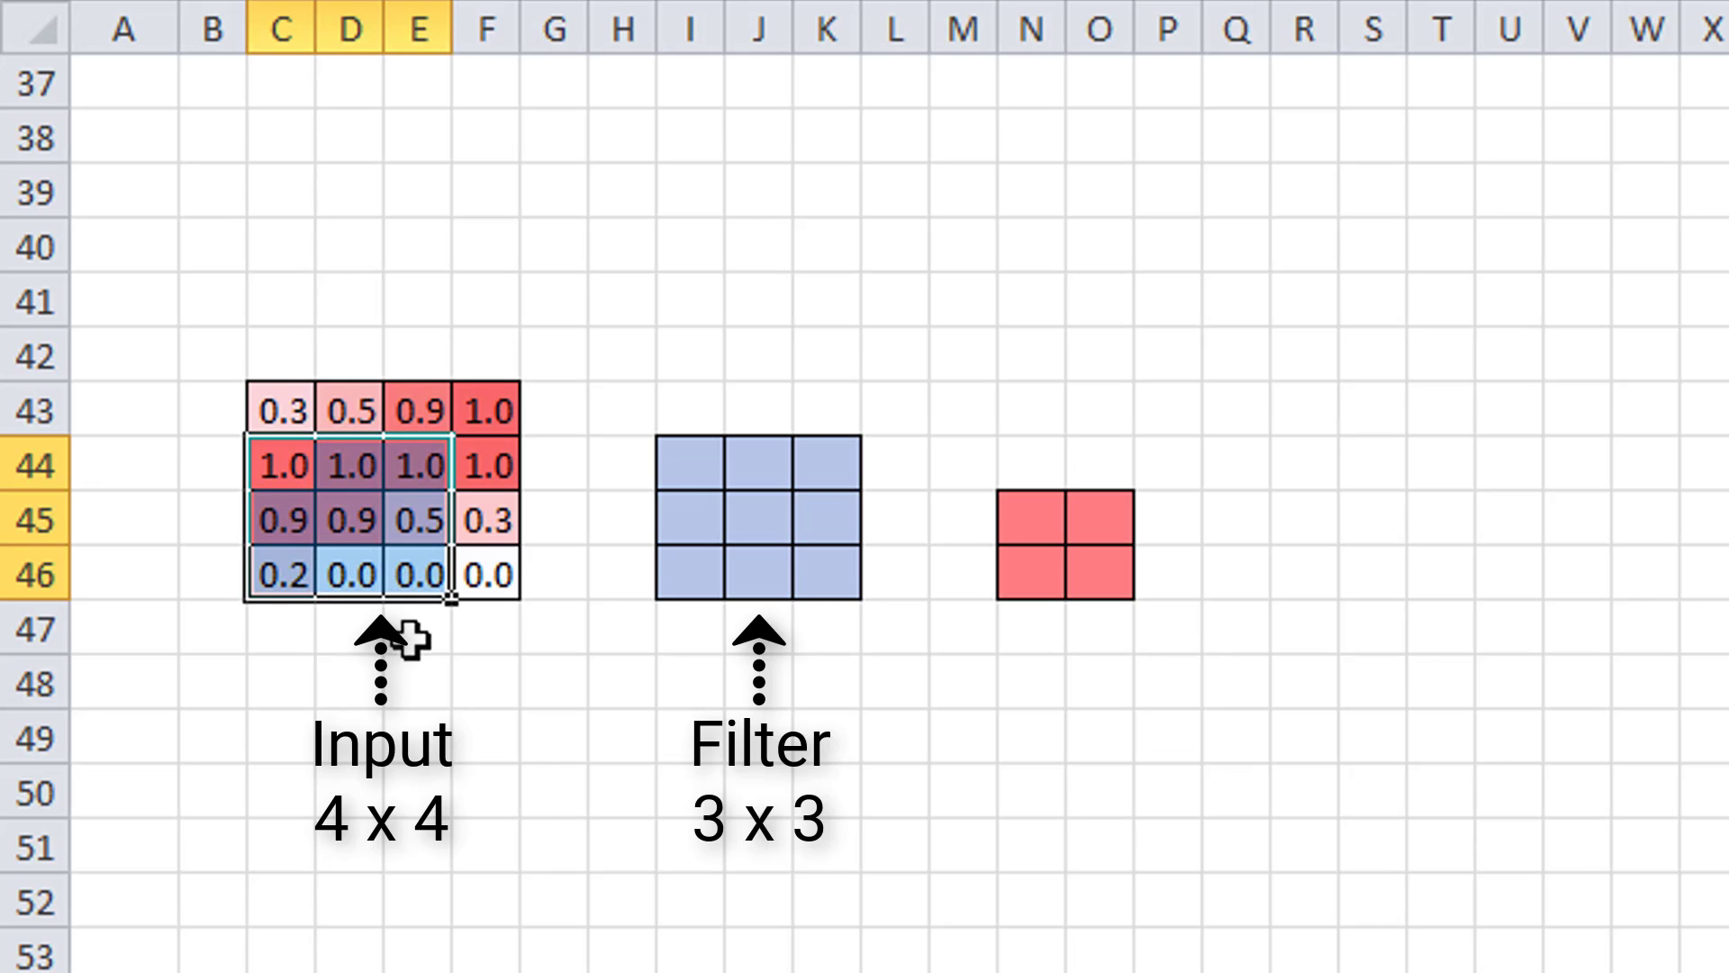
pyautogui.click(486, 573)
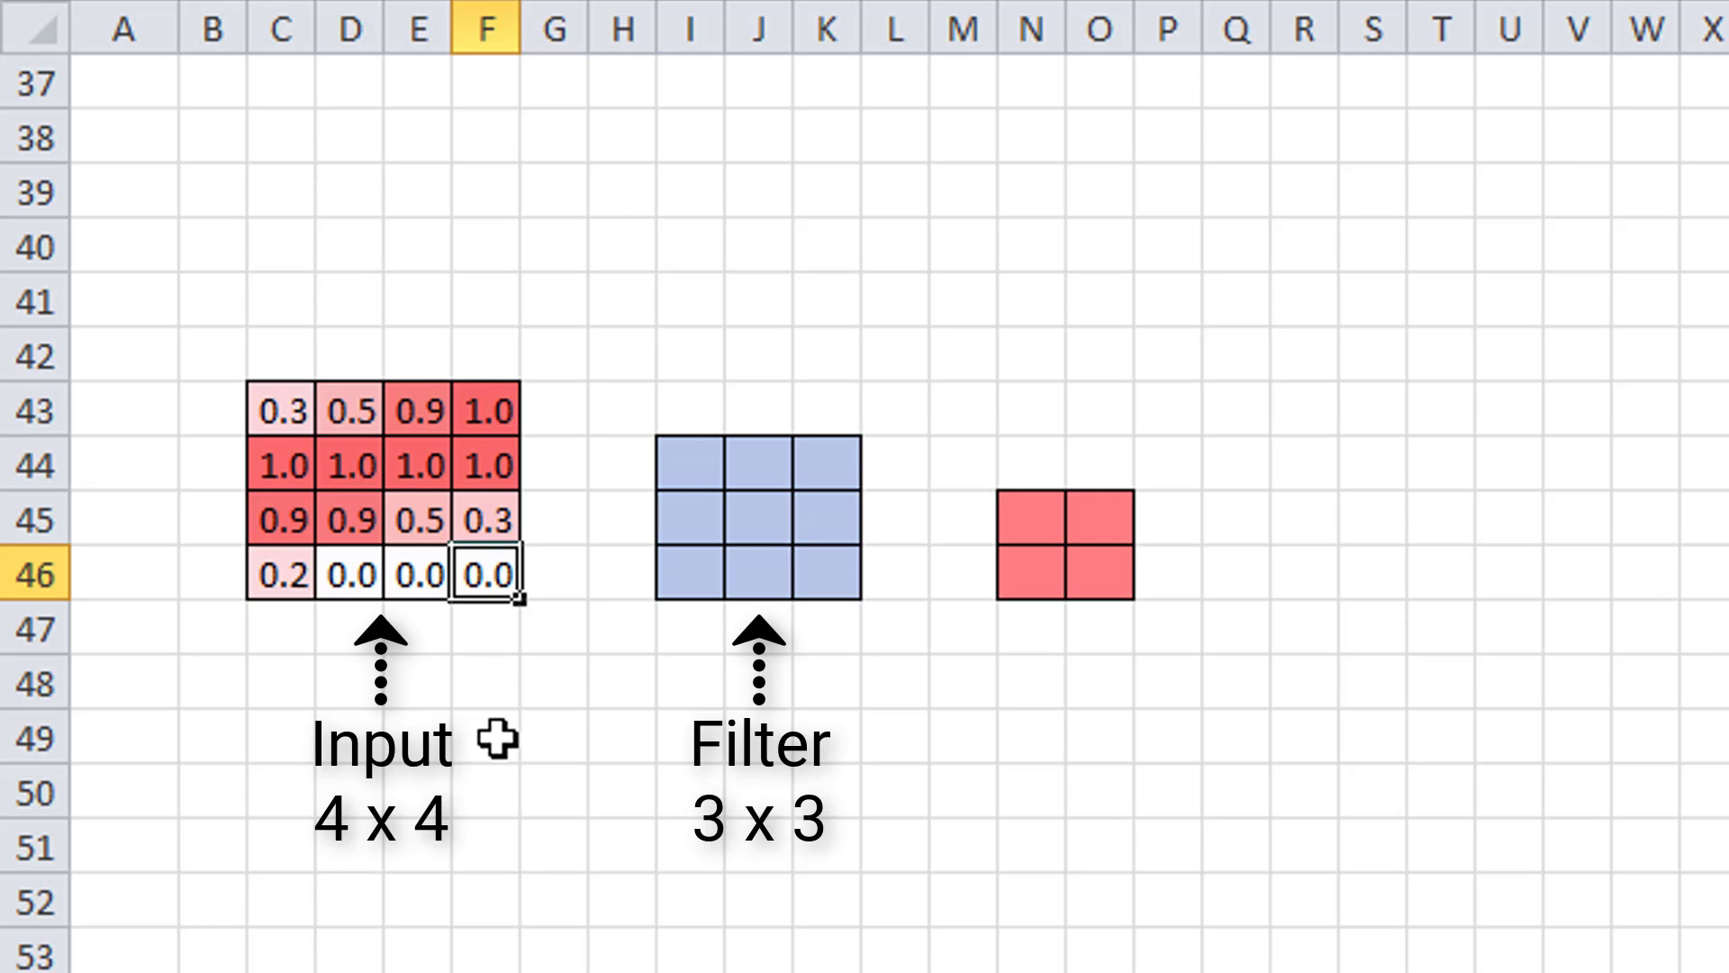
pyautogui.moveTo(1196, 687)
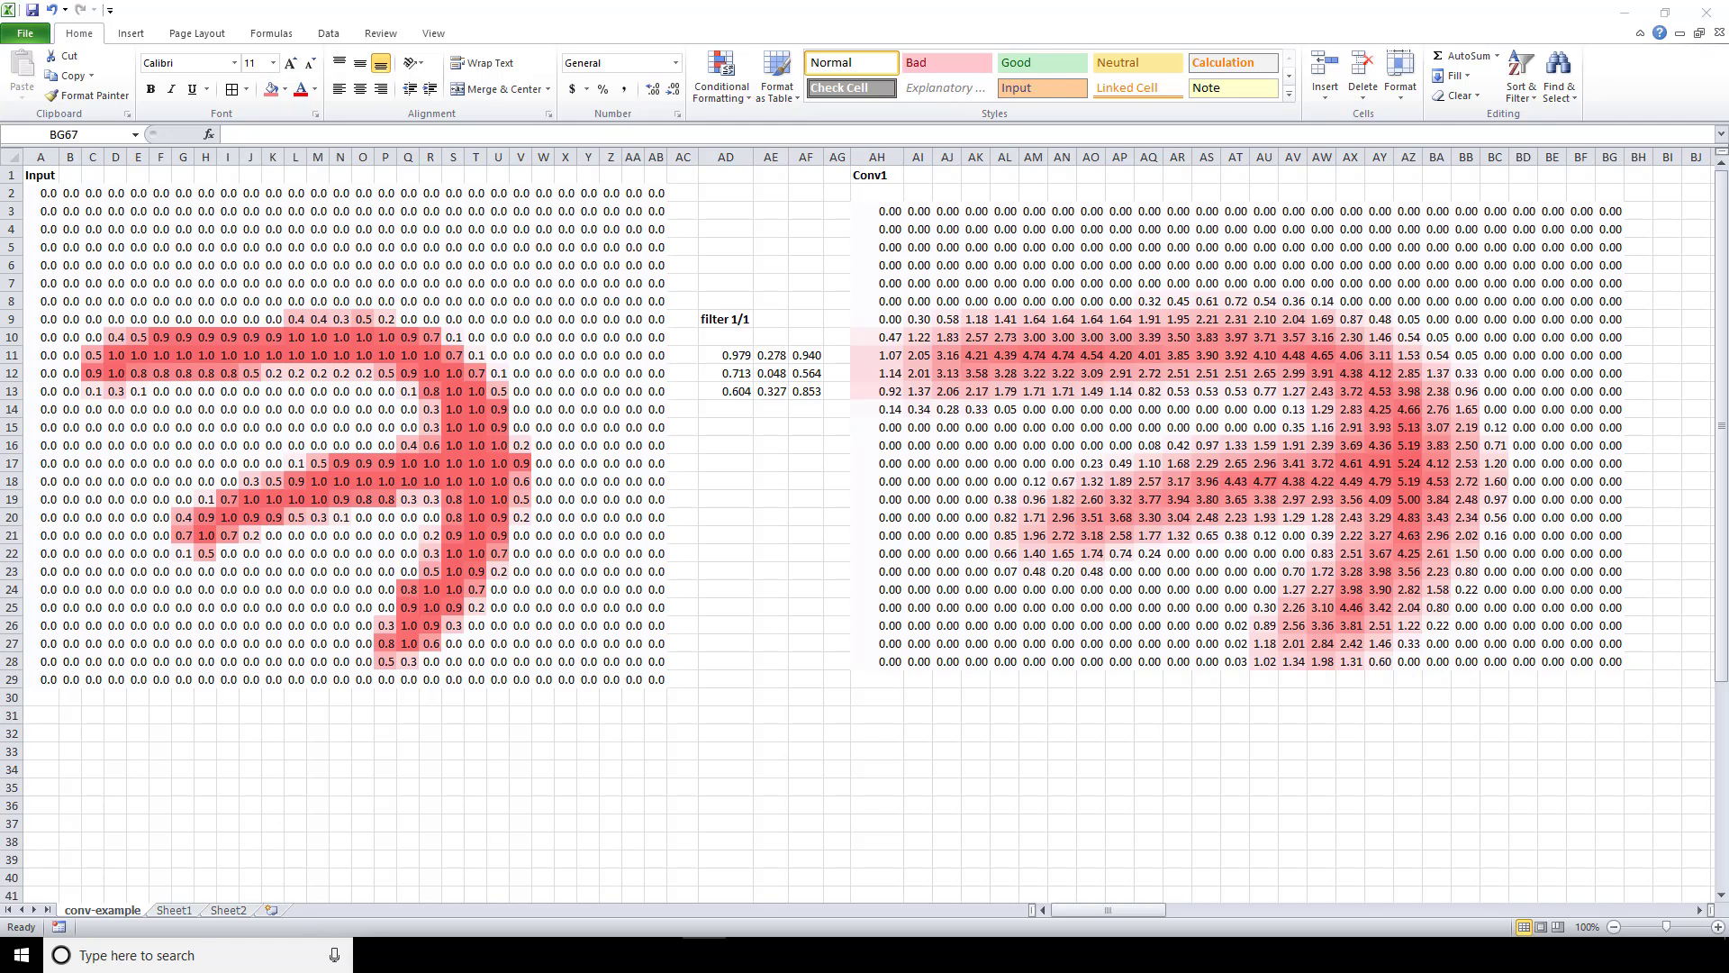
# Scroll the conv-example sheet to show the Input and Conv1 grids.
pyautogui.scroll(-3)
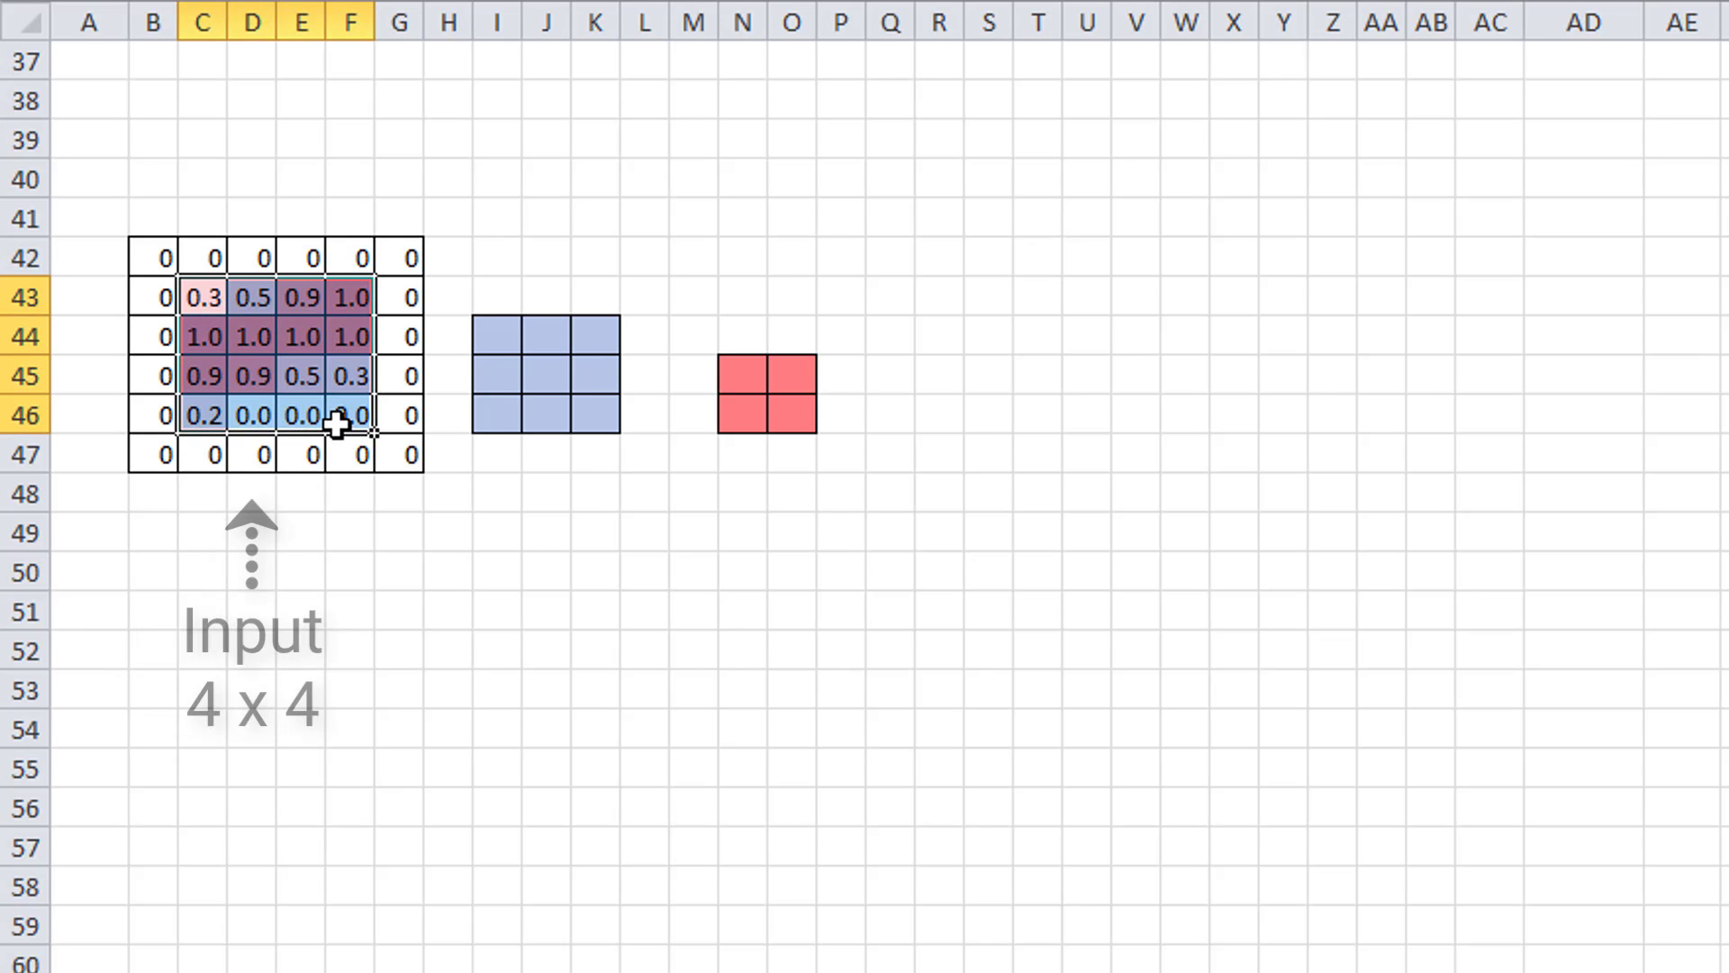
# Select B42, the top-left zero on the padded input's border.
pyautogui.click(152, 256)
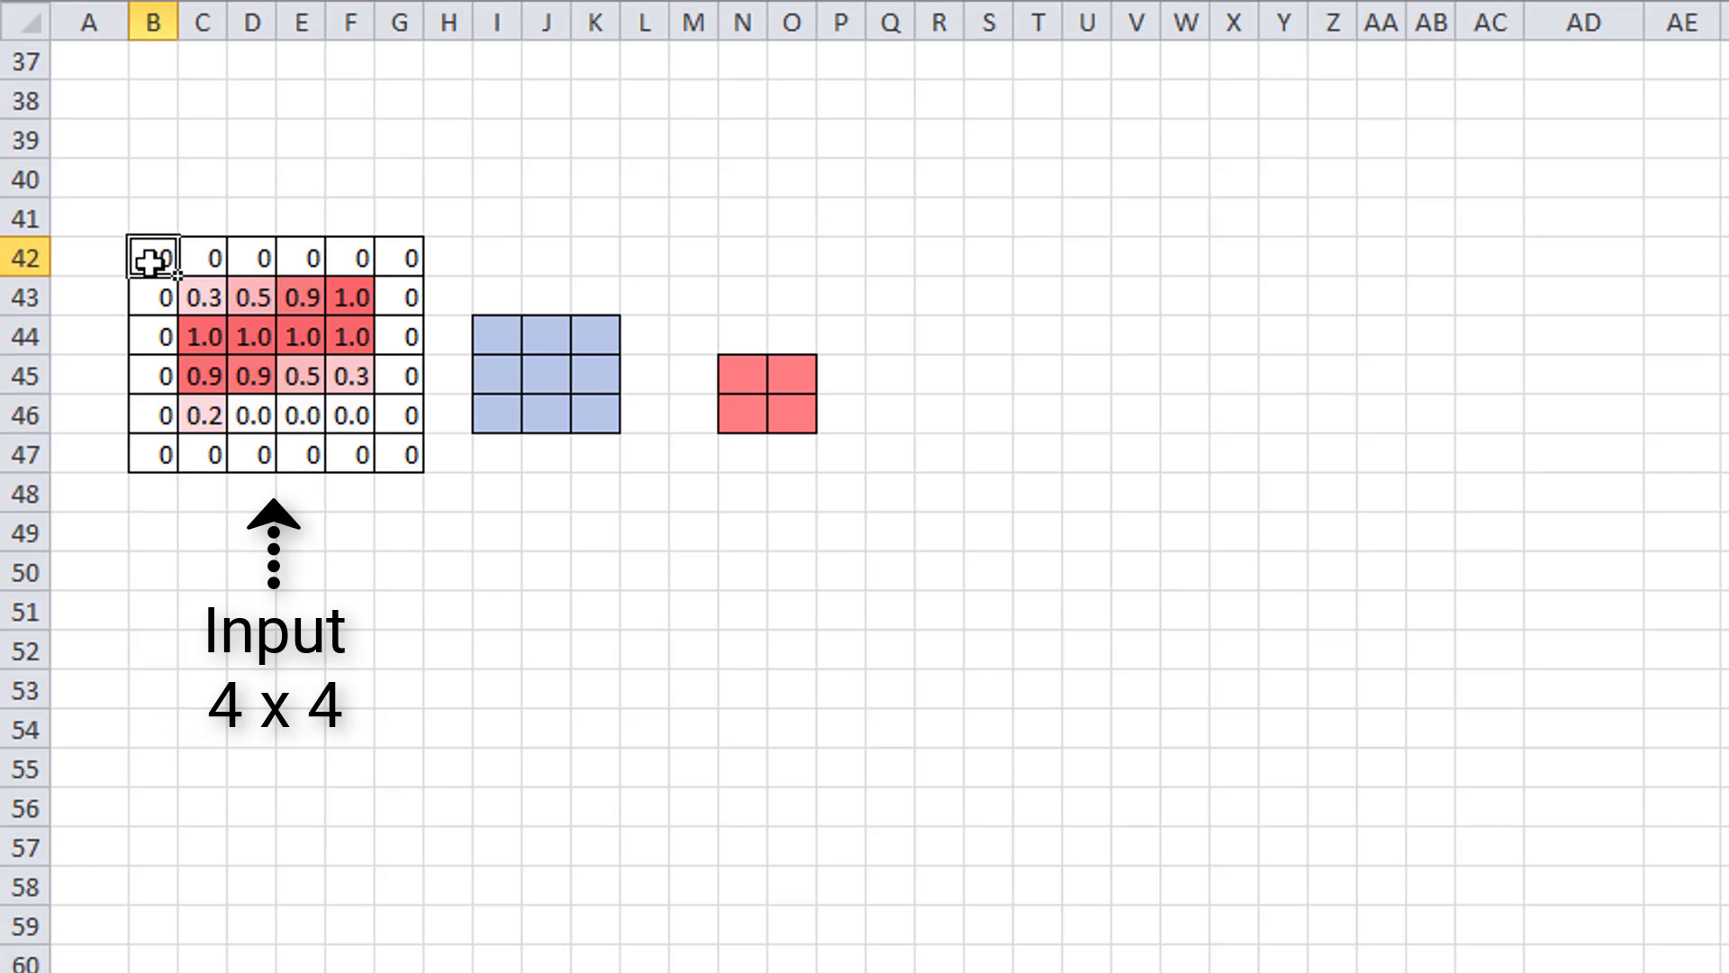
pyautogui.moveTo(374, 468)
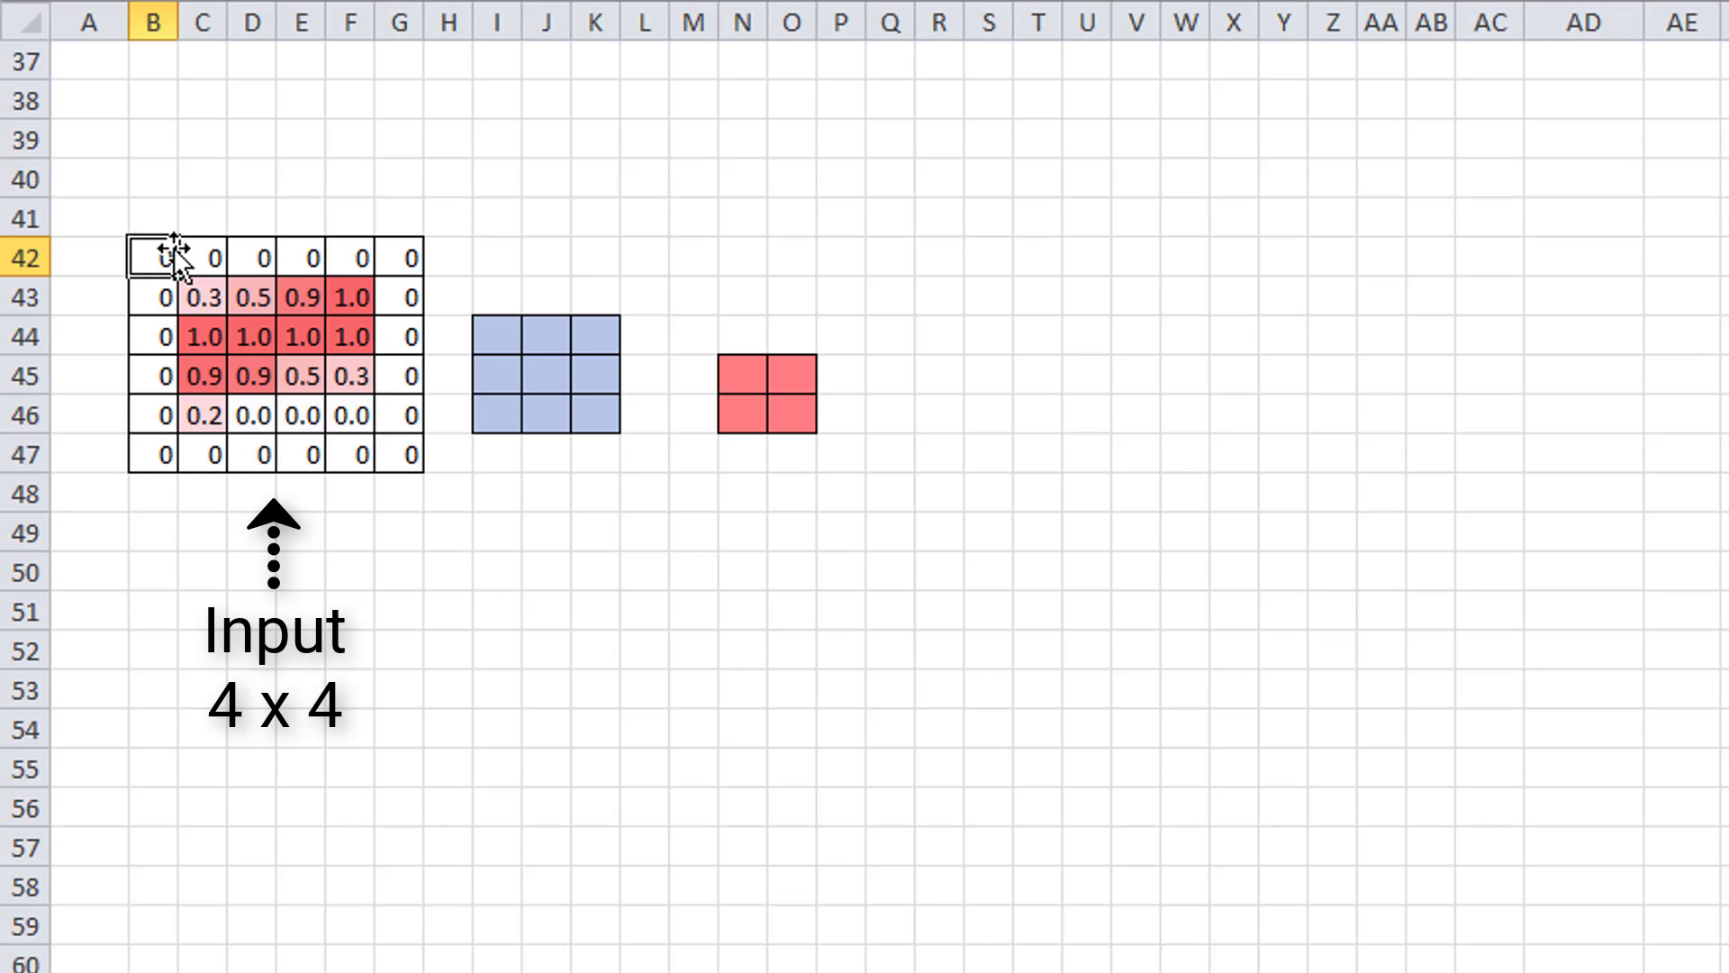
pyautogui.moveTo(618, 444)
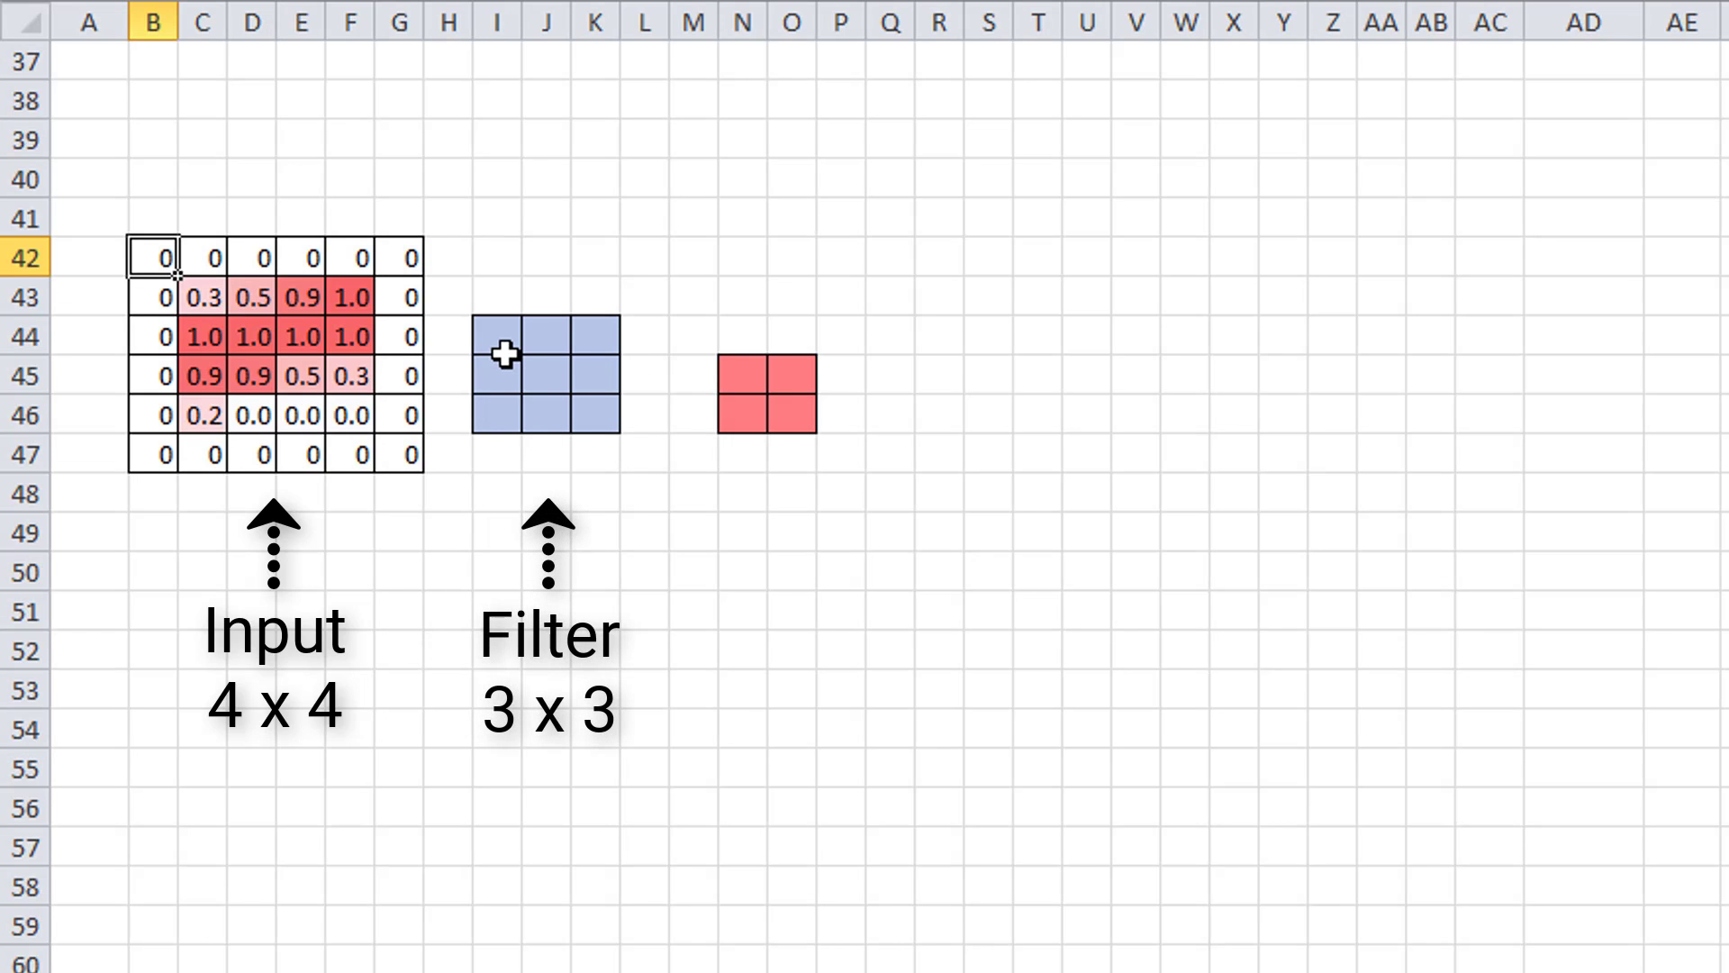
pyautogui.moveTo(706, 313)
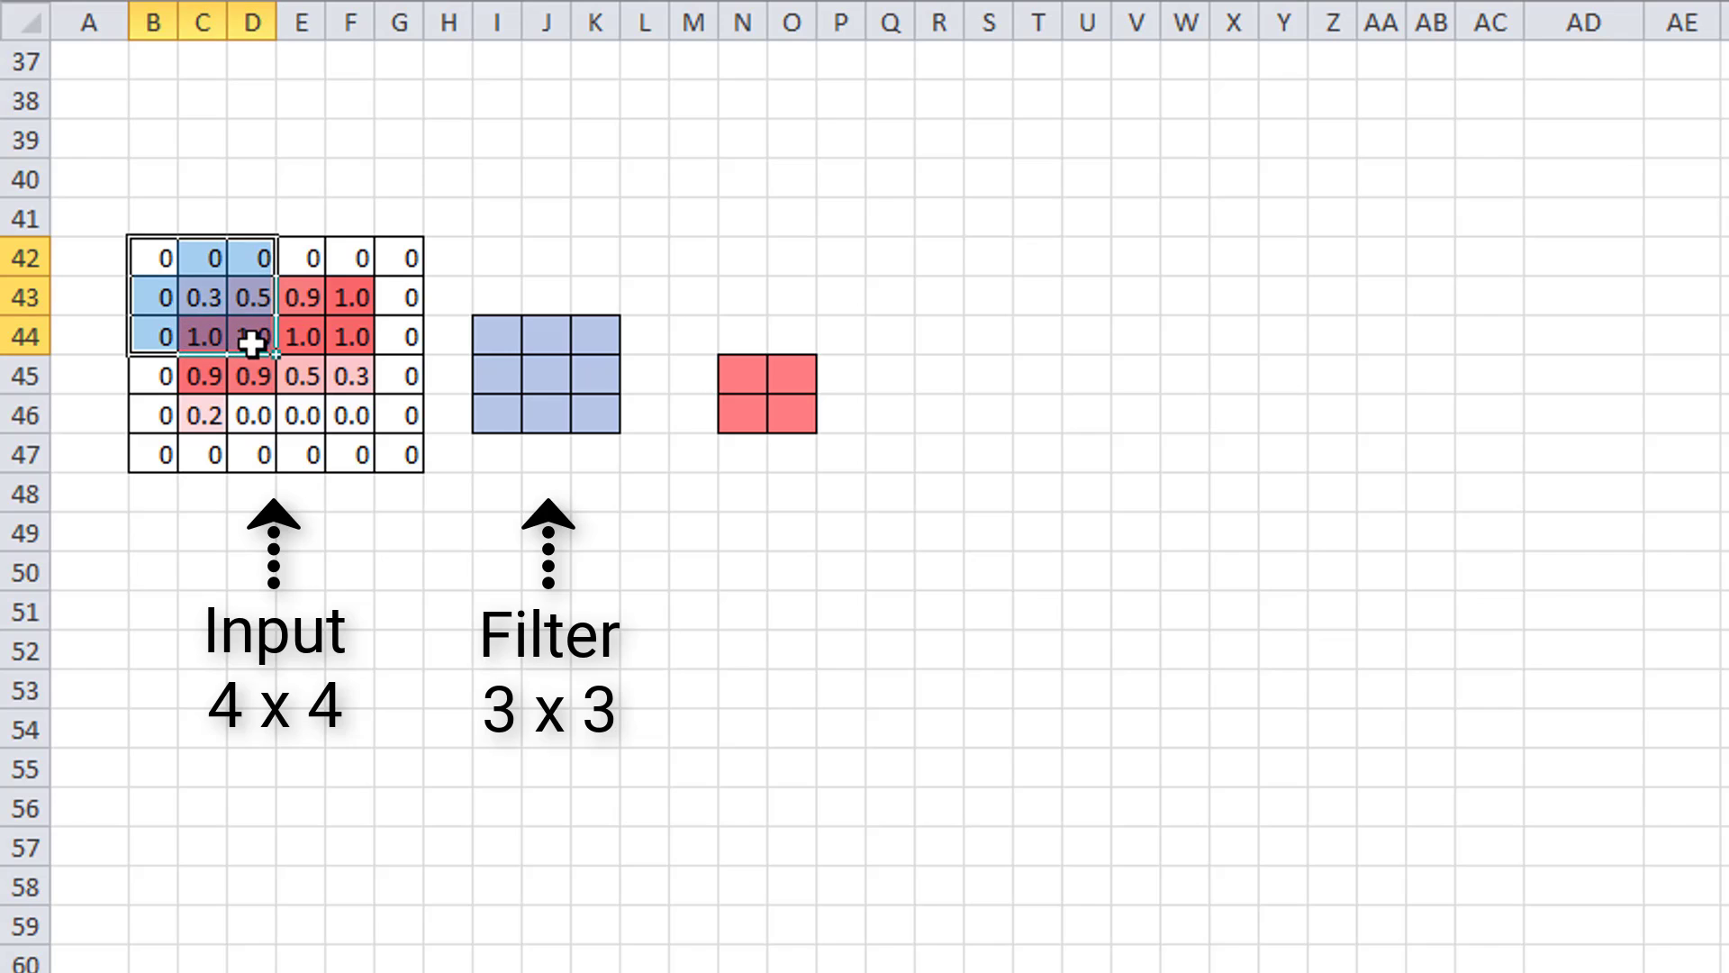
pyautogui.moveTo(245, 306)
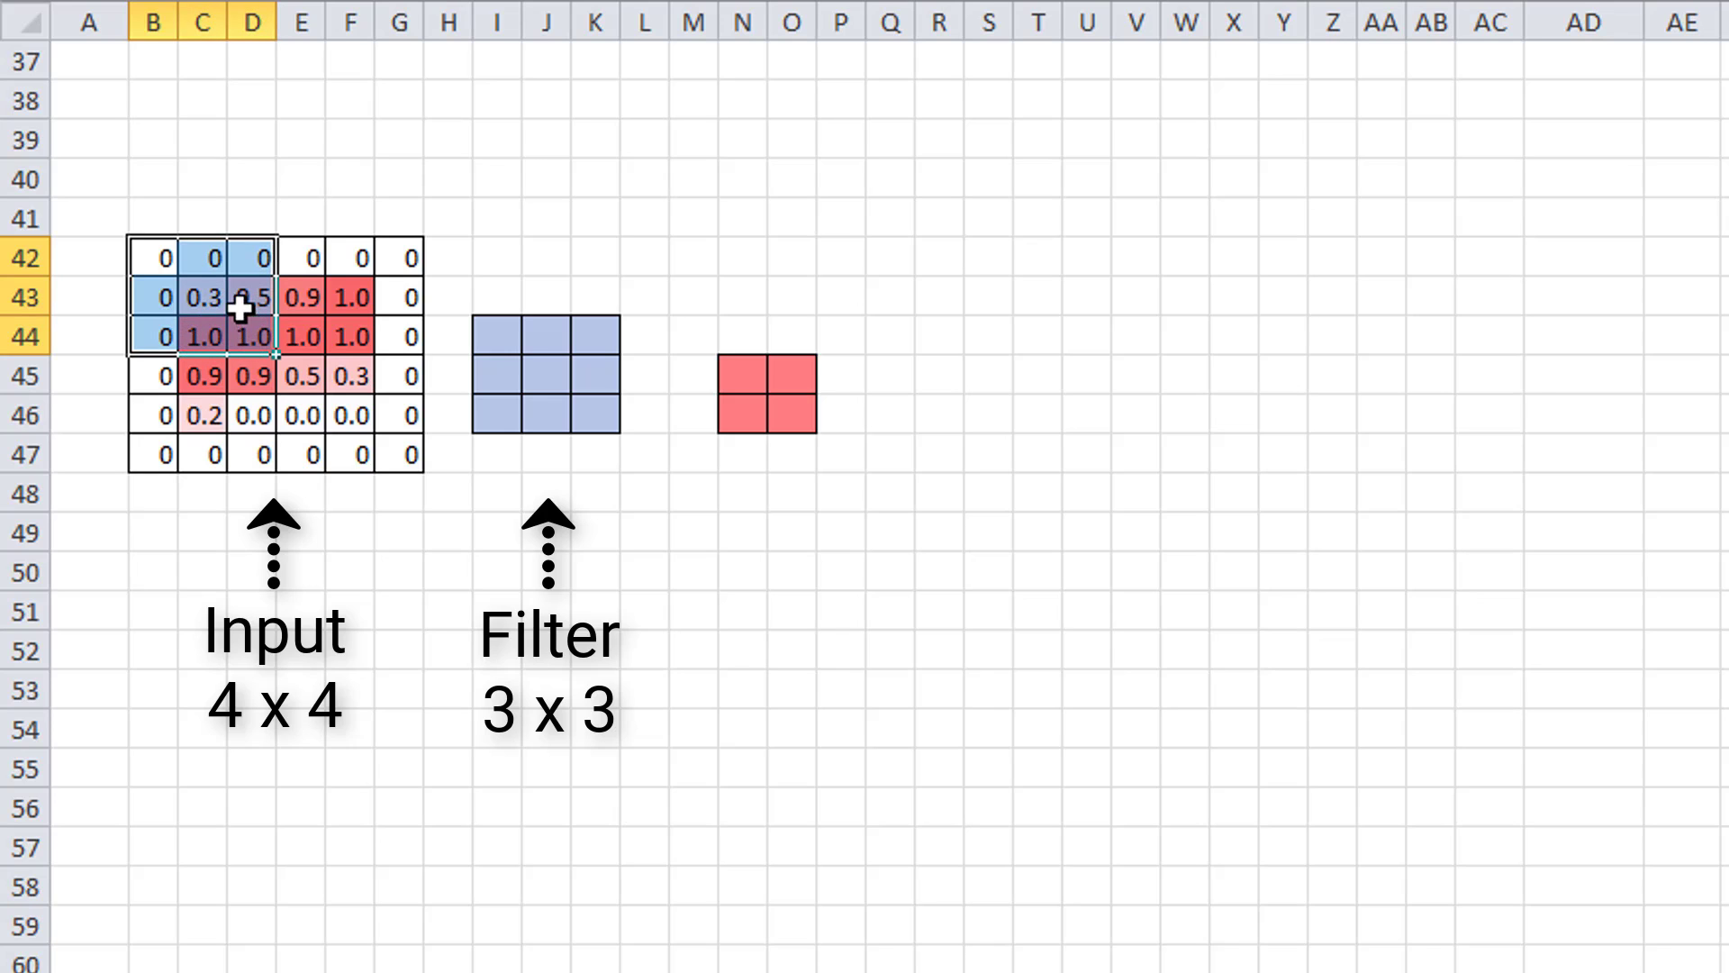
# Slide the 3x3 window right along rows 42–44 of the padded input.
pyautogui.click(202, 257)
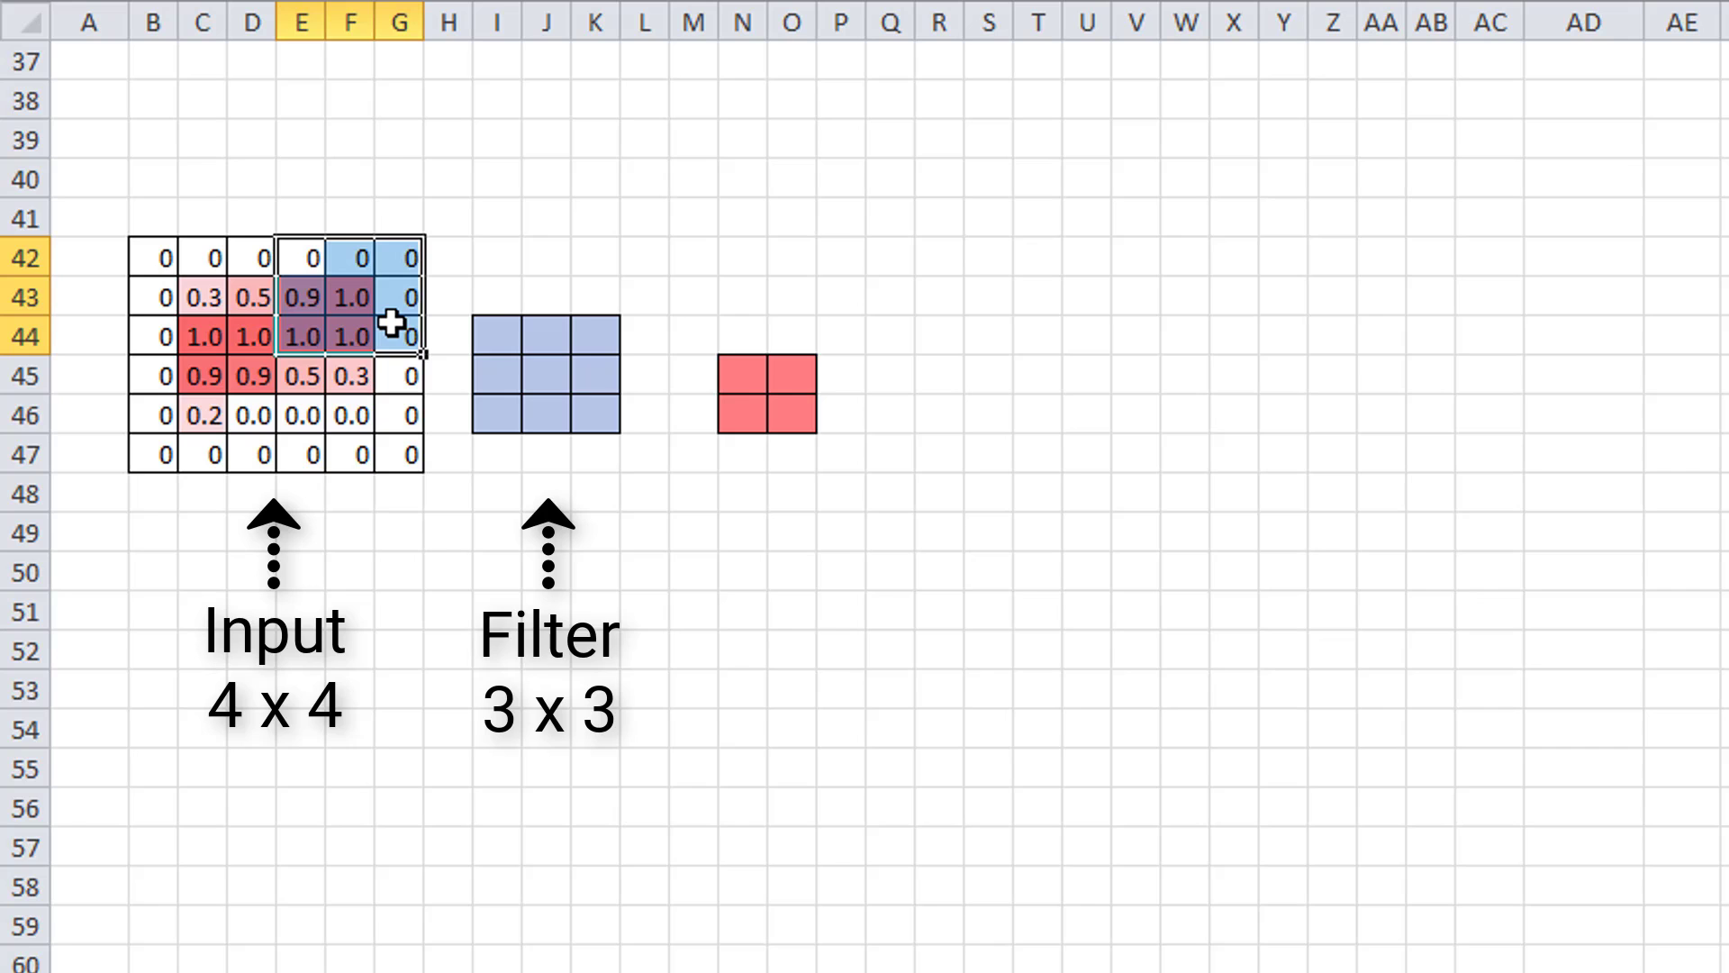
pyautogui.moveTo(161, 294)
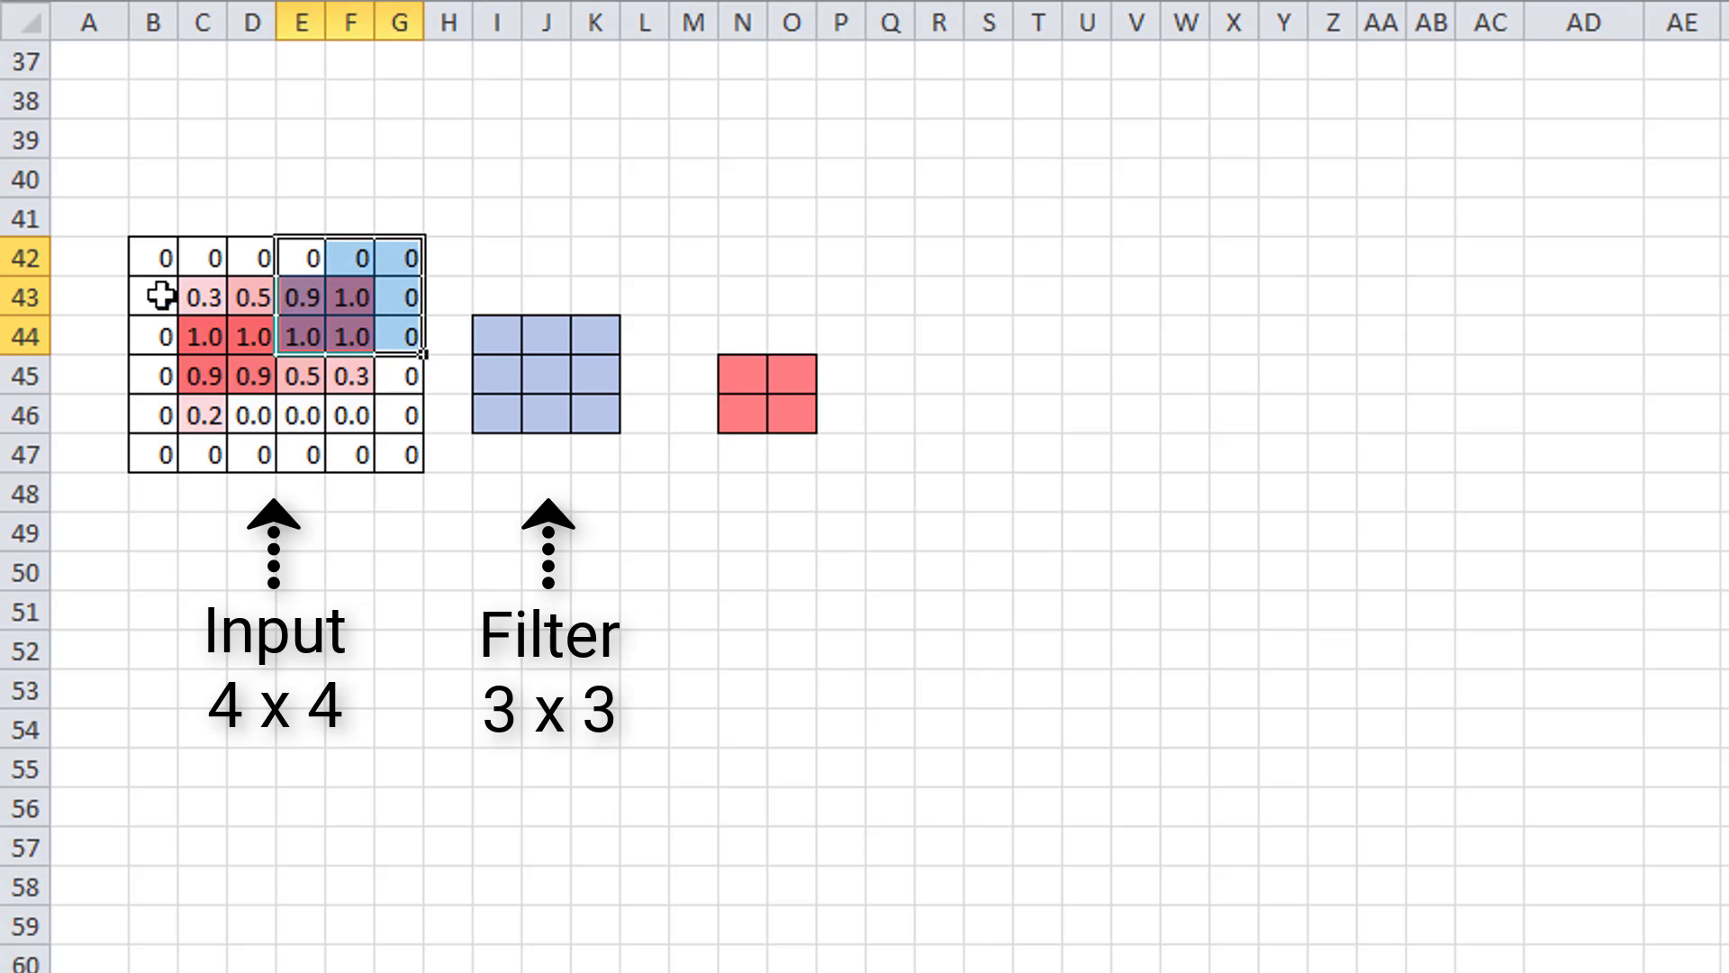
pyautogui.click(151, 336)
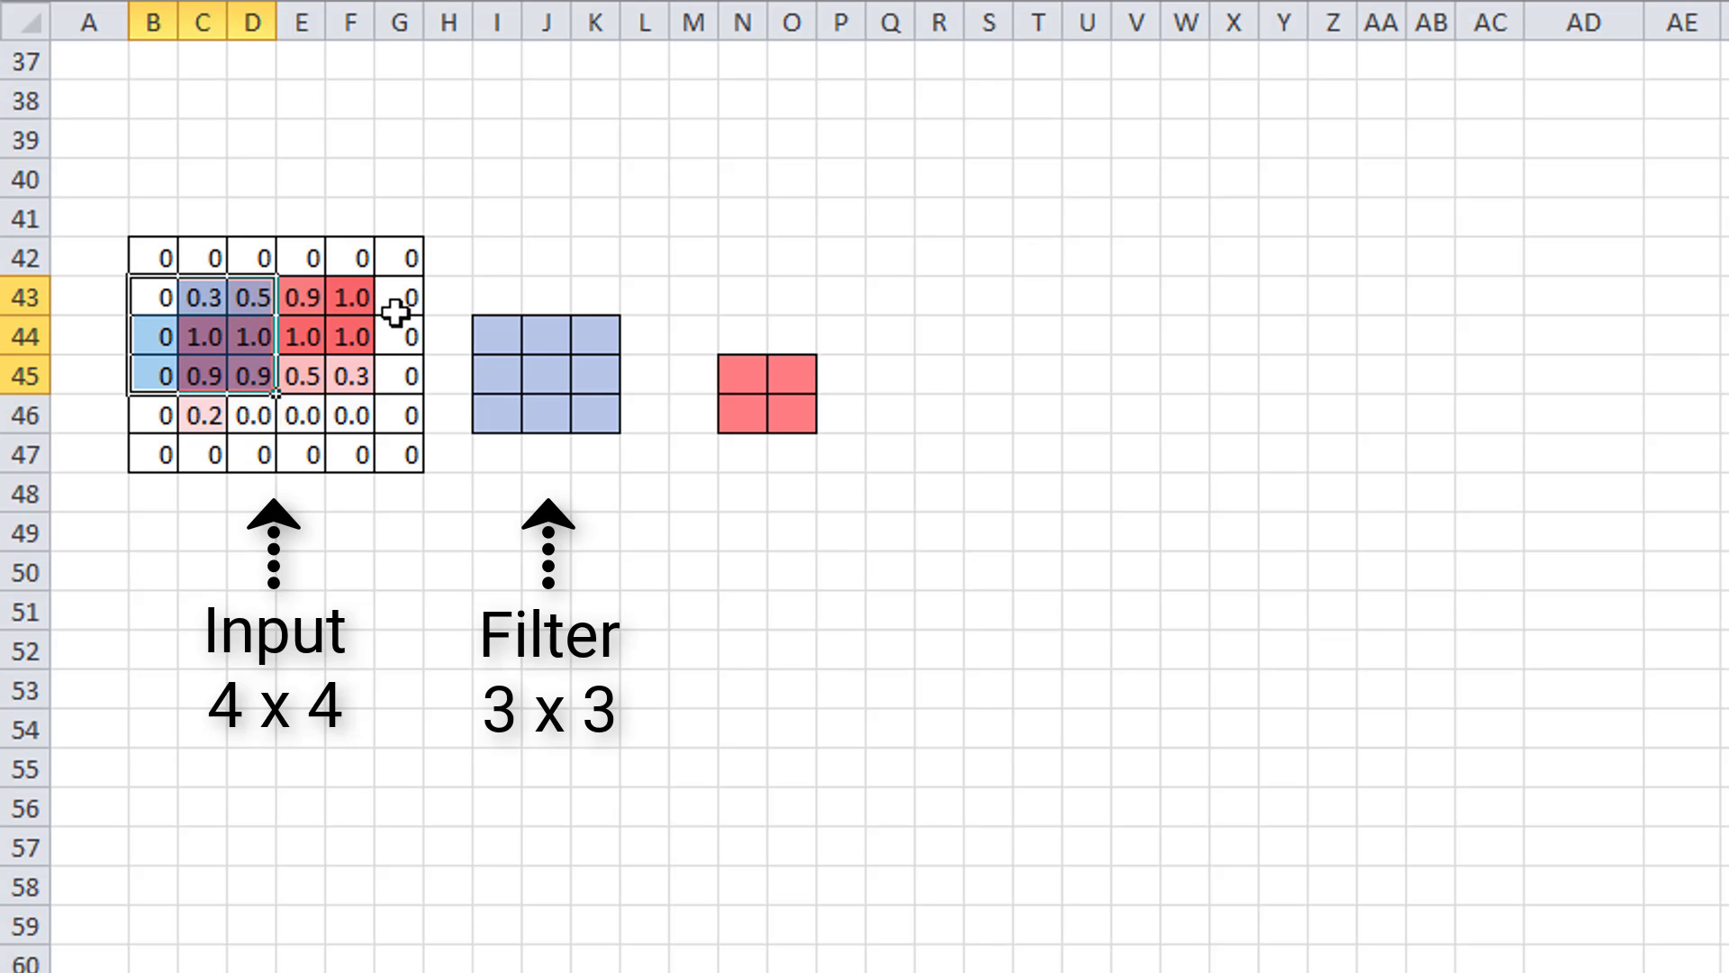
pyautogui.moveTo(198, 289)
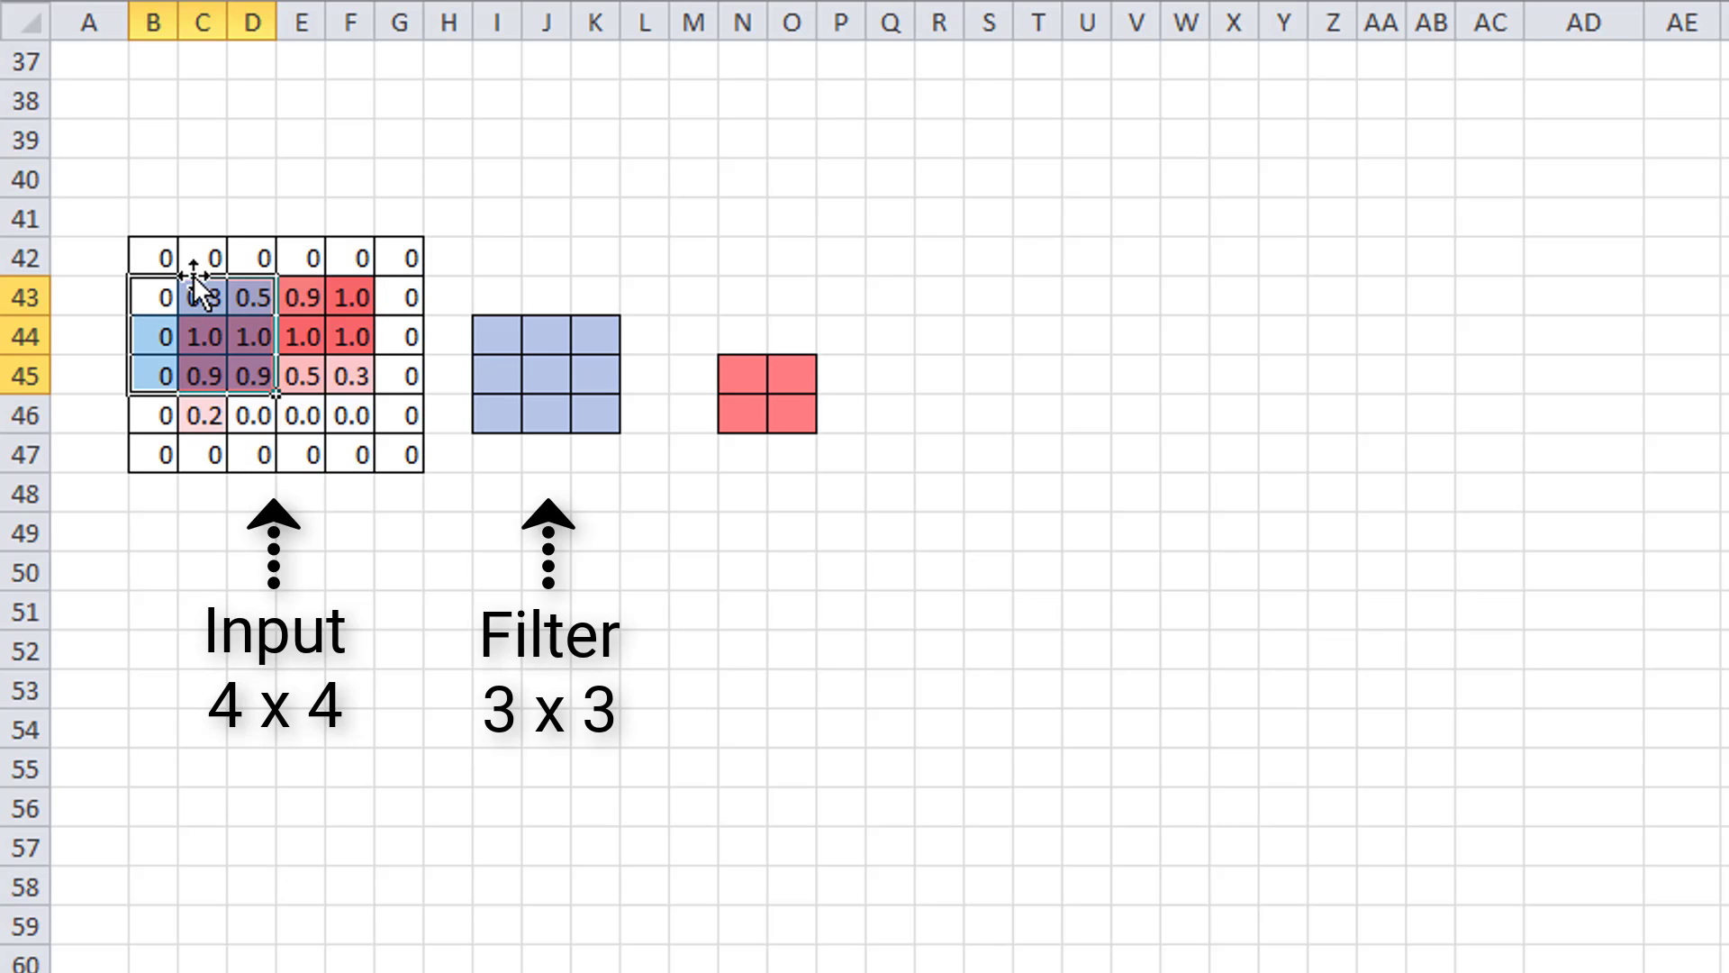
pyautogui.click(153, 335)
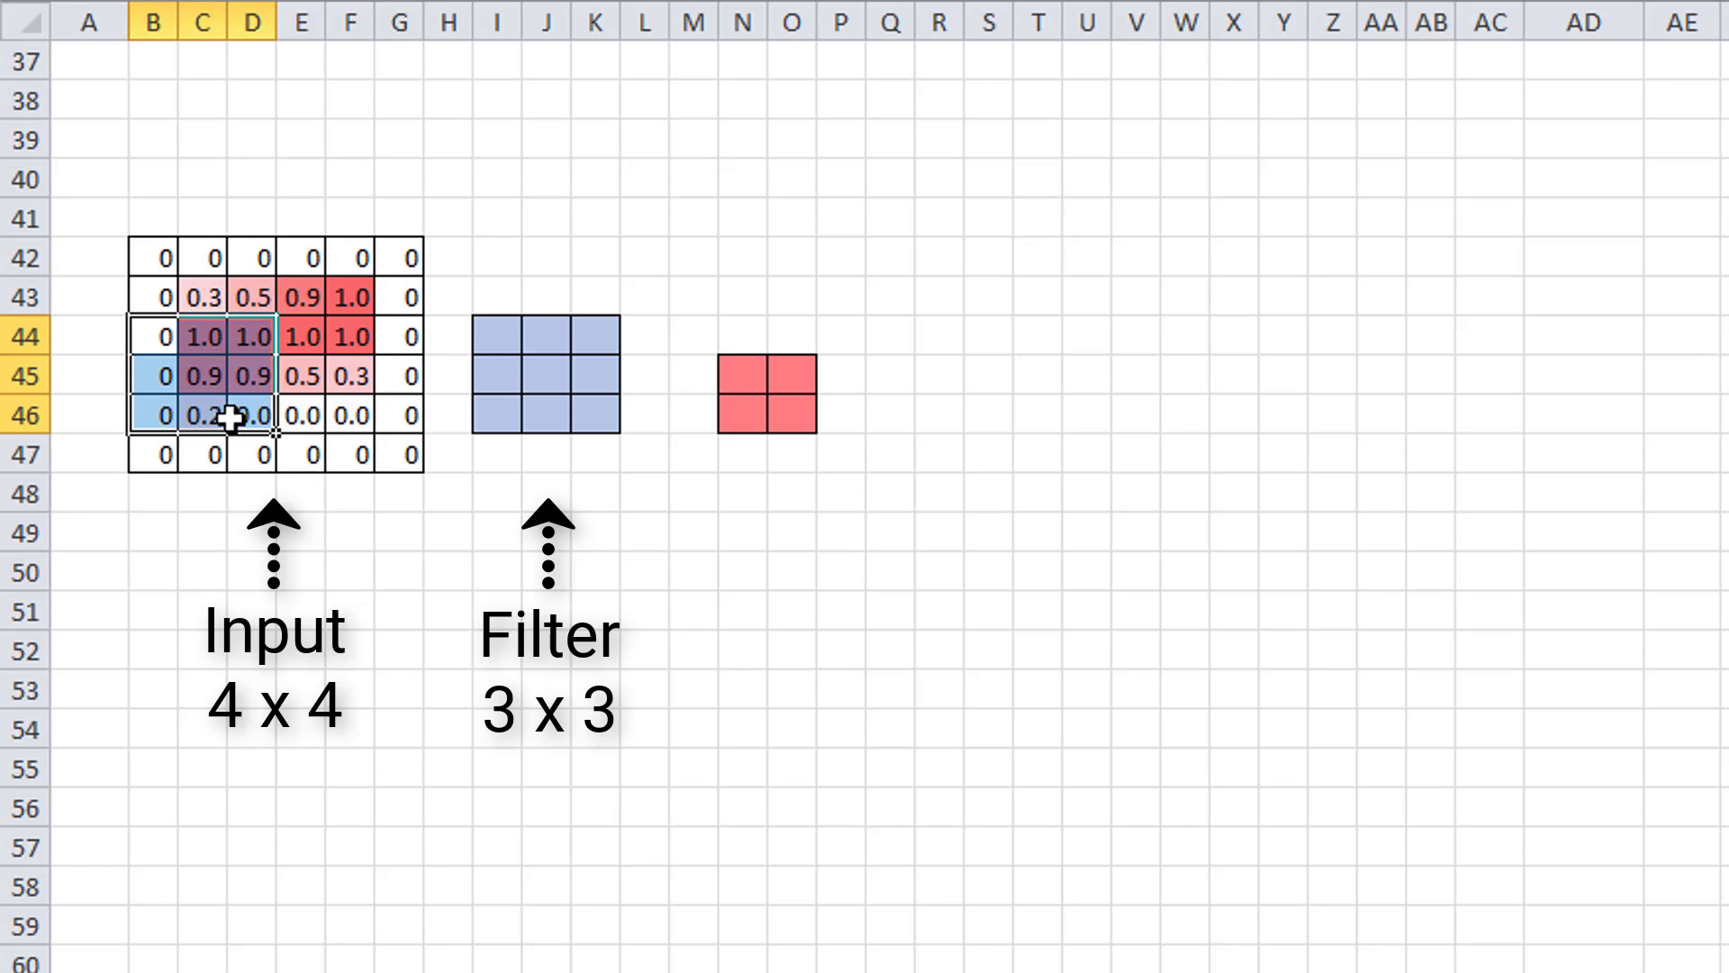
pyautogui.moveTo(257, 350)
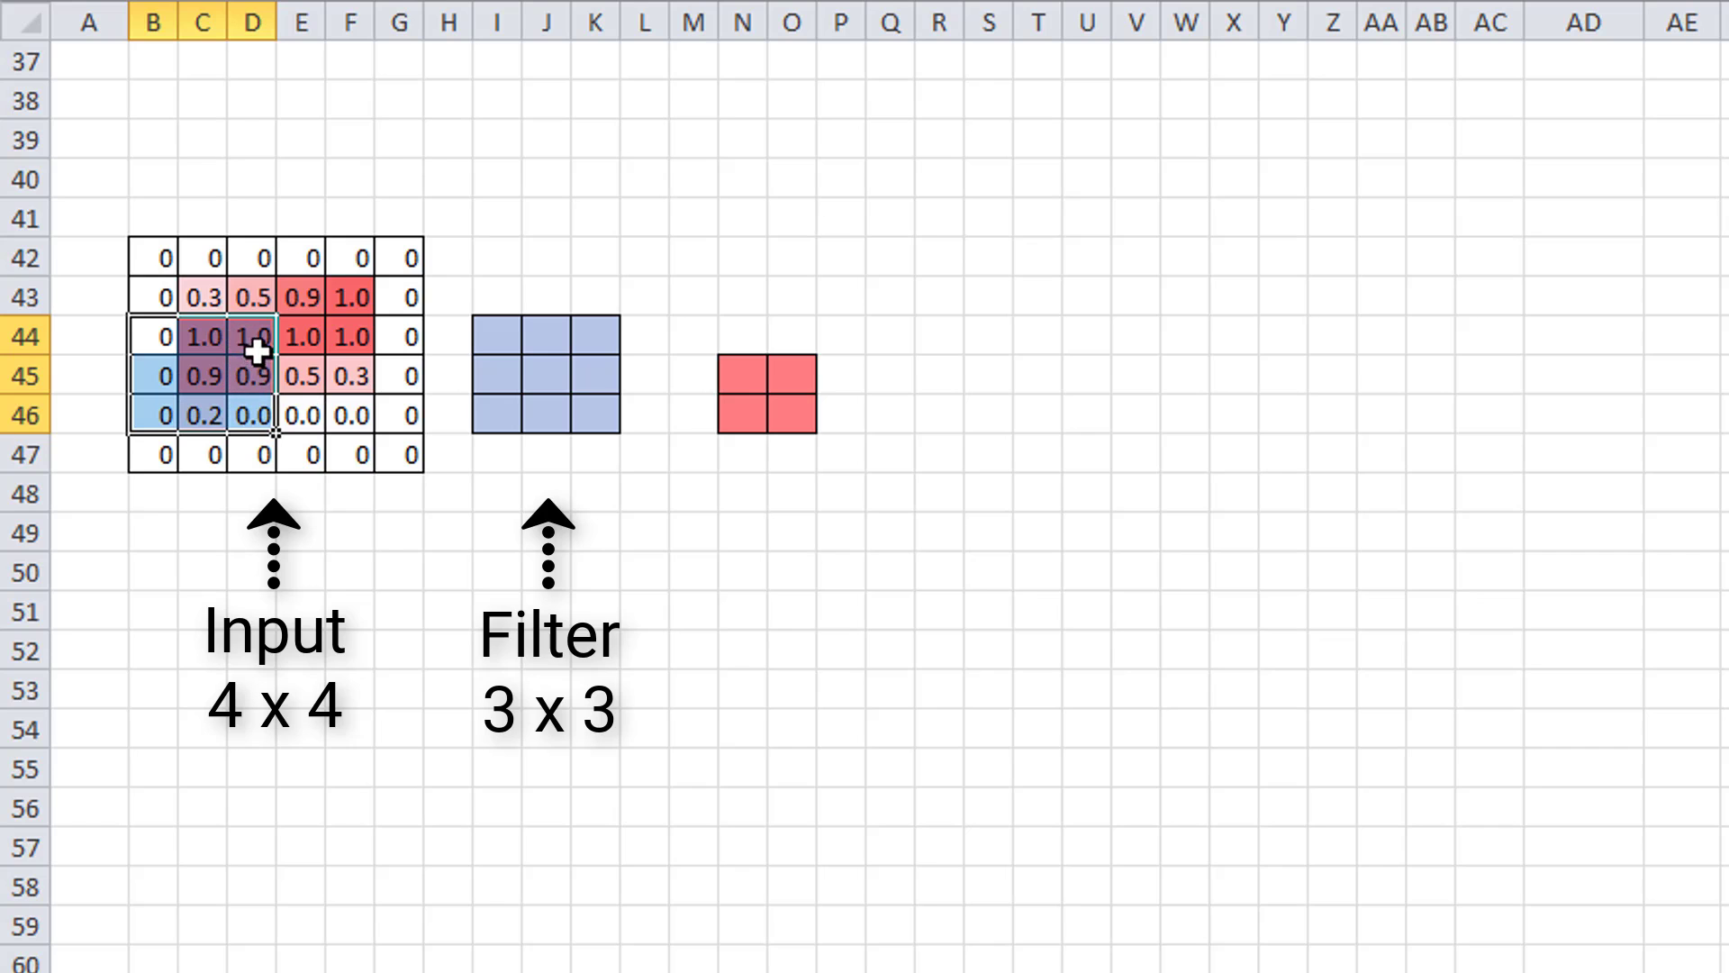
pyautogui.moveTo(347, 350)
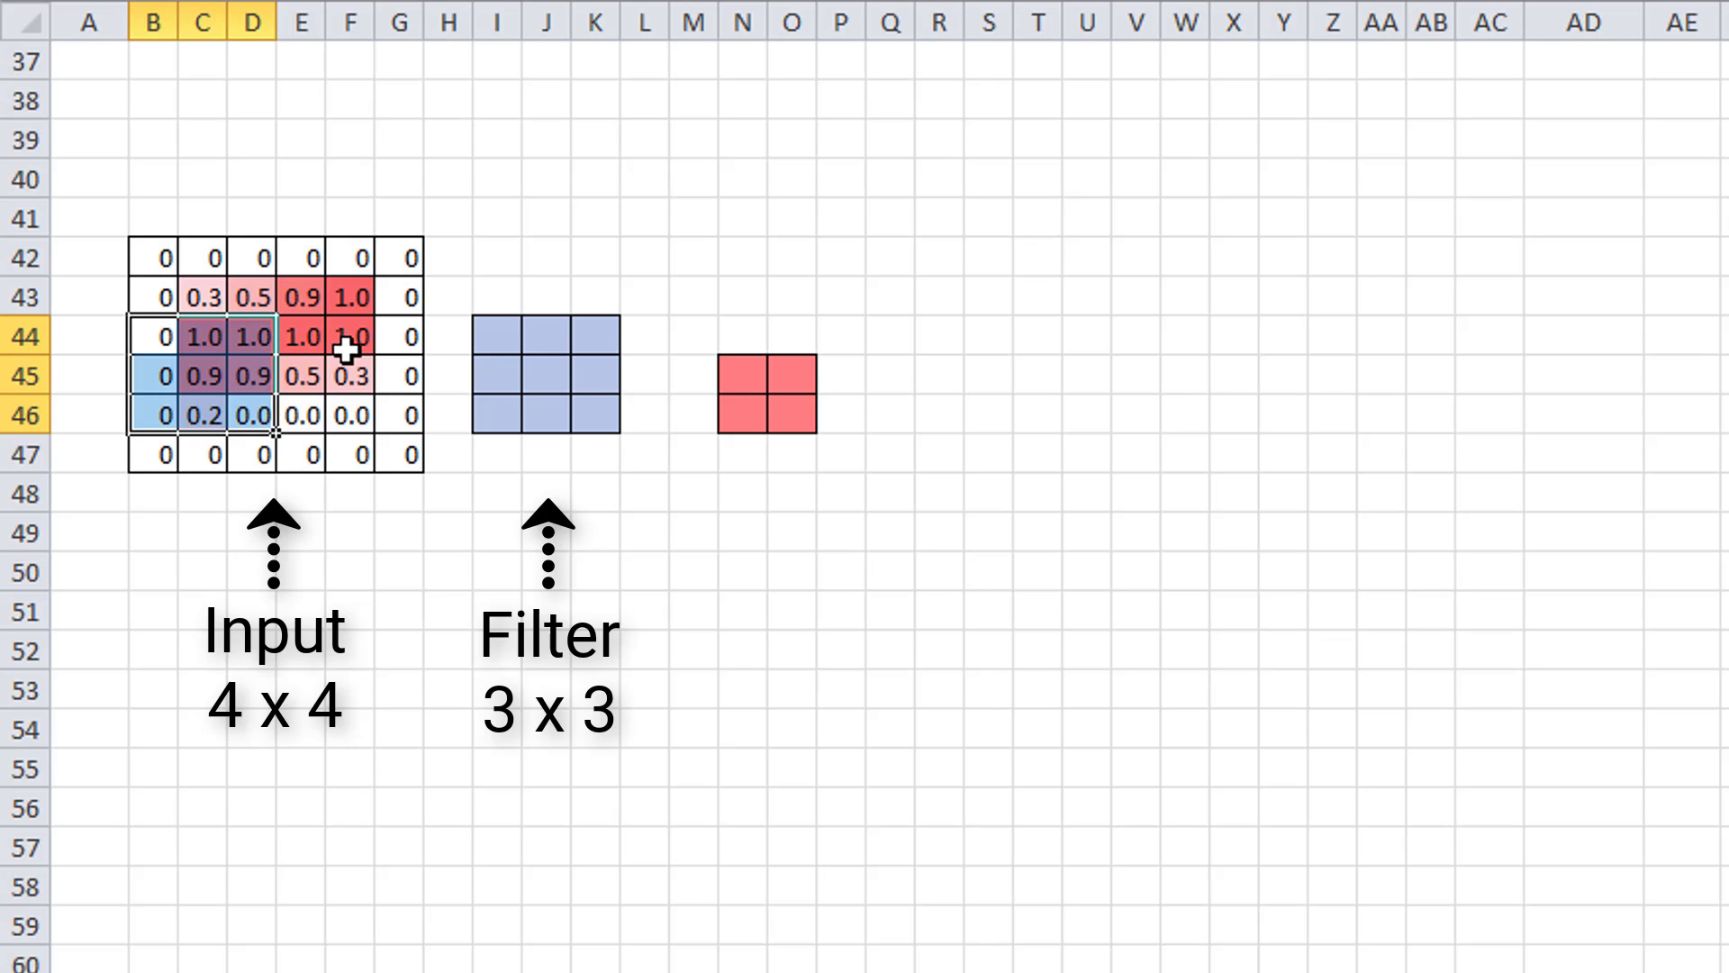
pyautogui.moveTo(394, 341)
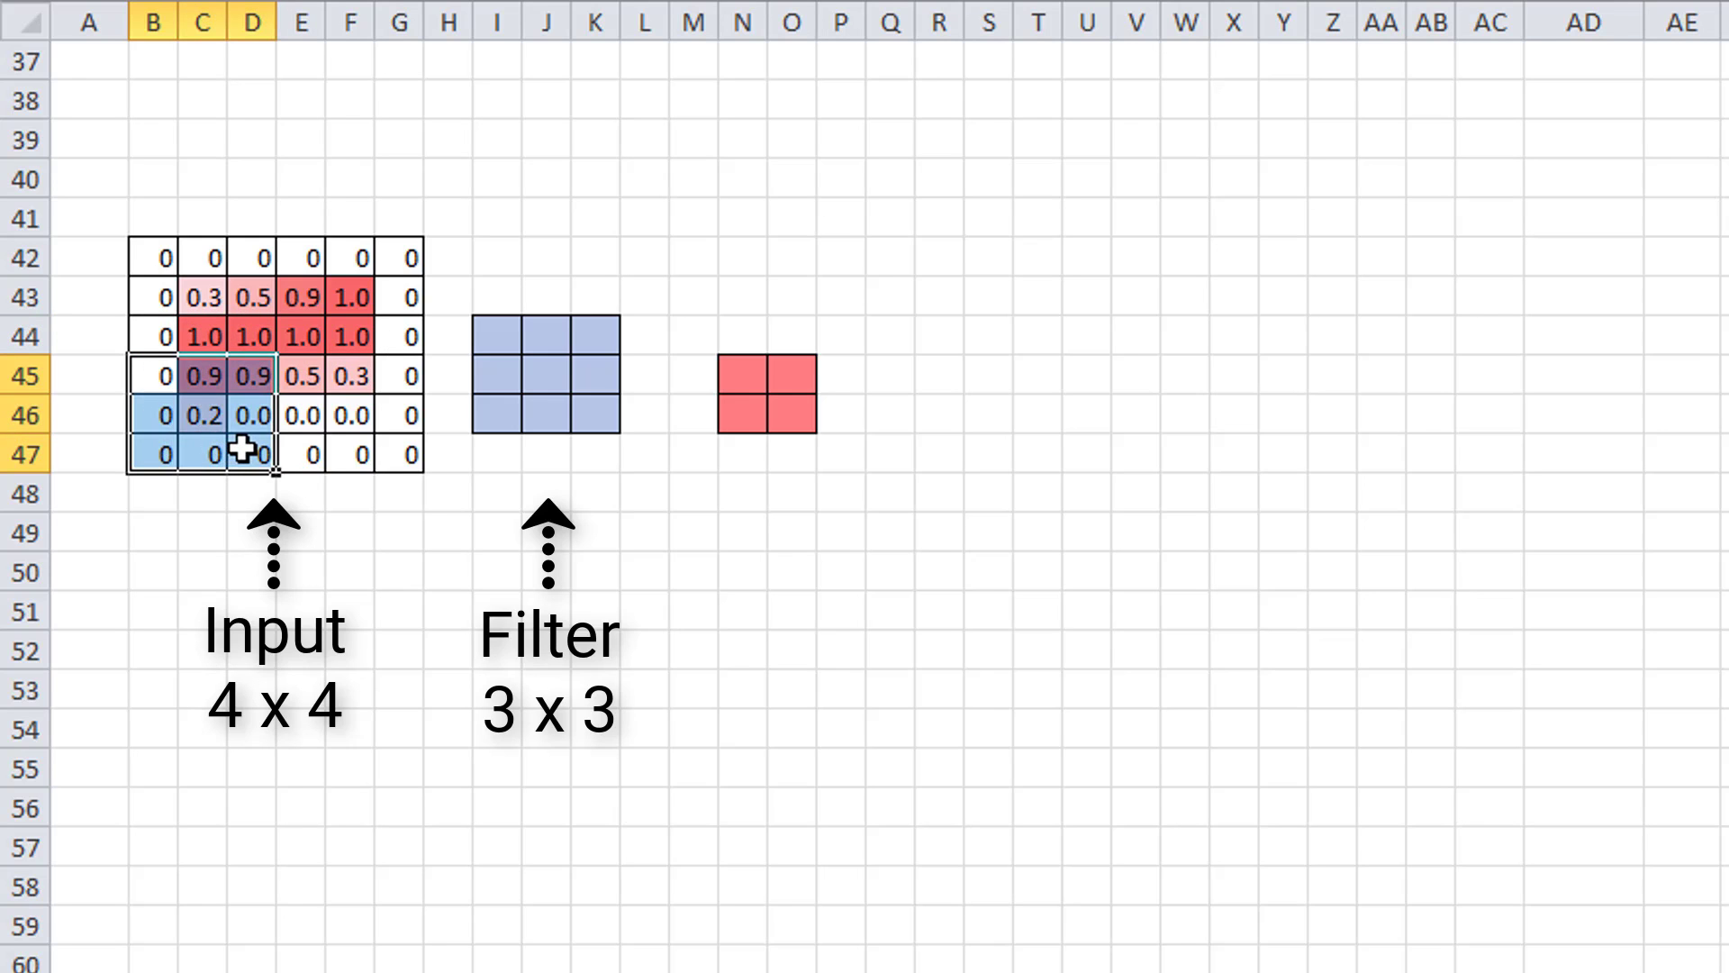
pyautogui.moveTo(196, 389)
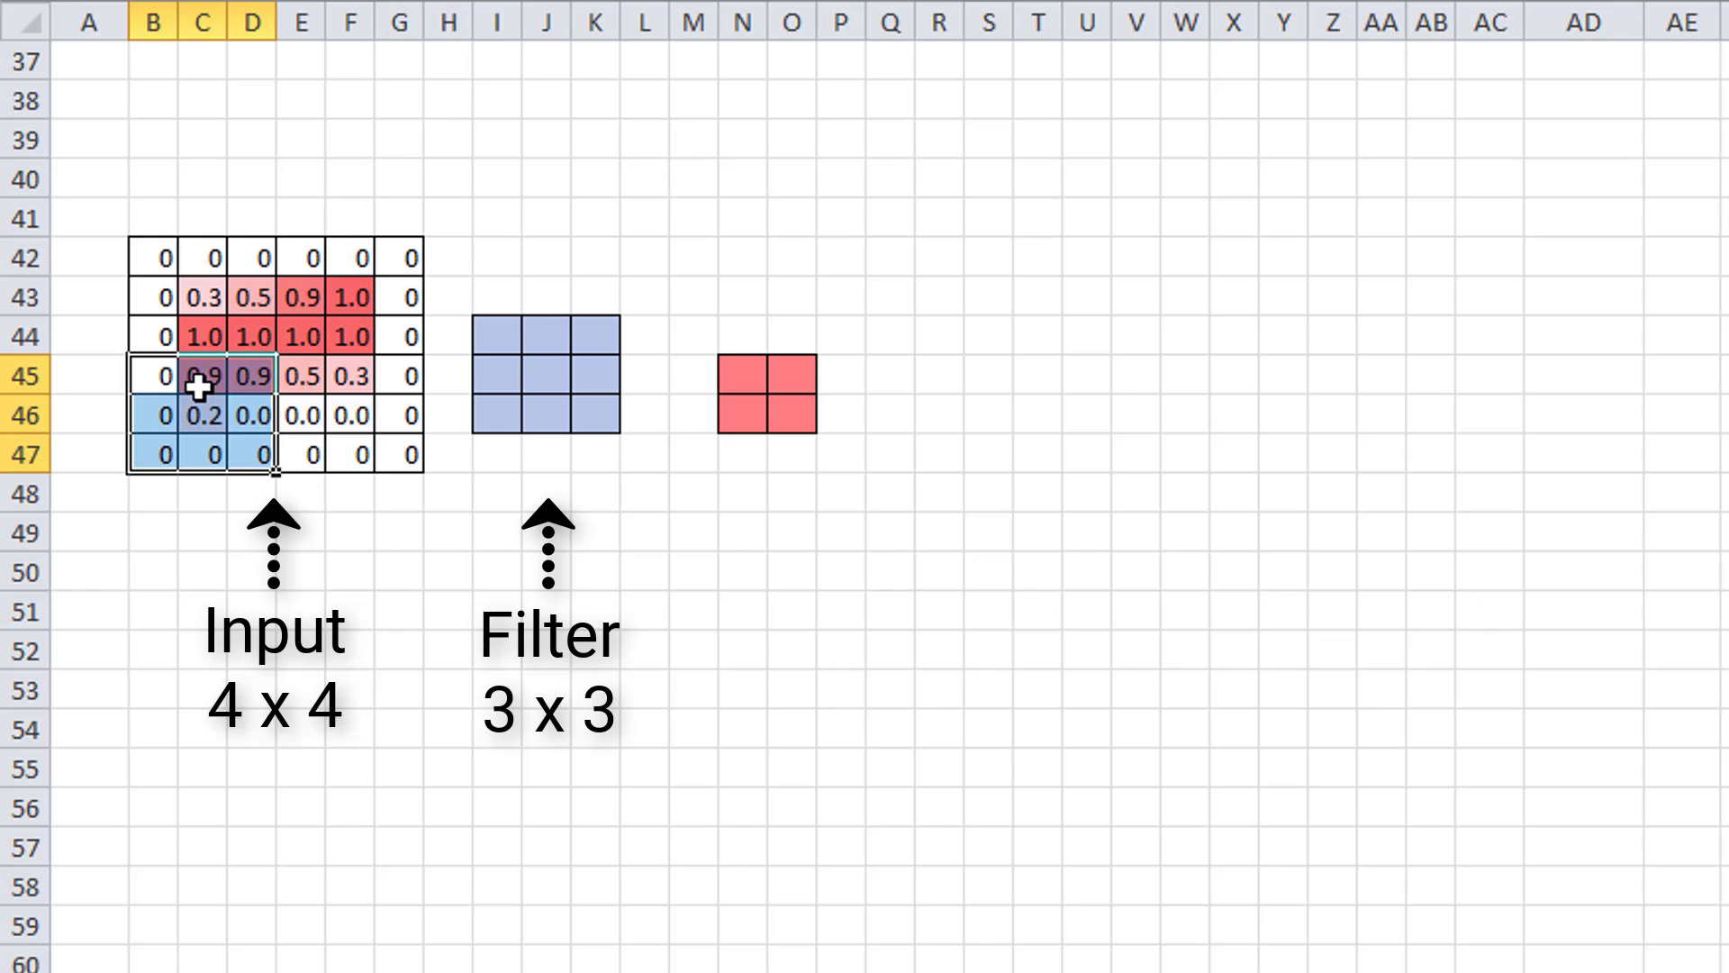
pyautogui.moveTo(305, 375)
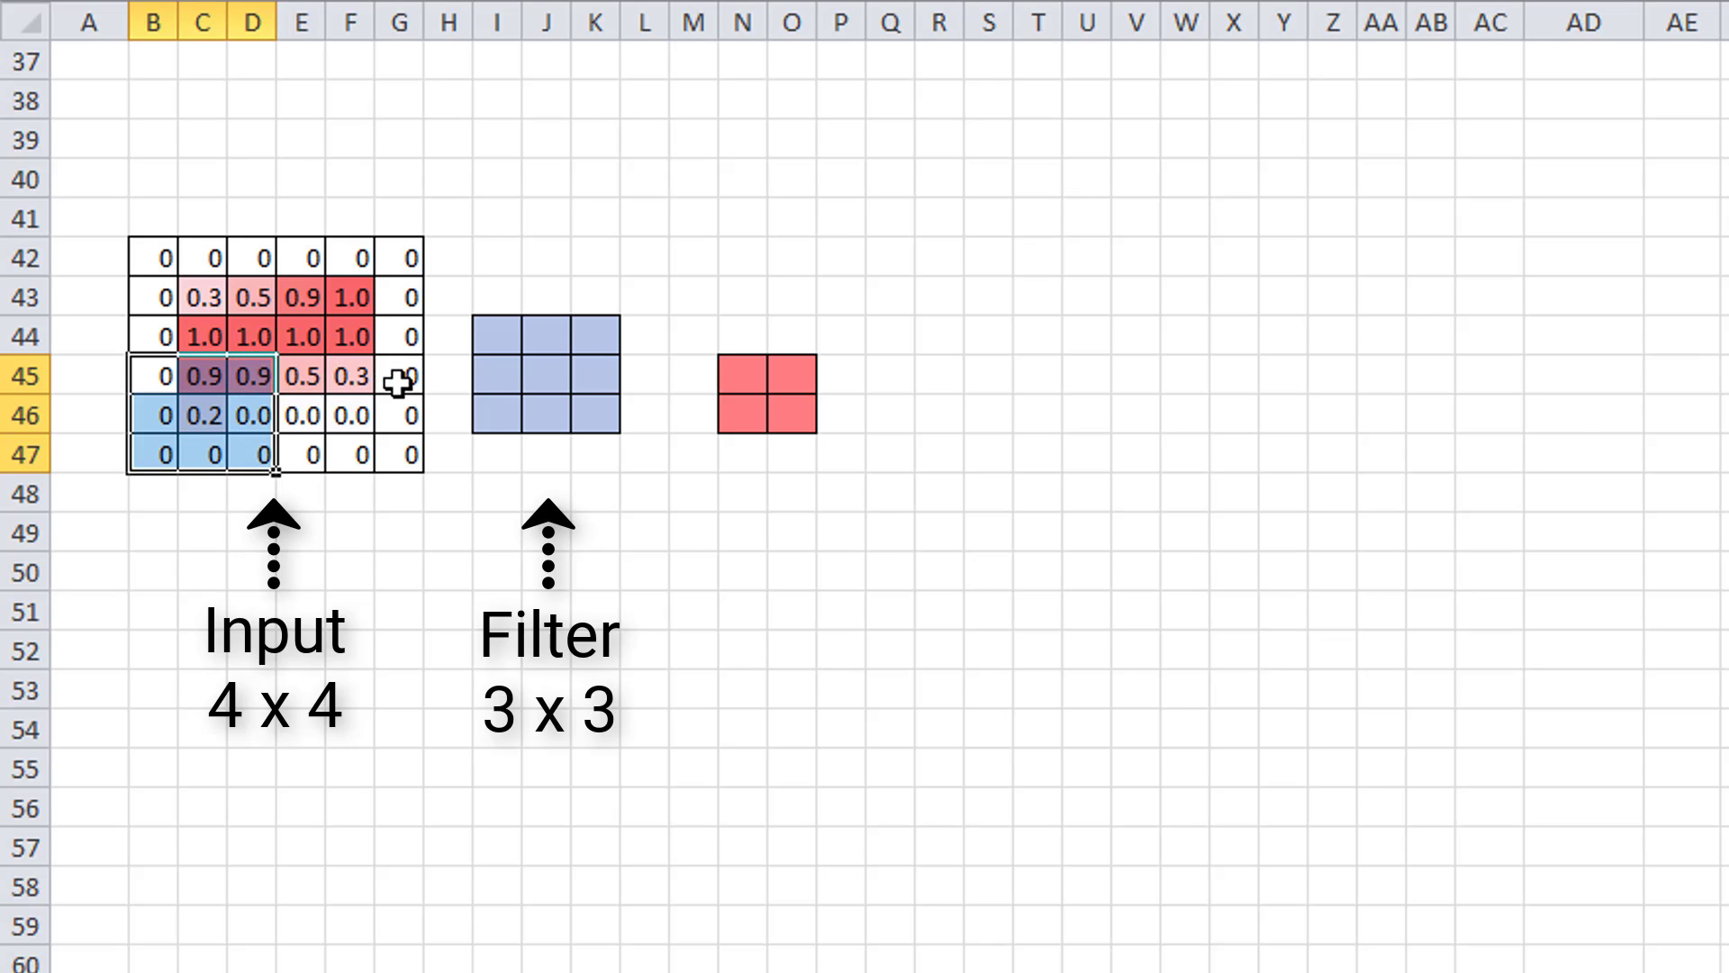
pyautogui.moveTo(202, 301)
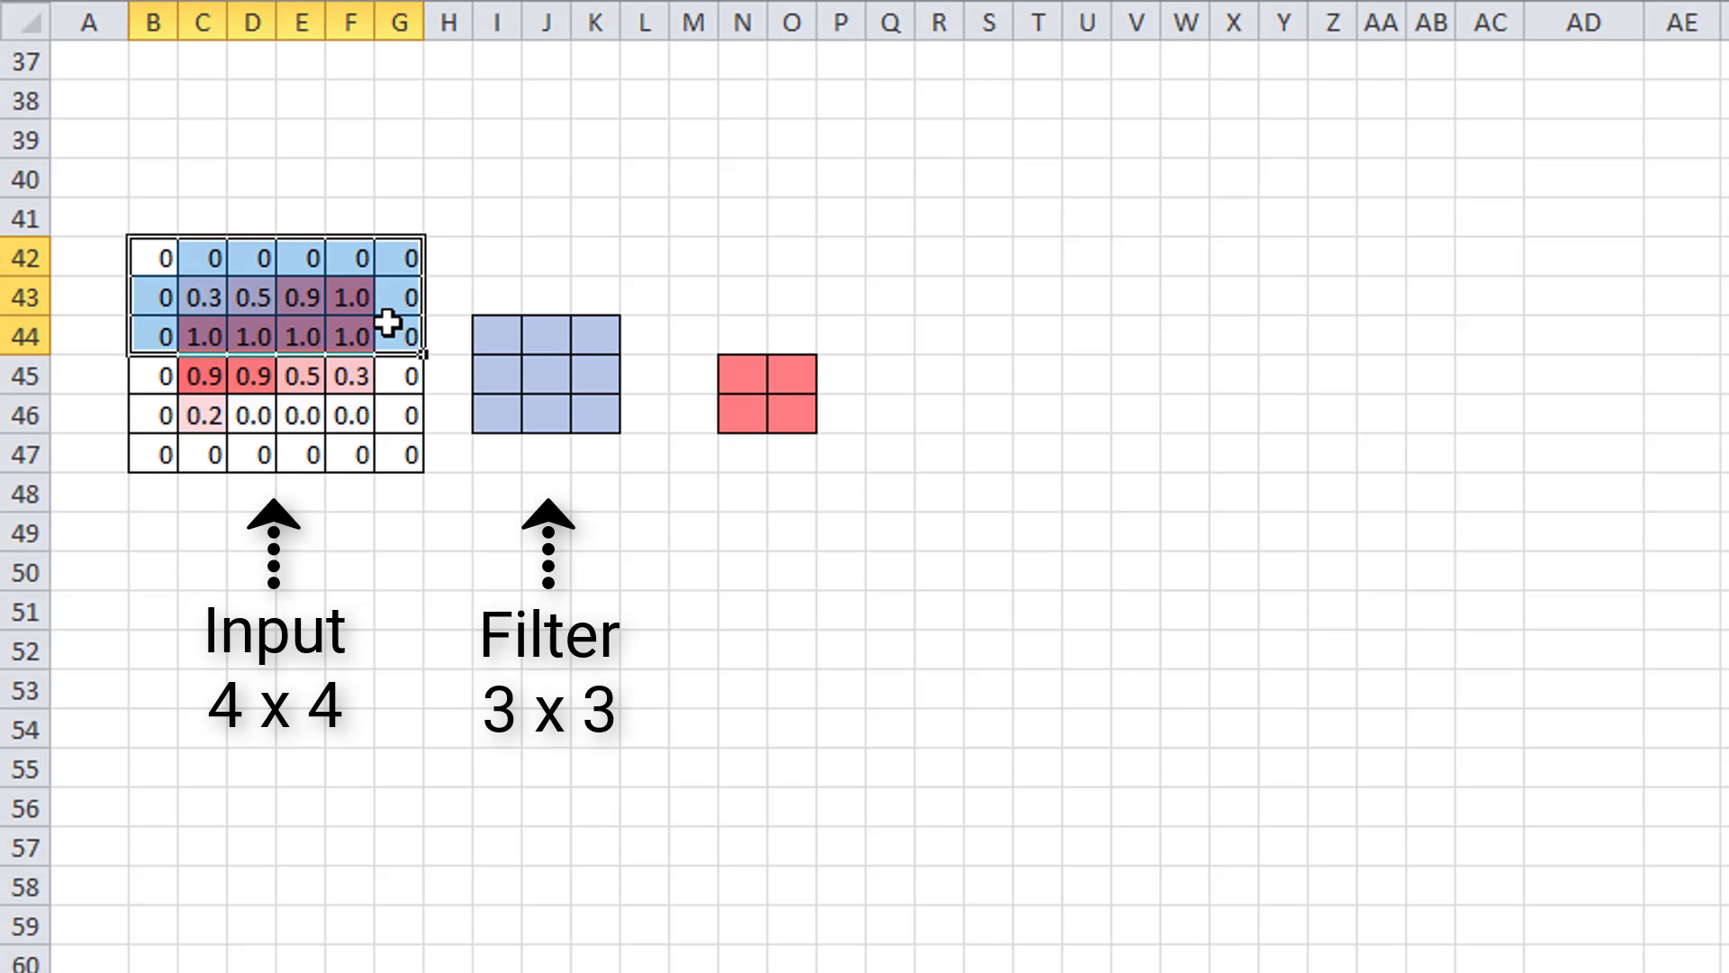
pyautogui.click(156, 256)
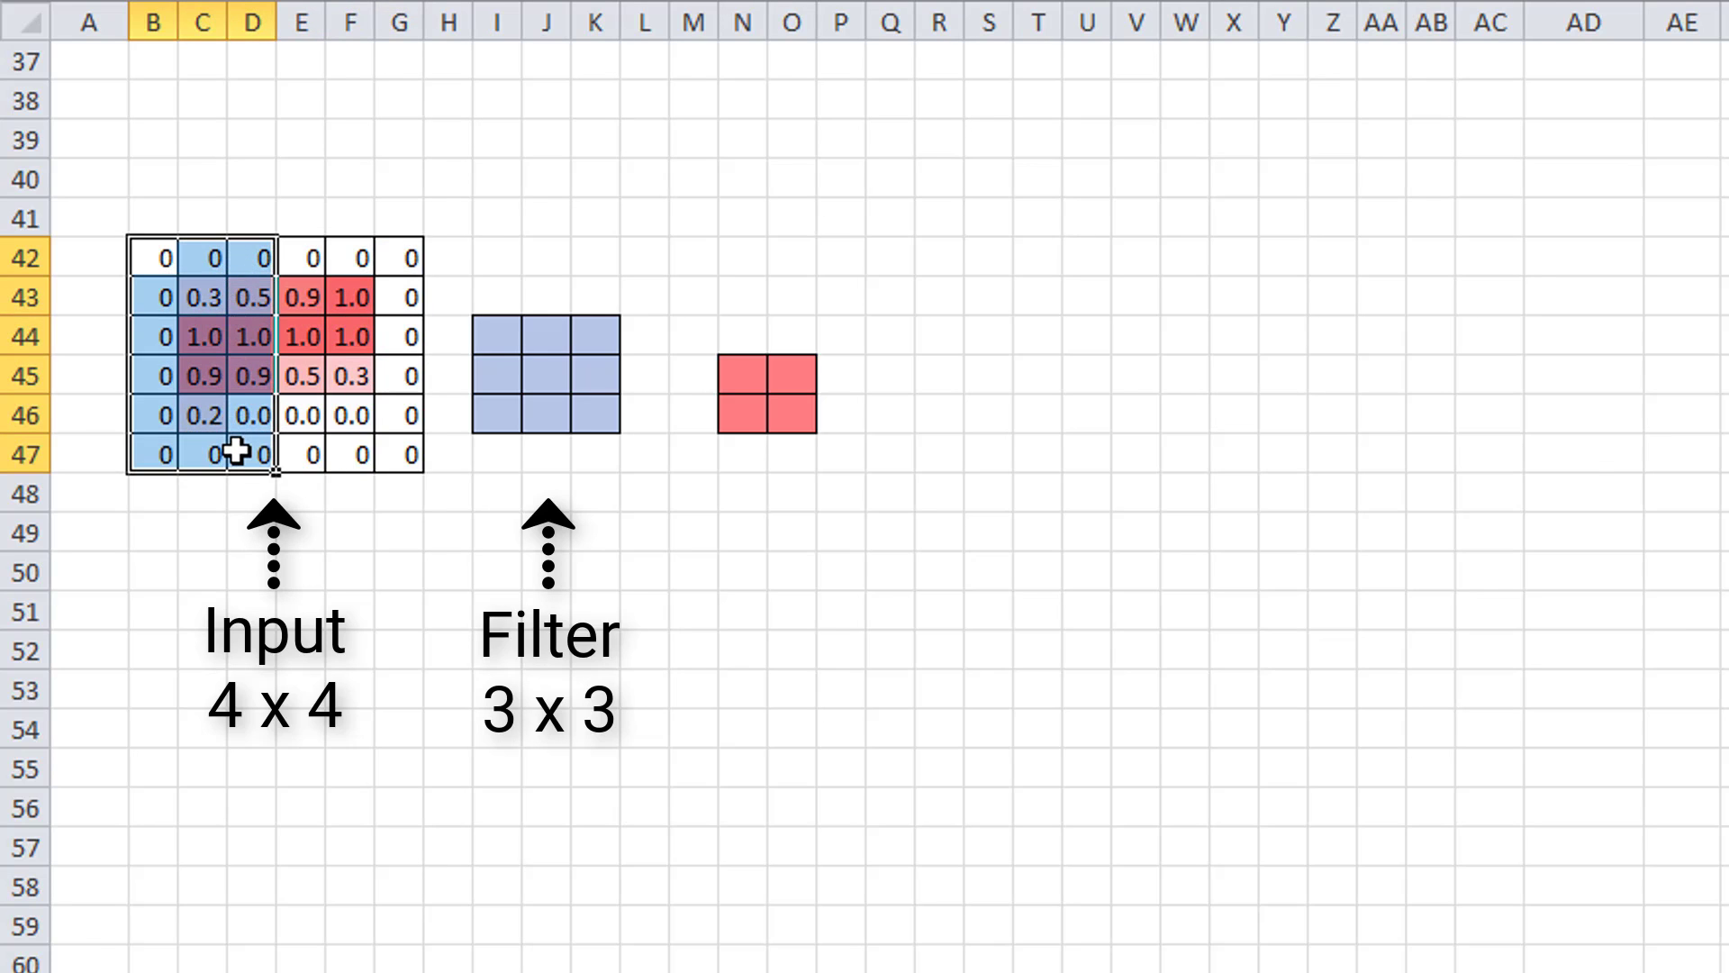
pyautogui.moveTo(259, 512)
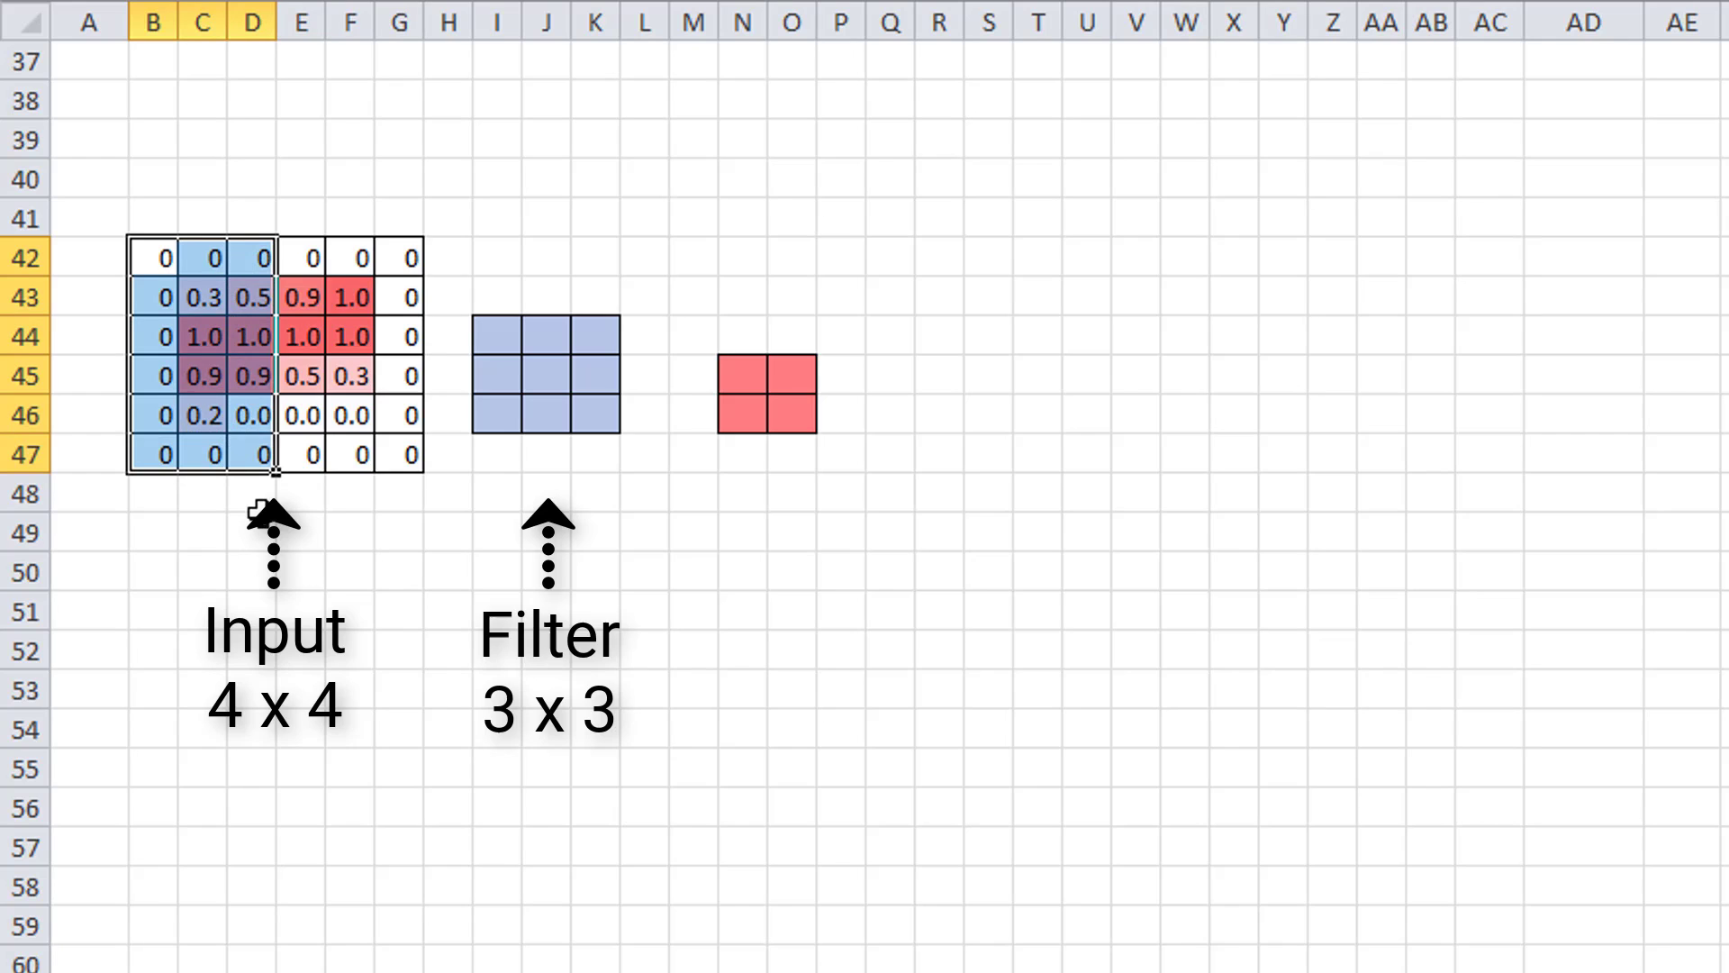
pyautogui.moveTo(684, 688)
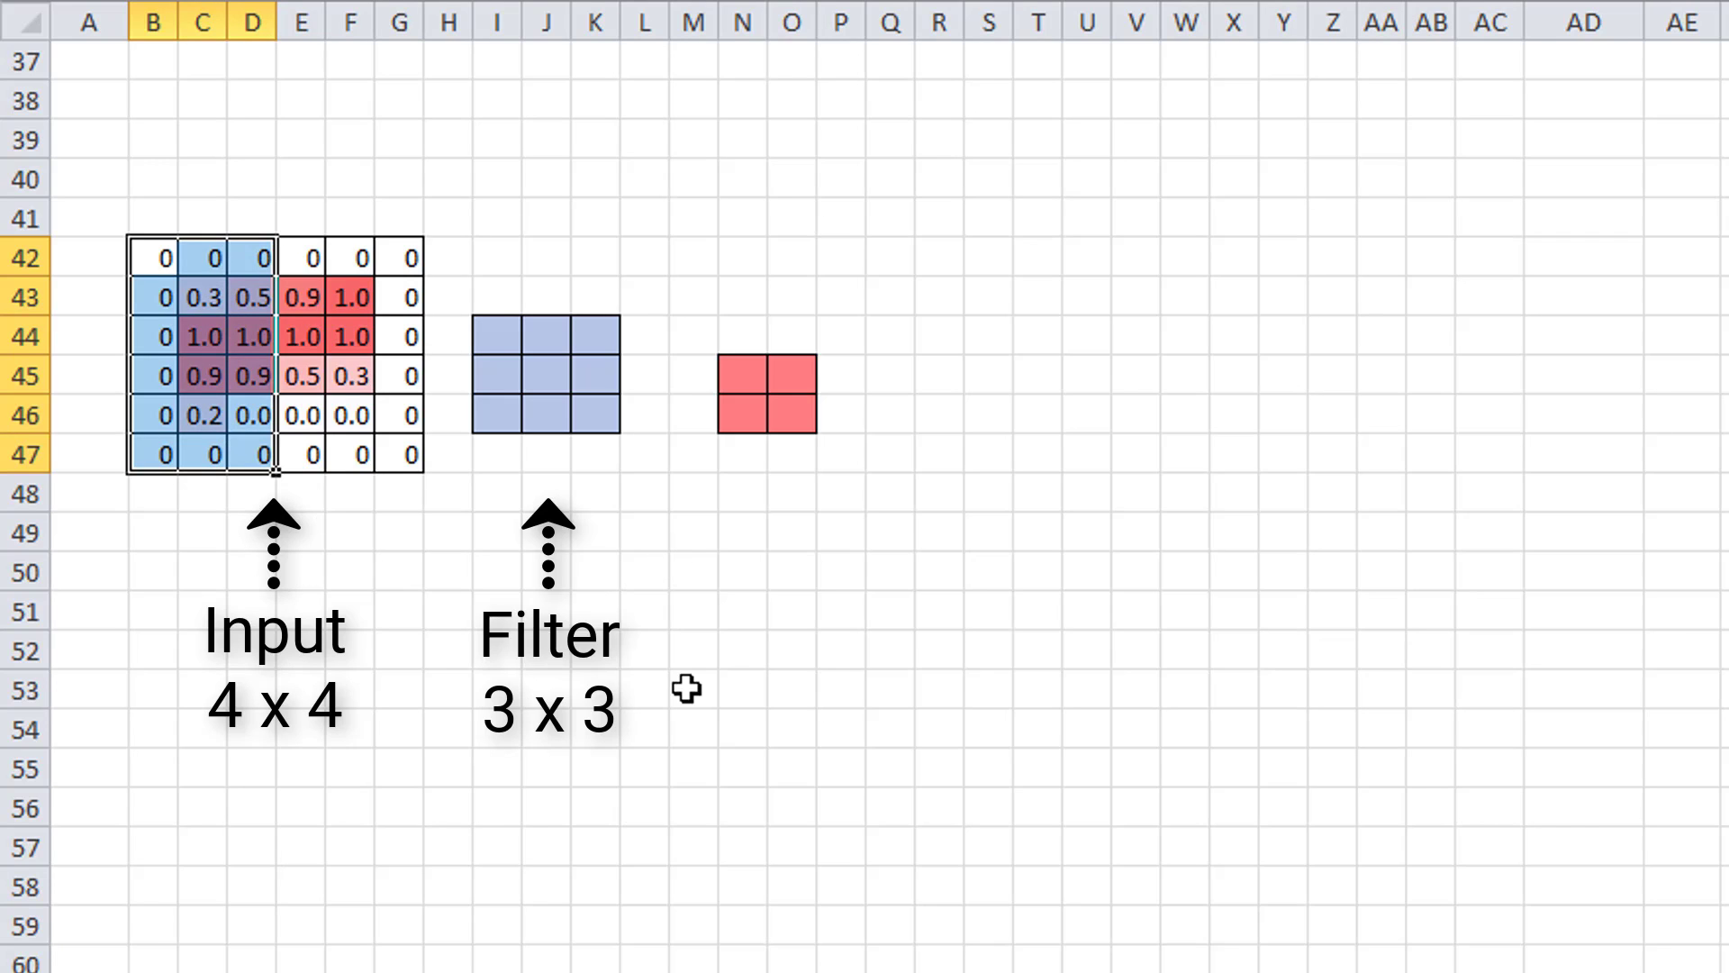
pyautogui.moveTo(722, 480)
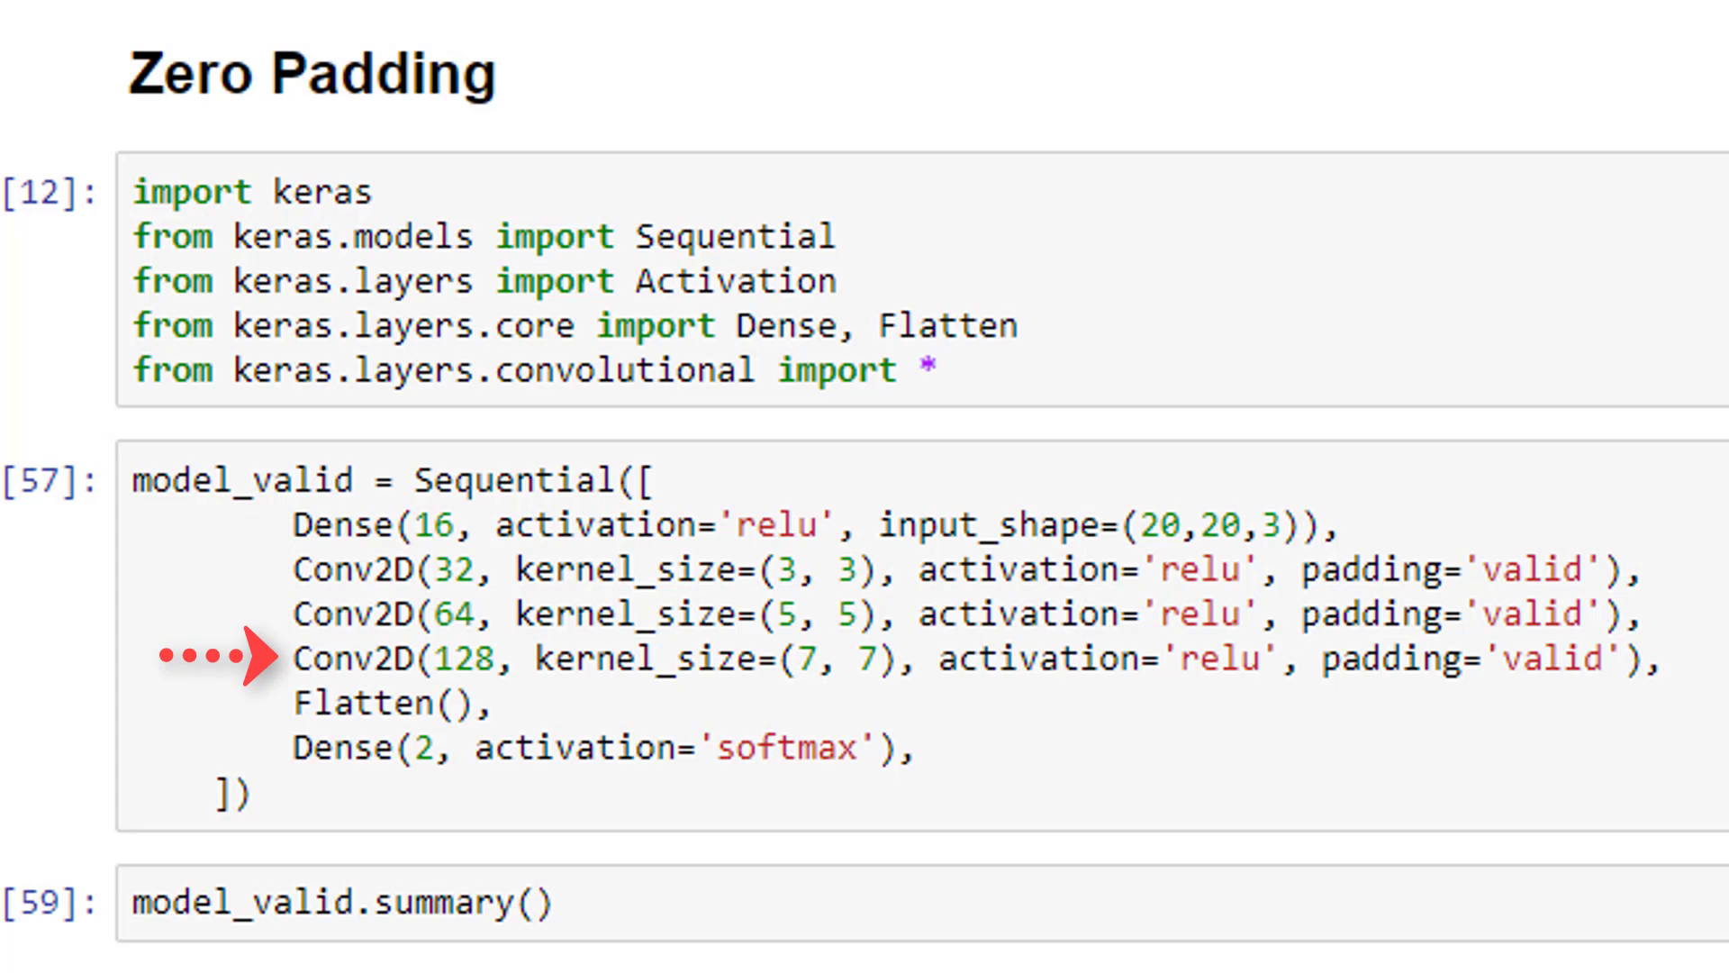
pyautogui.moveTo(254, 750)
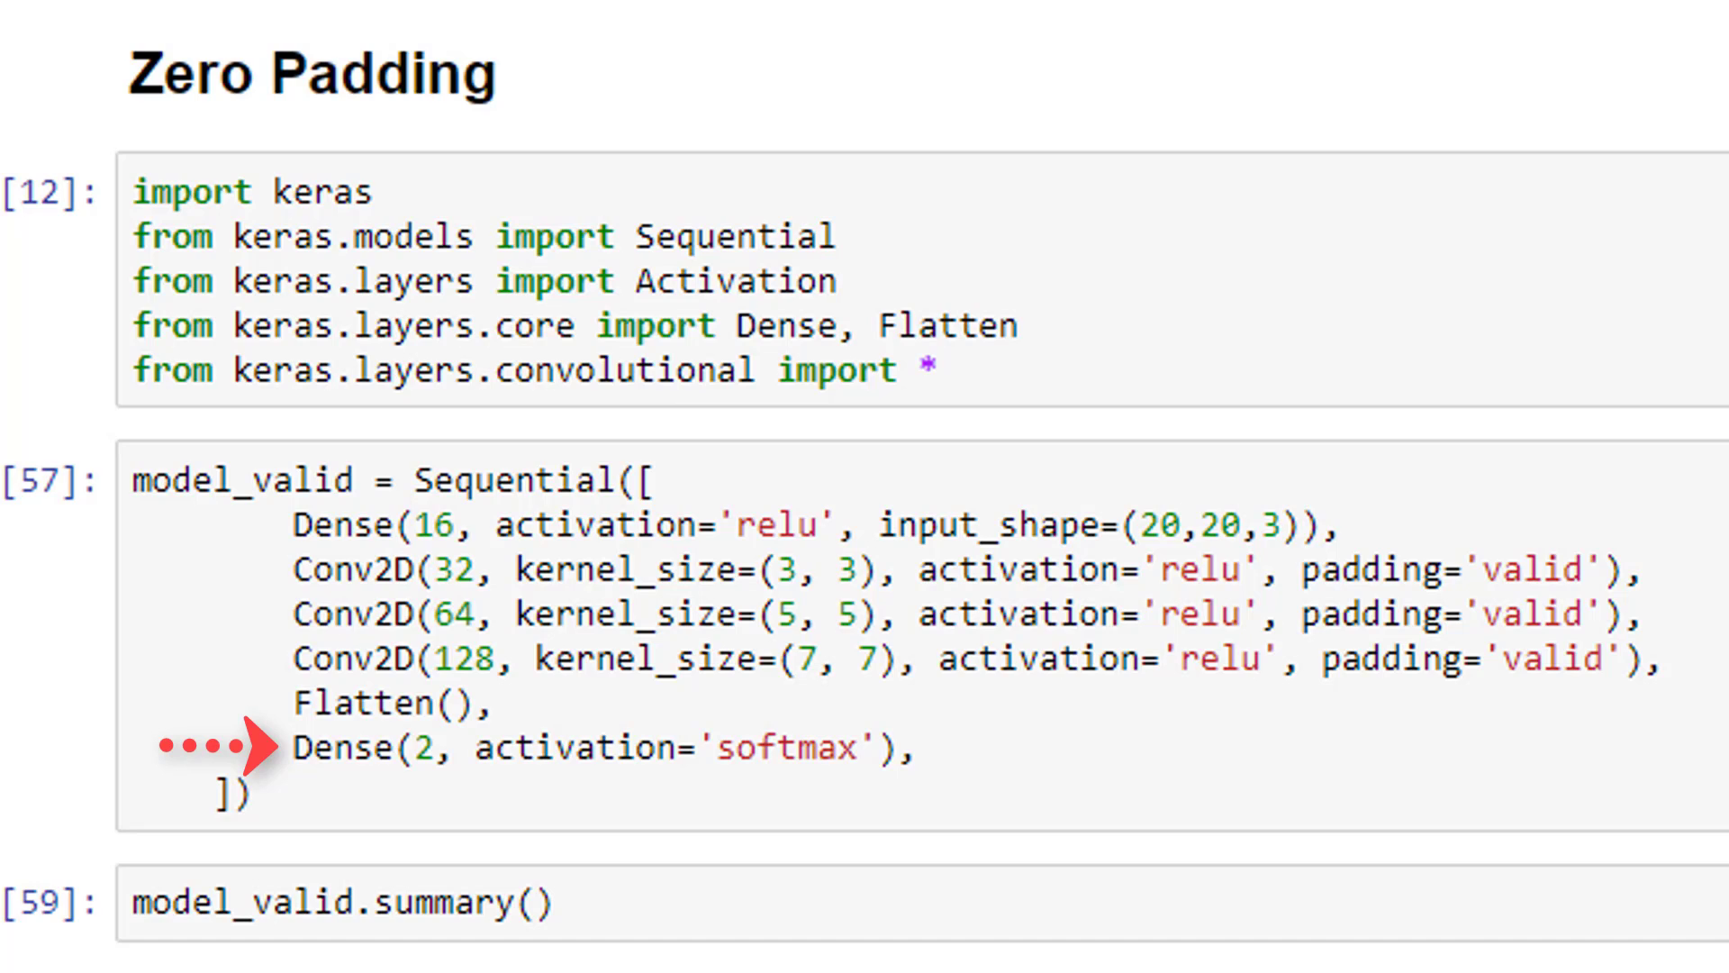
pyautogui.moveTo(1202, 496)
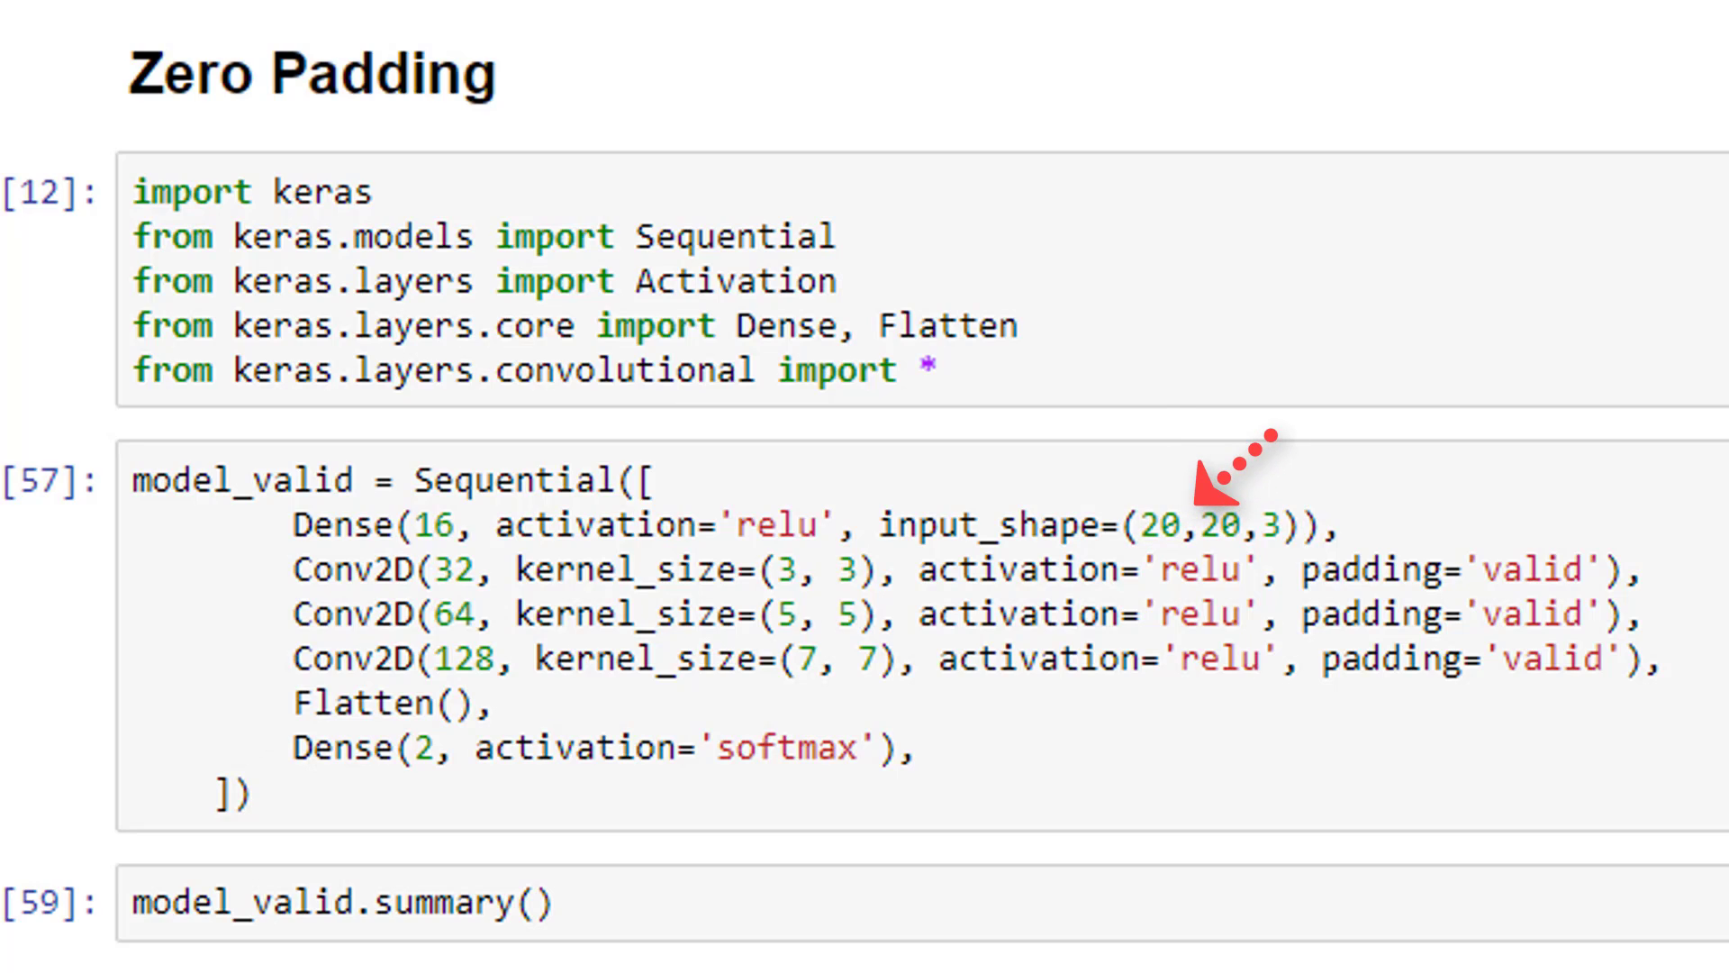
pyautogui.moveTo(882, 552)
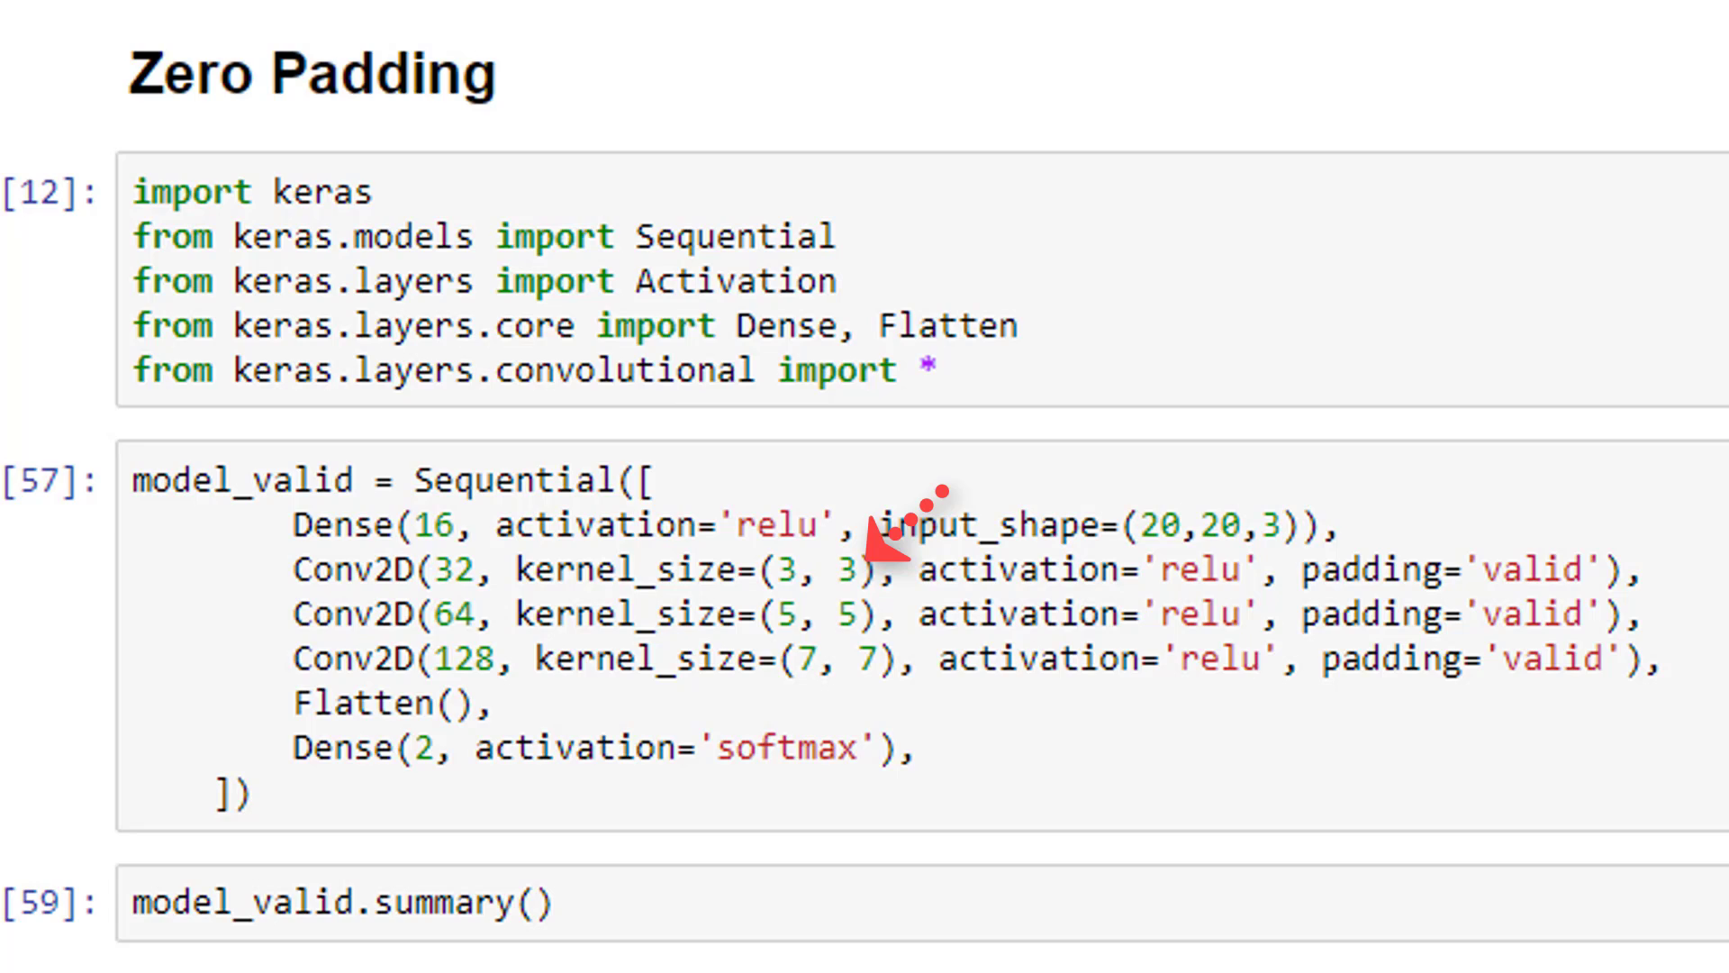
pyautogui.moveTo(661, 551)
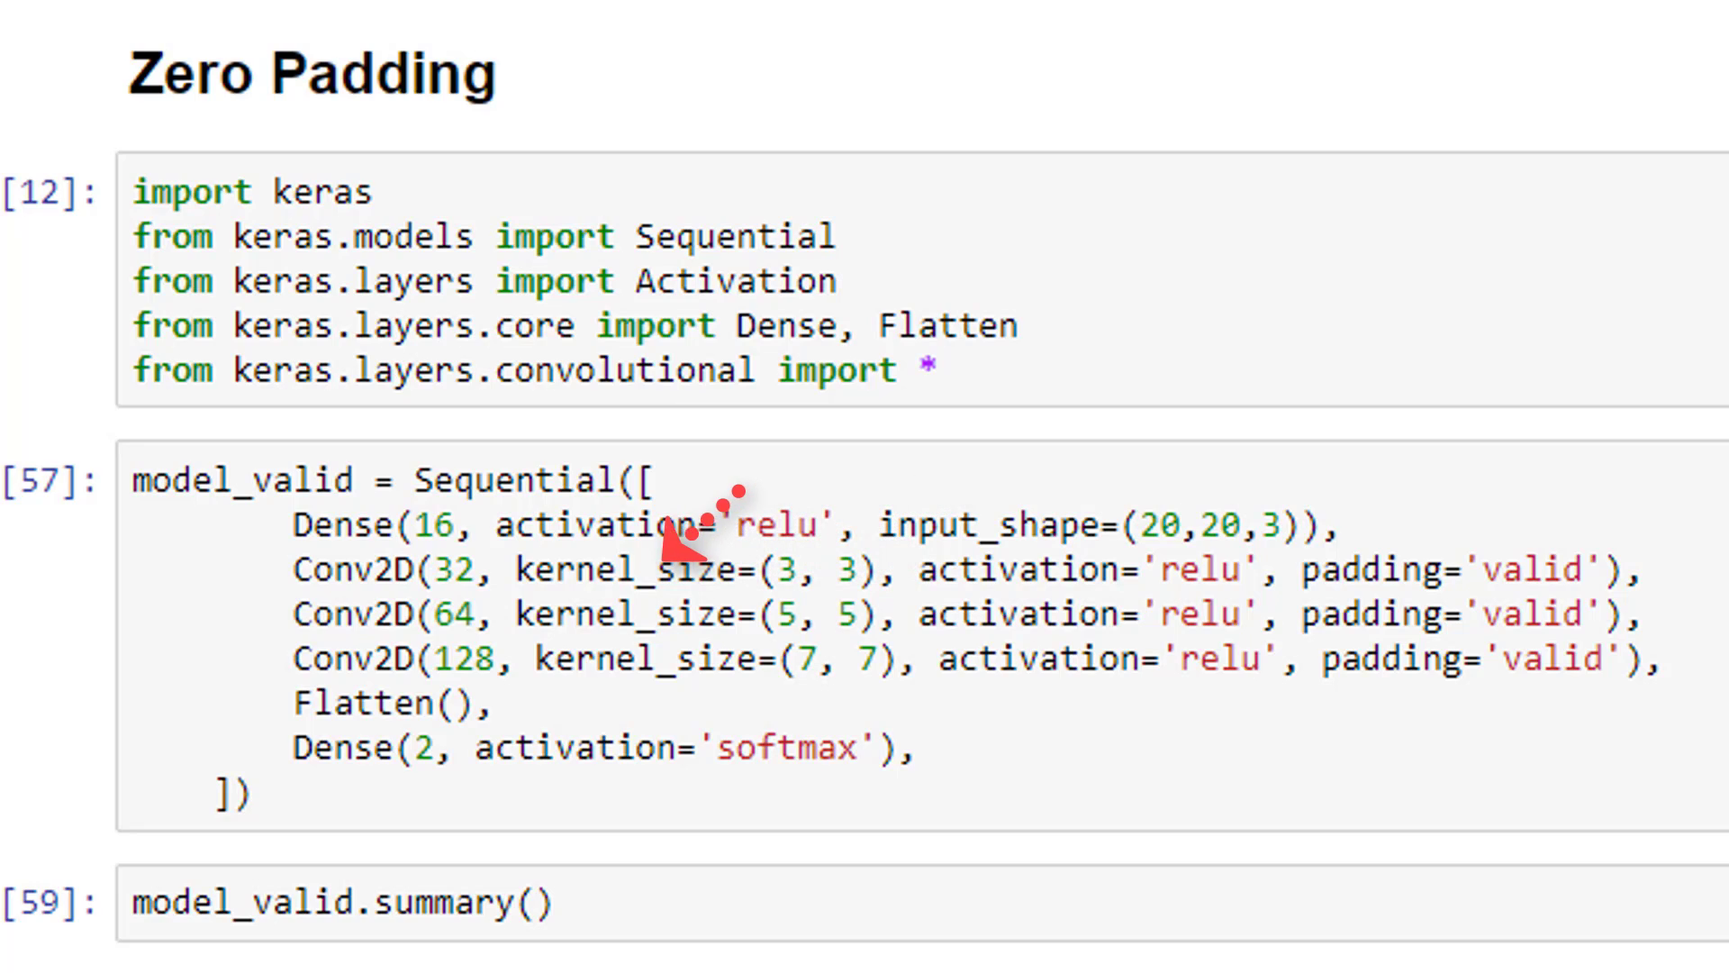
pyautogui.moveTo(678, 535)
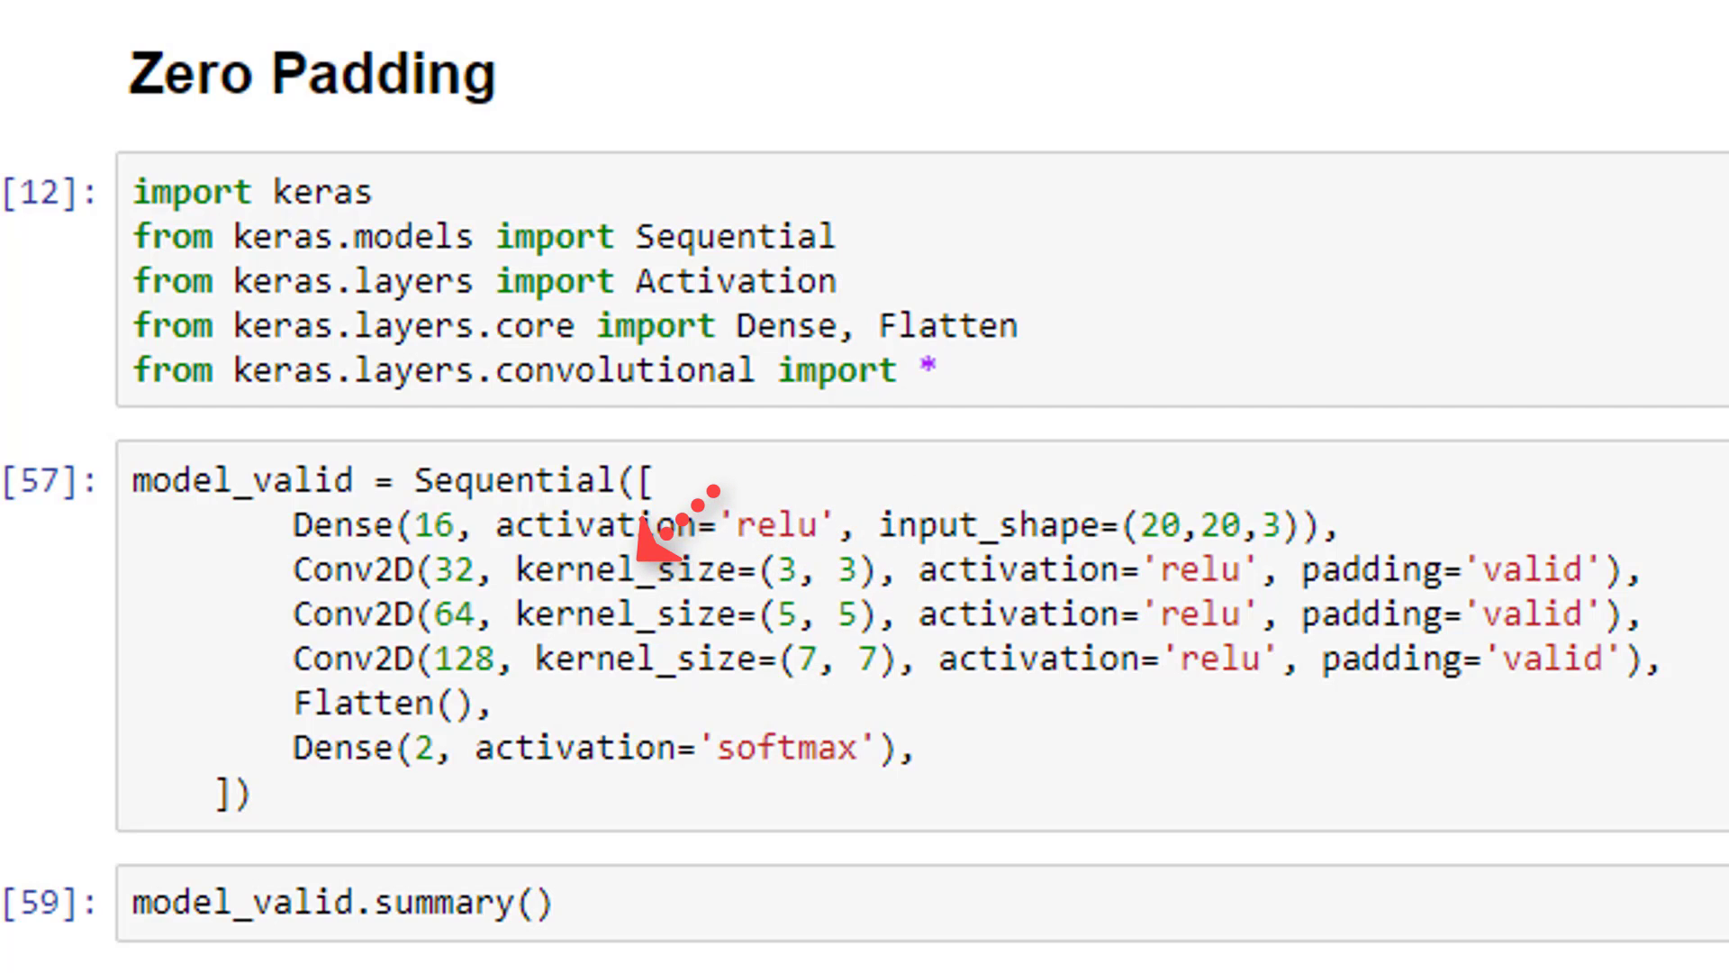
pyautogui.moveTo(871, 604)
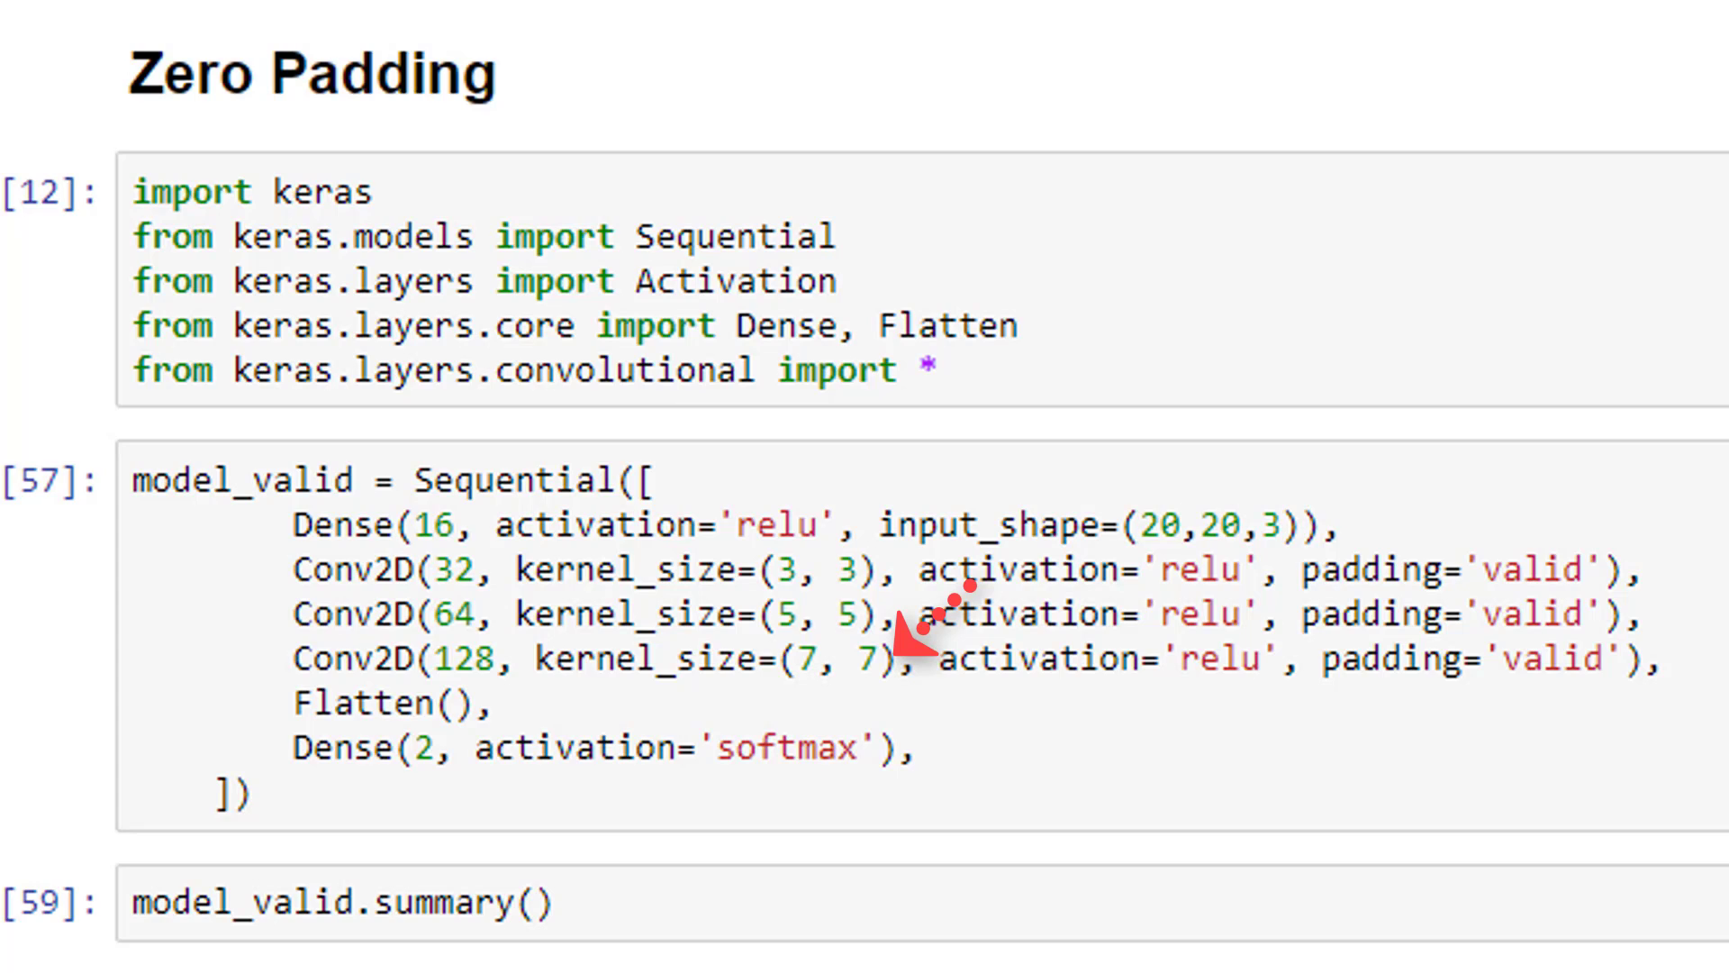
pyautogui.moveTo(1456, 574)
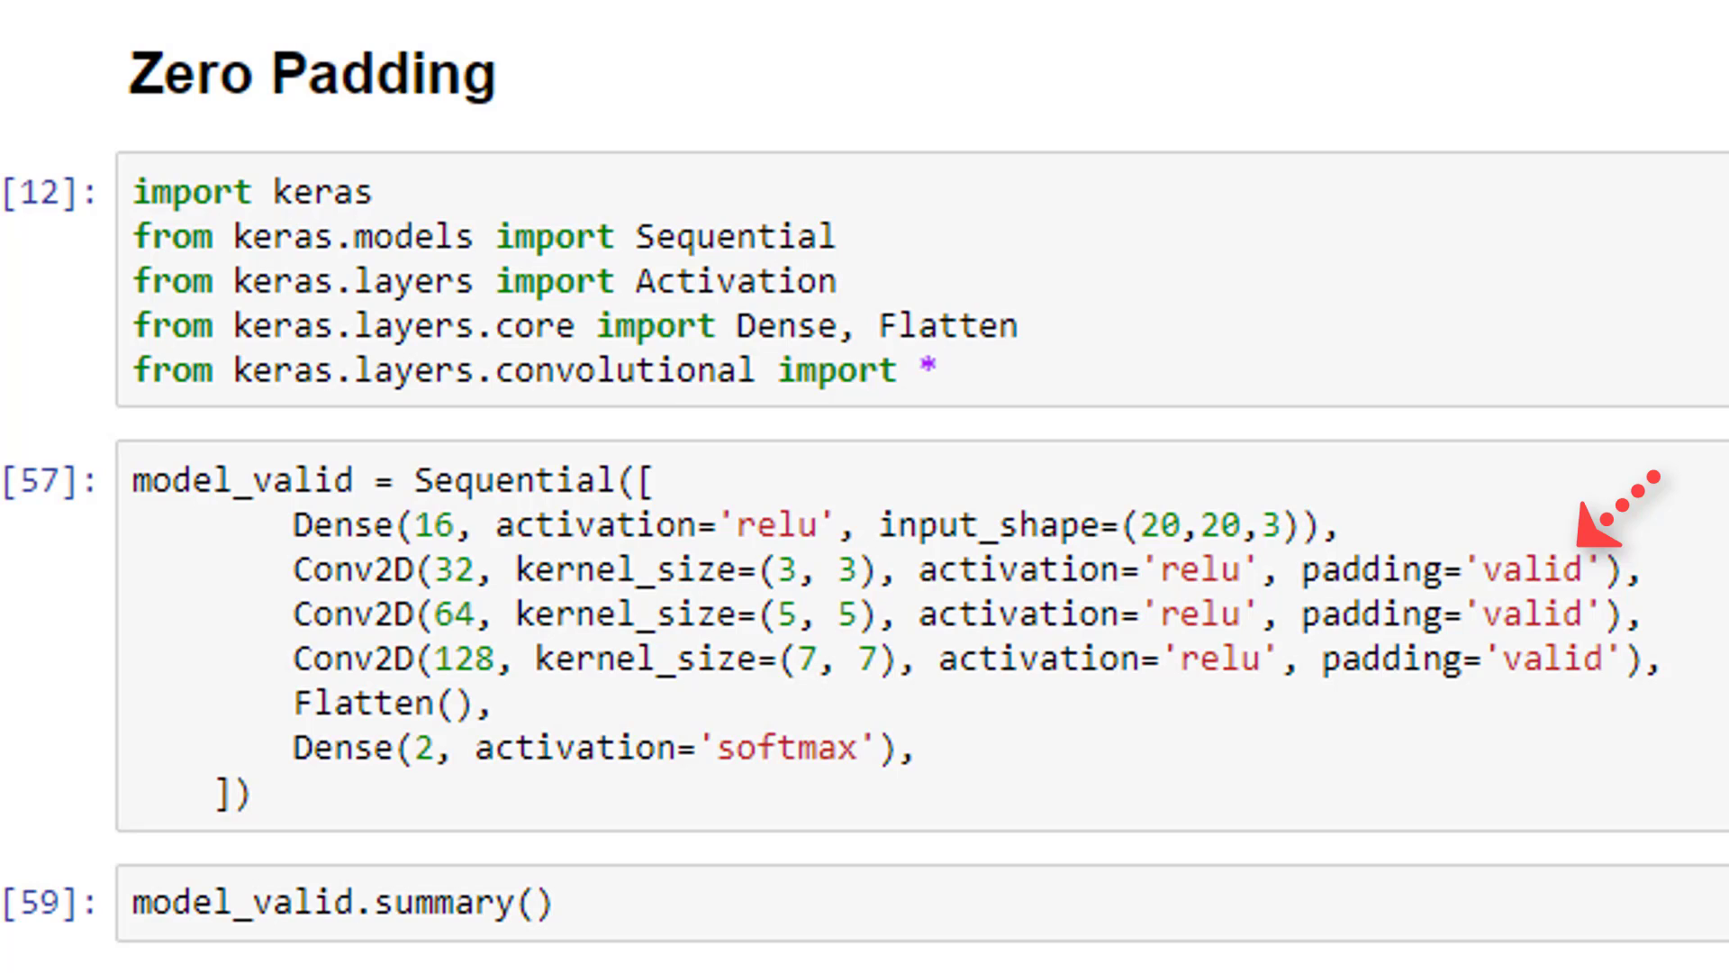
pyautogui.moveTo(1588, 540)
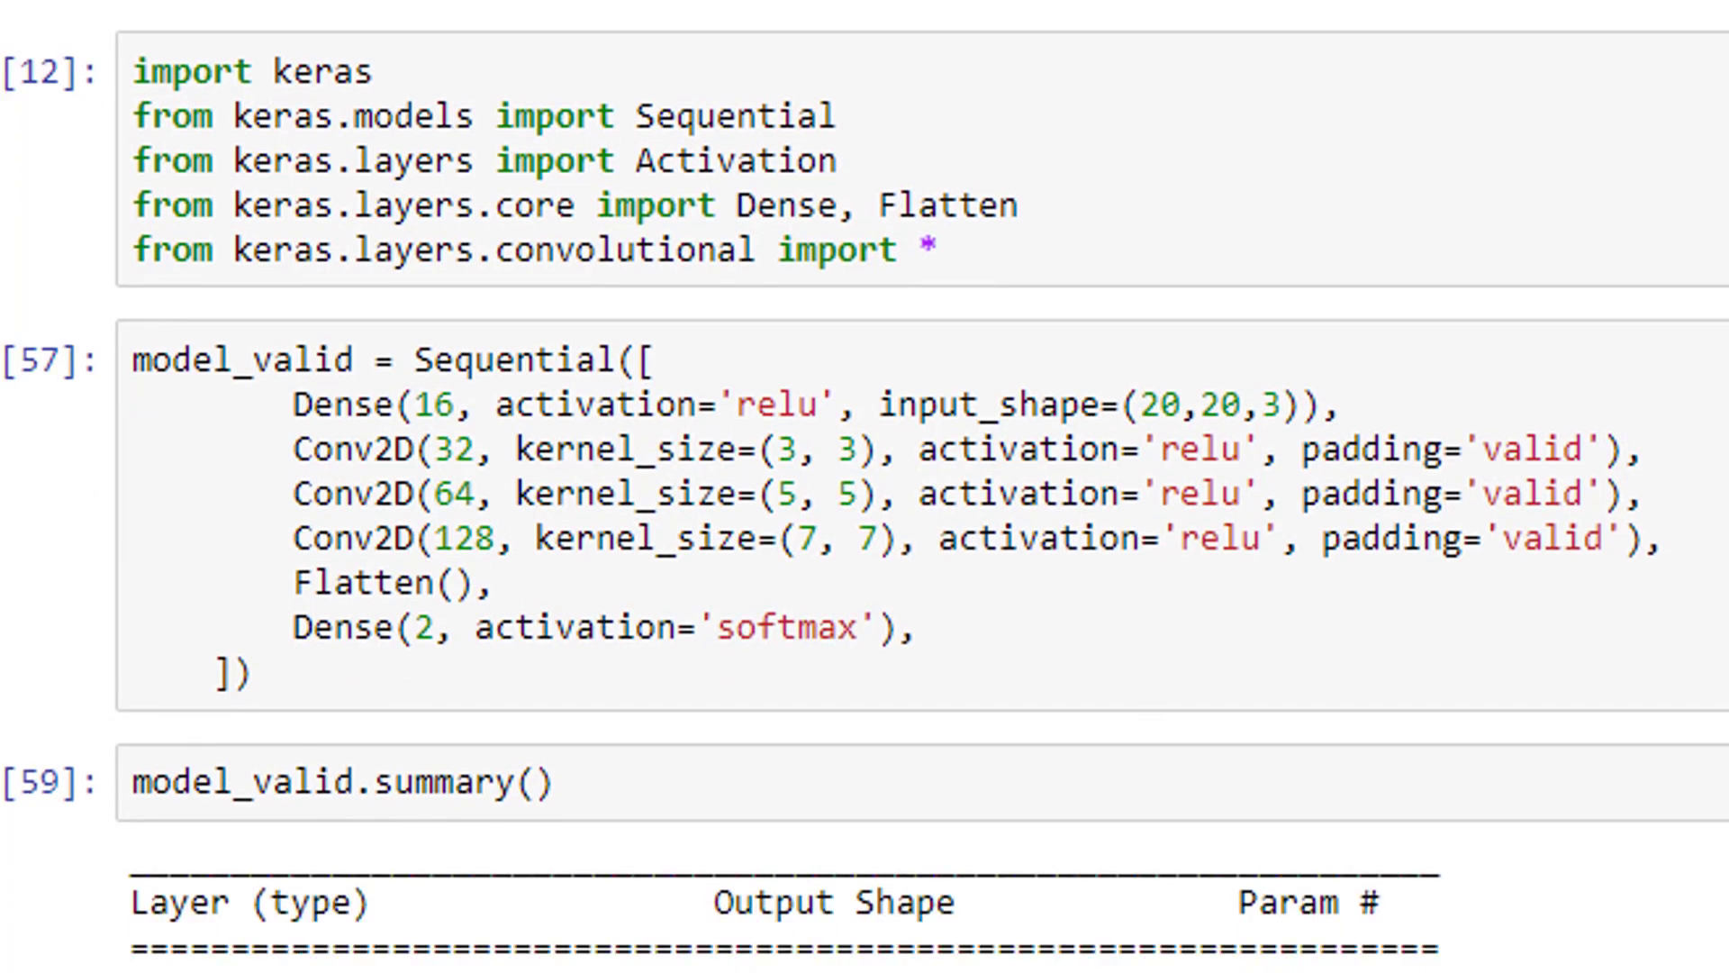
# Scroll to the model_valid summary showing 18x18, 14x14 and 8x8 outputs.
pyautogui.scroll(-3)
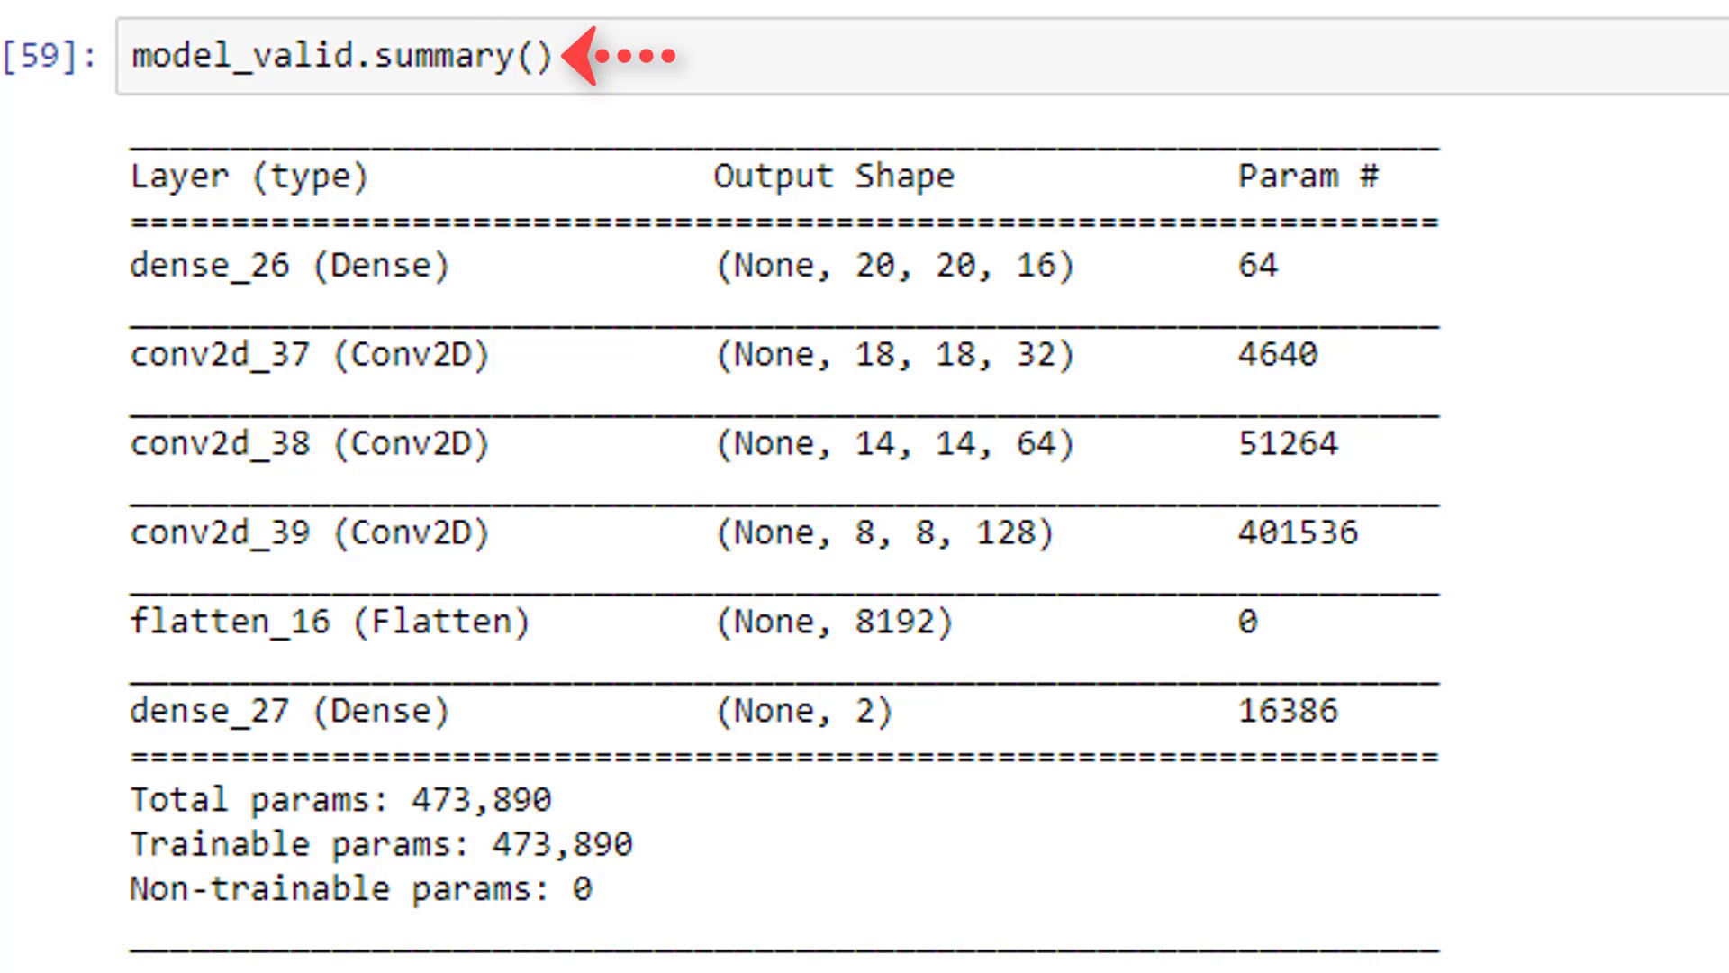
pyautogui.moveTo(1015, 176)
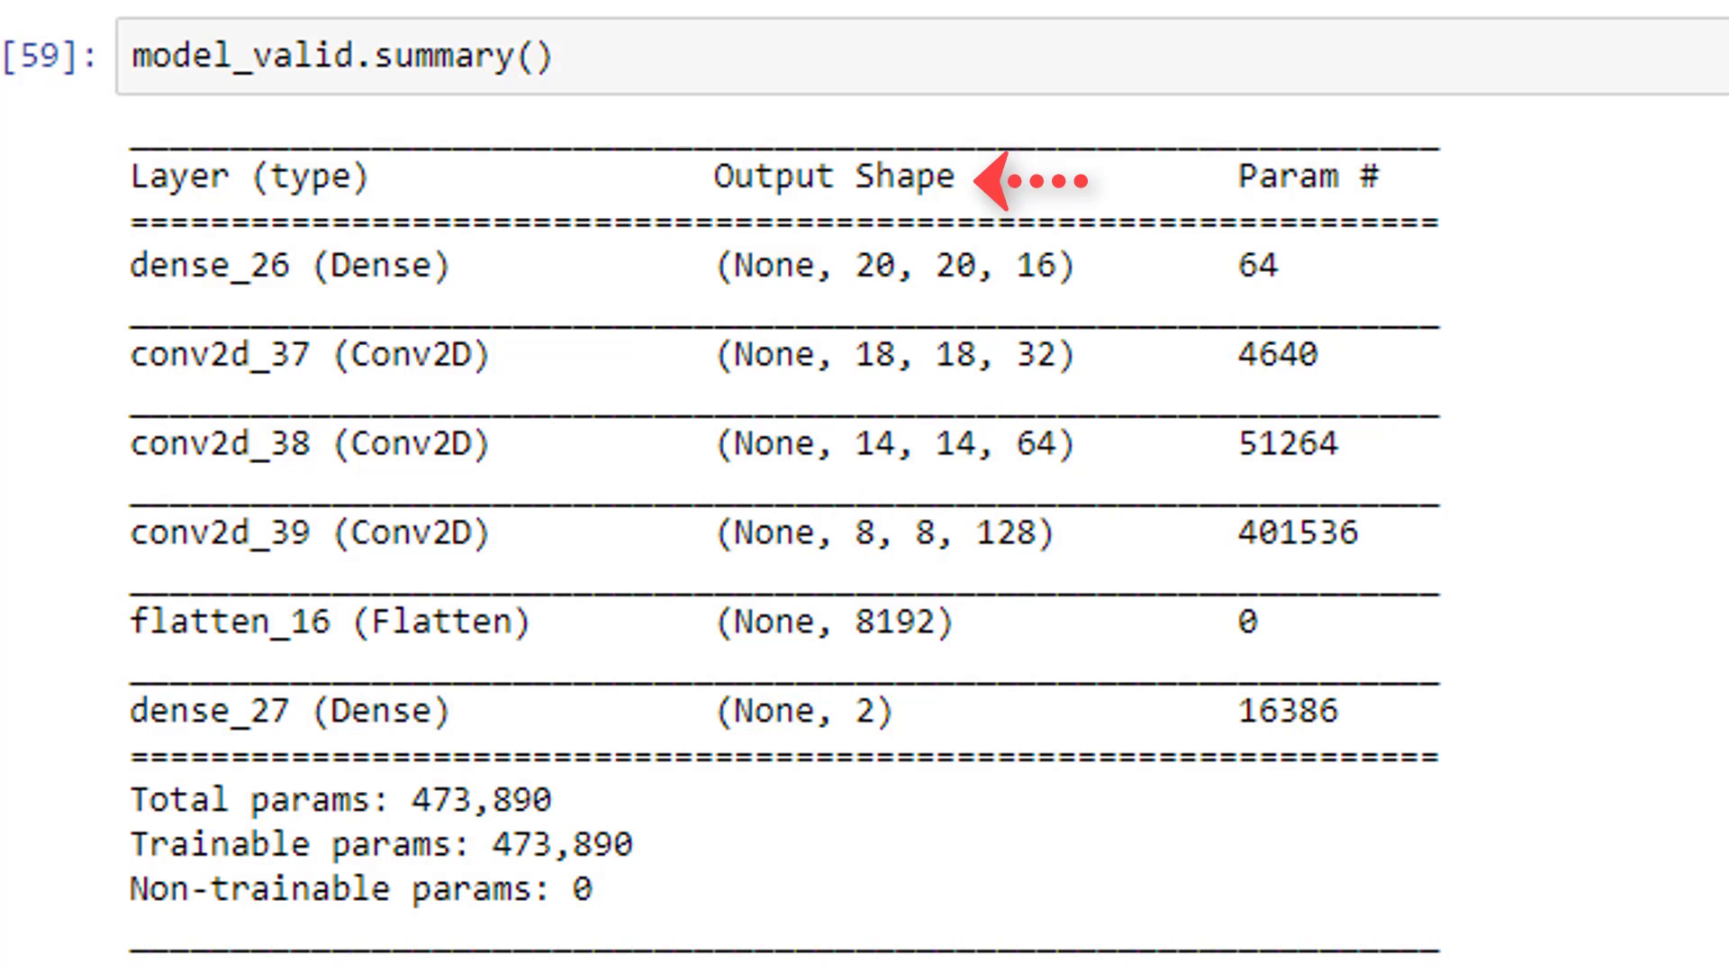
pyautogui.moveTo(1037, 266)
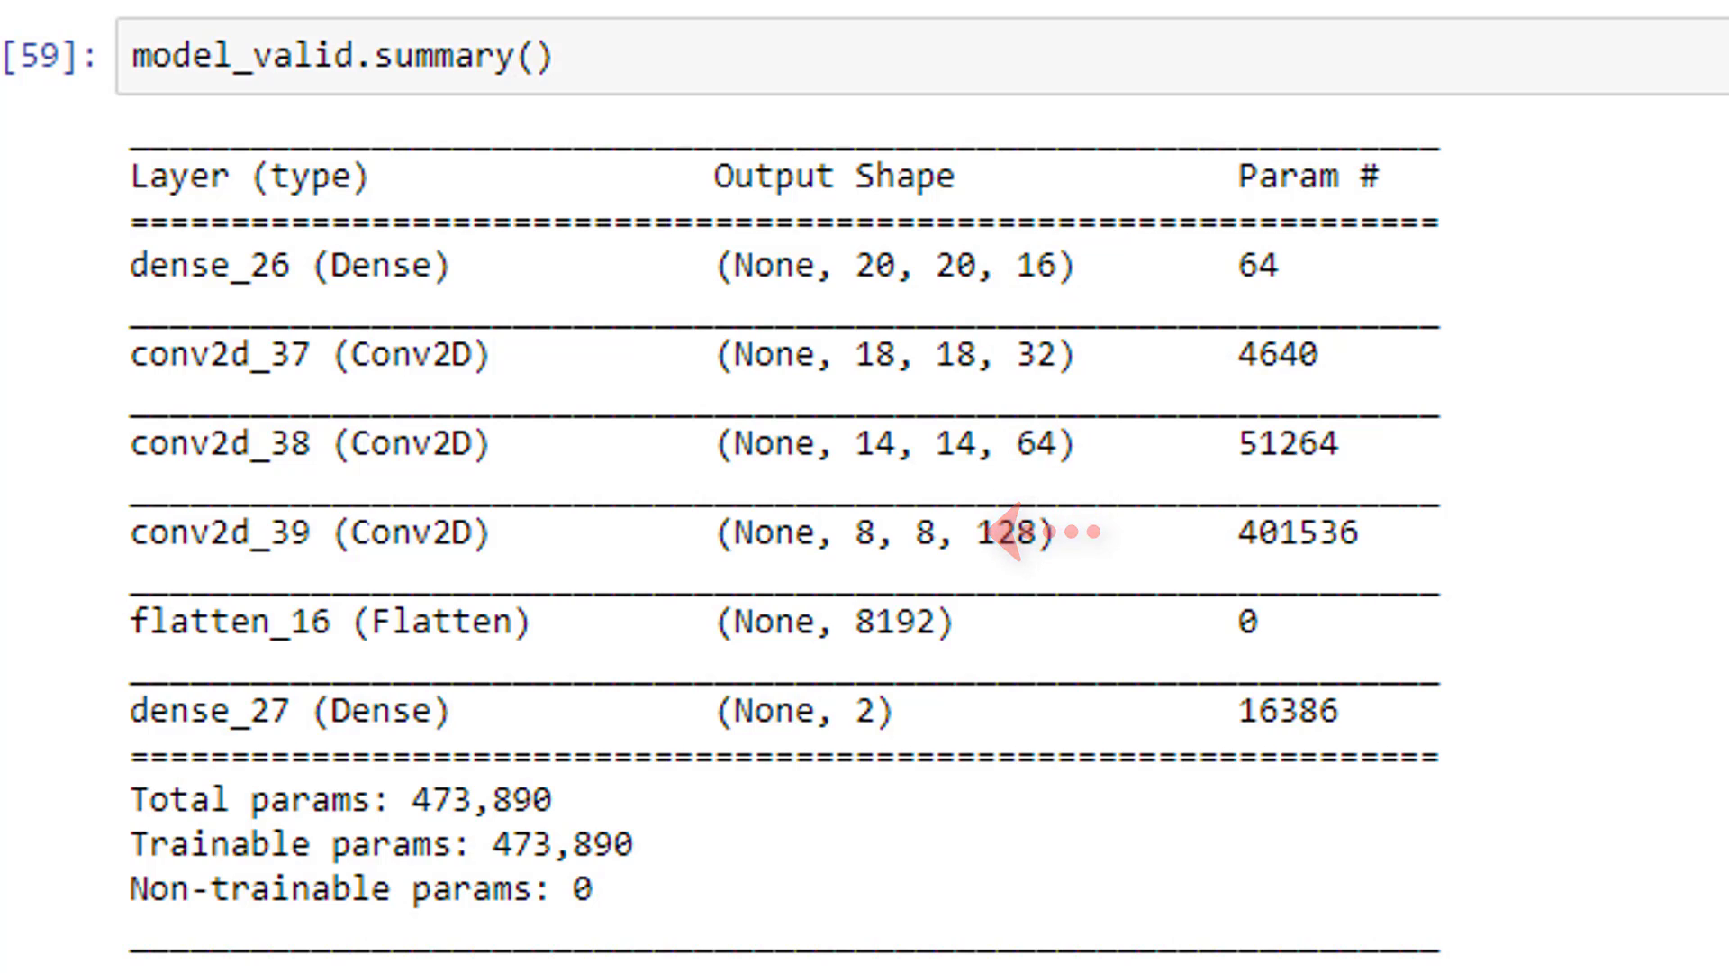
pyautogui.moveTo(1037, 535)
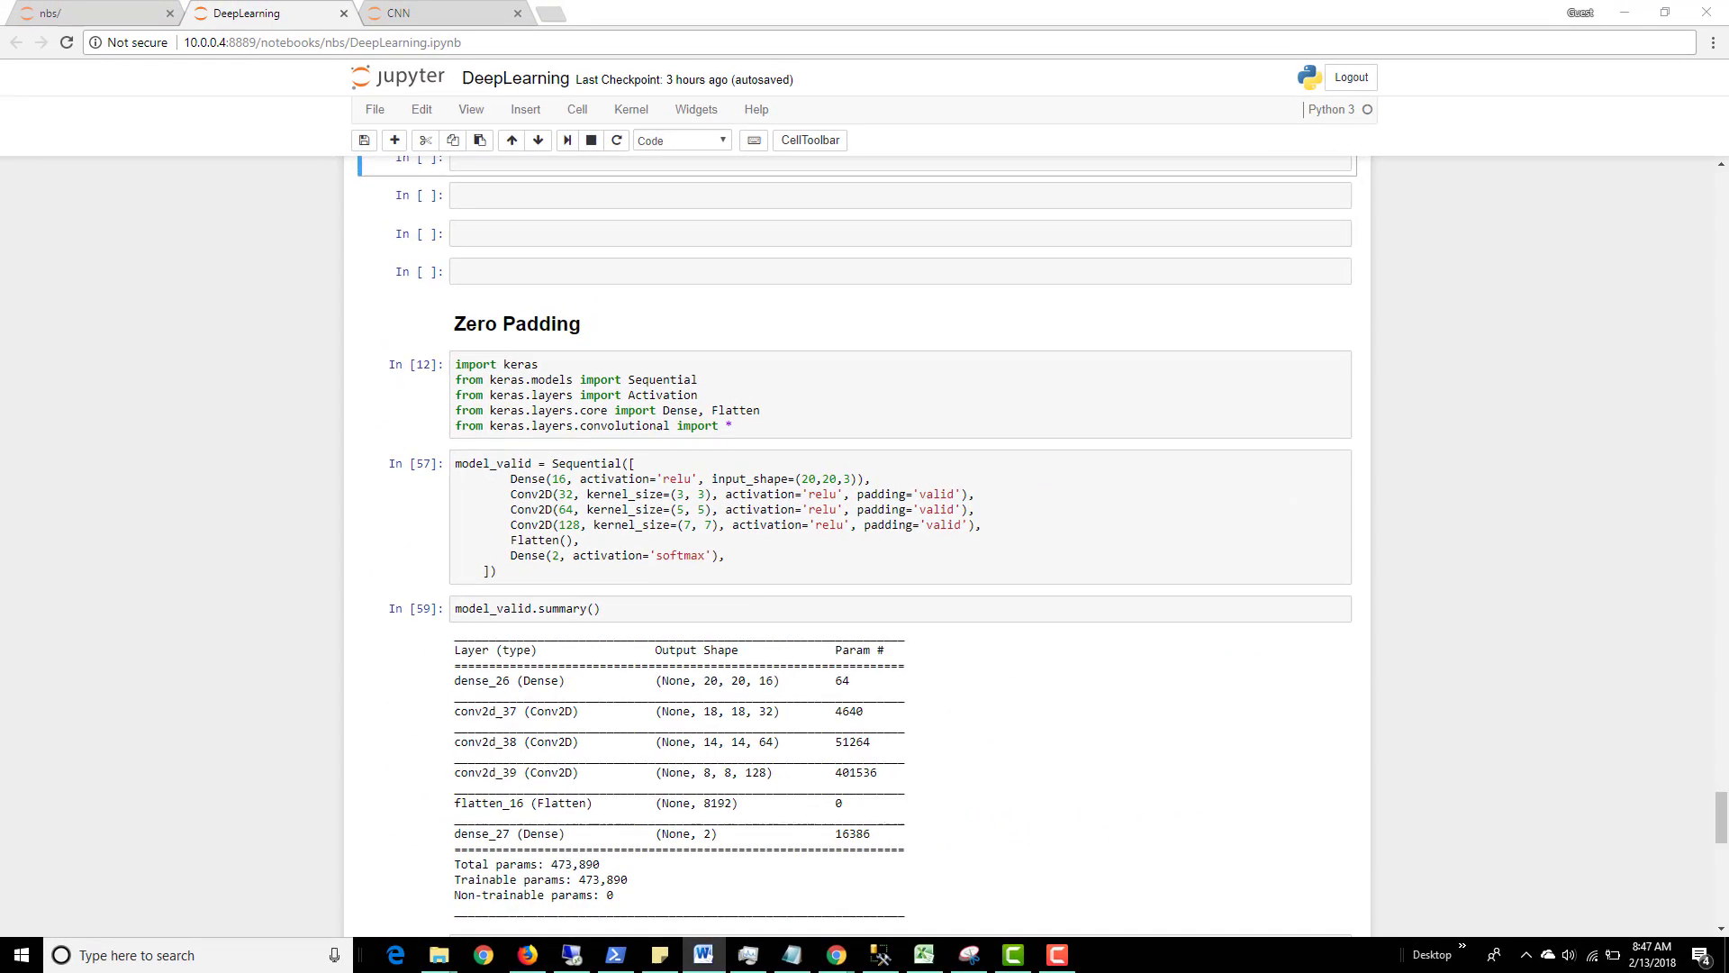
# Scroll to the model_same summary, with 20x20 outputs and 559,906 parameters.
pyautogui.scroll(-3)
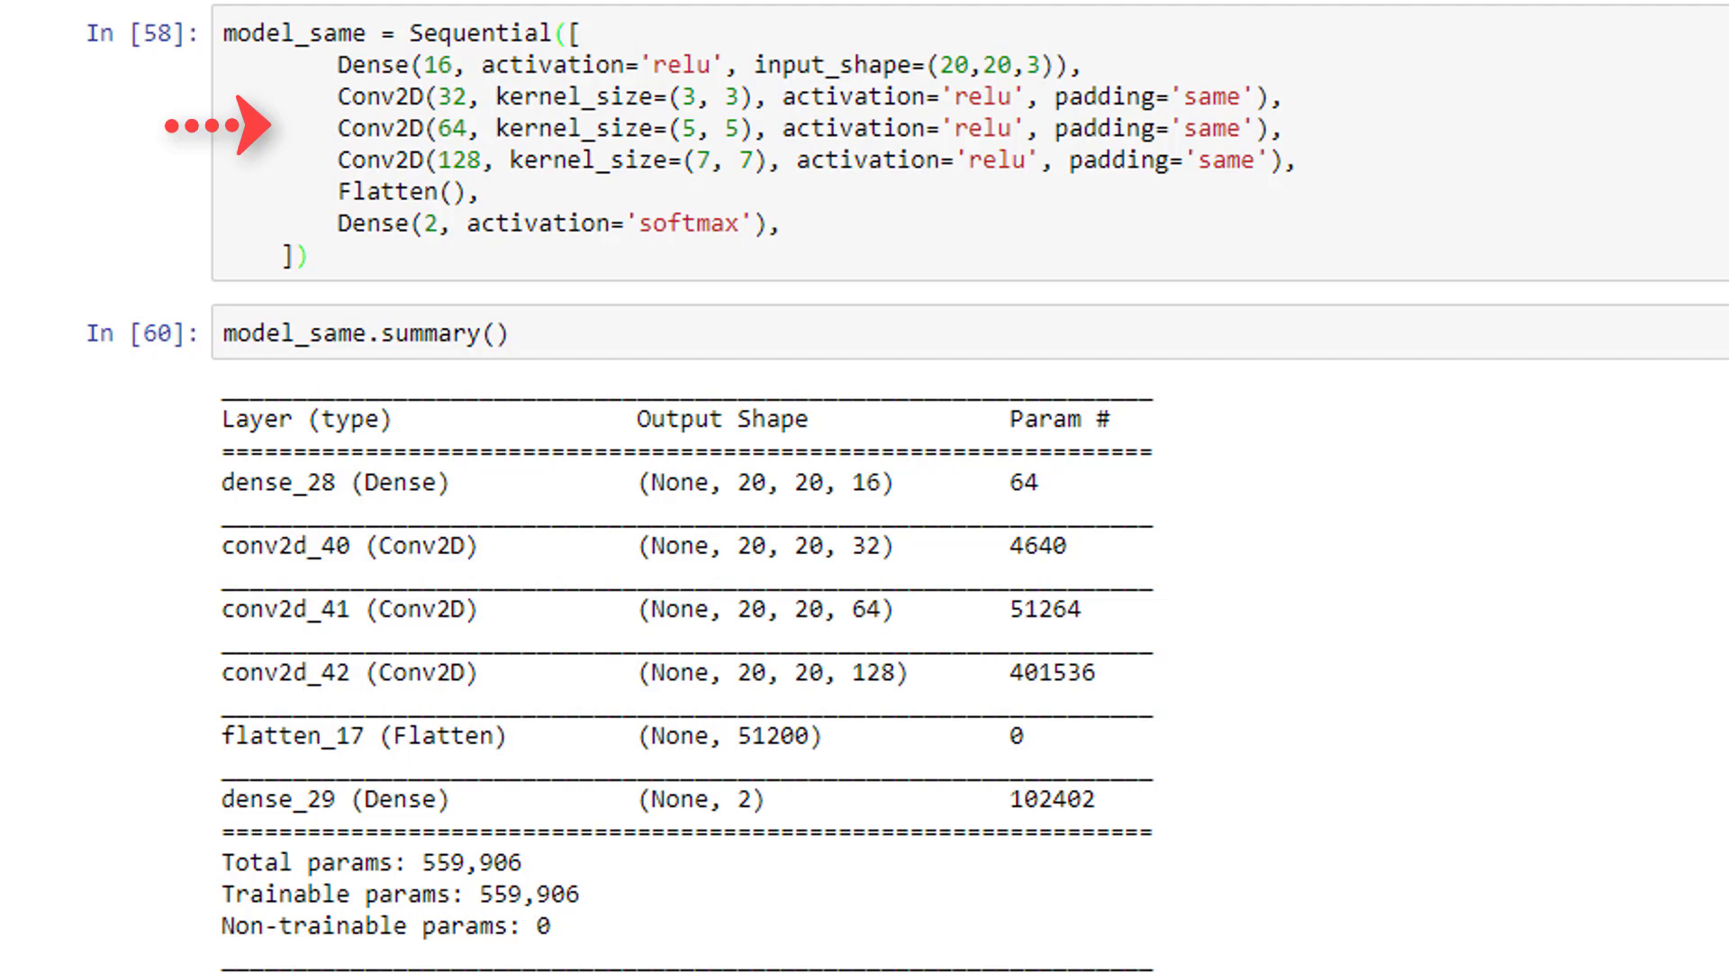
pyautogui.moveTo(1296, 82)
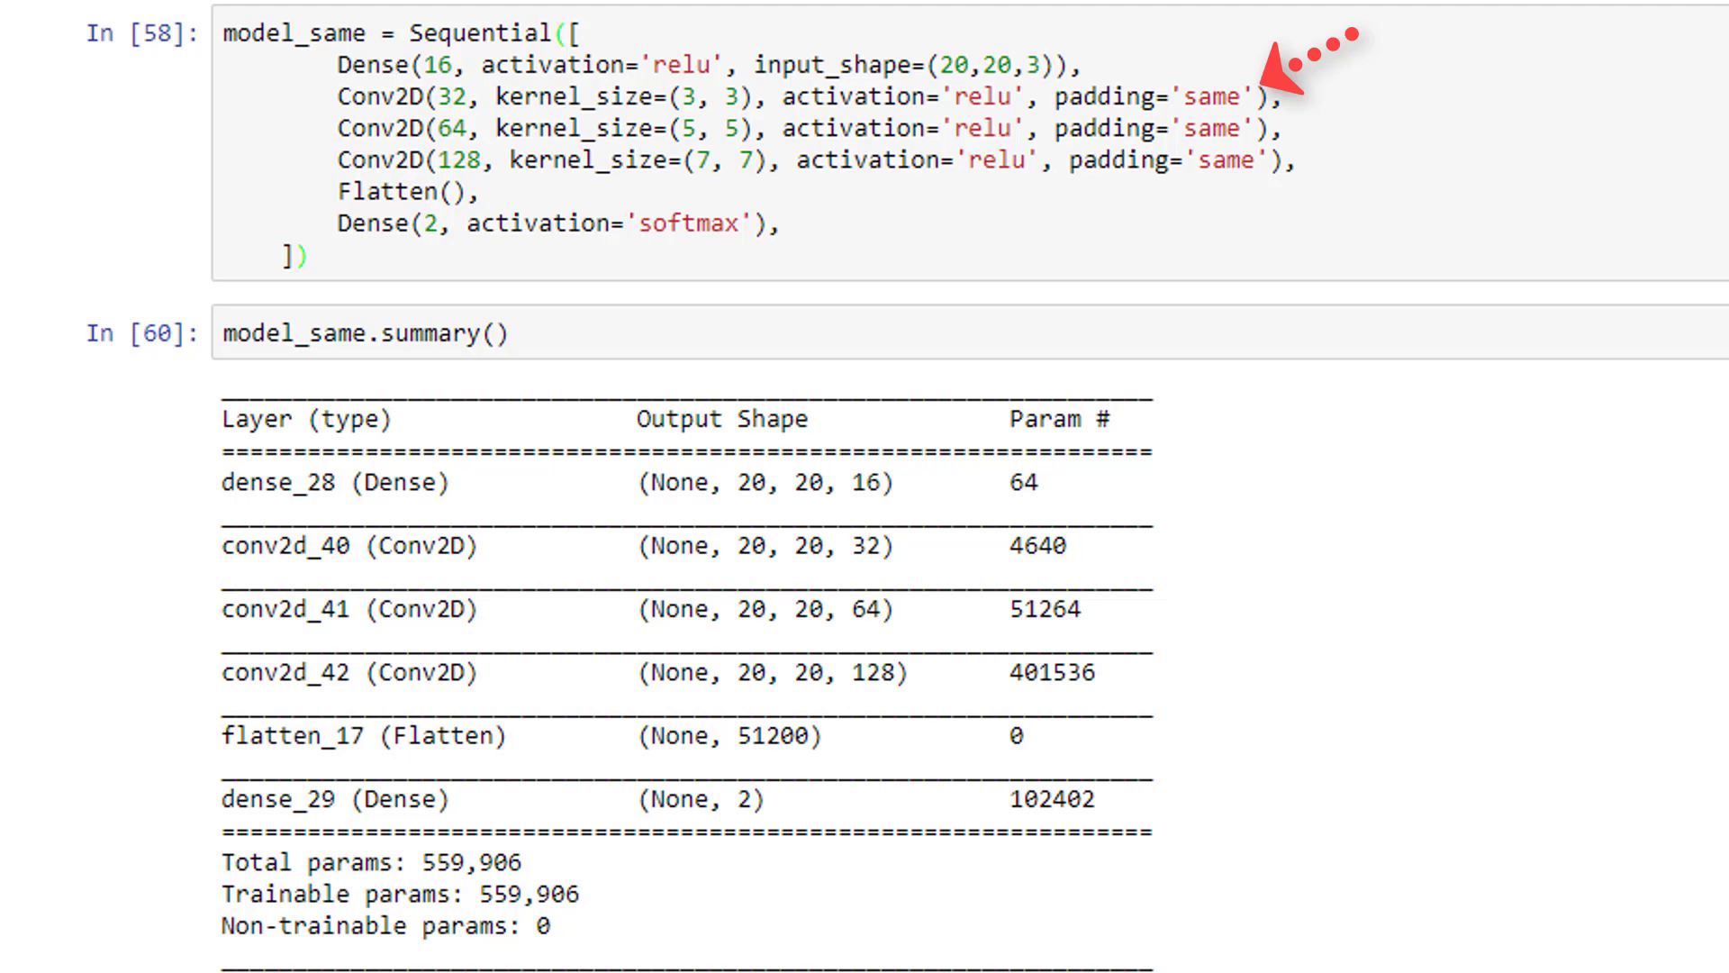
pyautogui.moveTo(1219, 105)
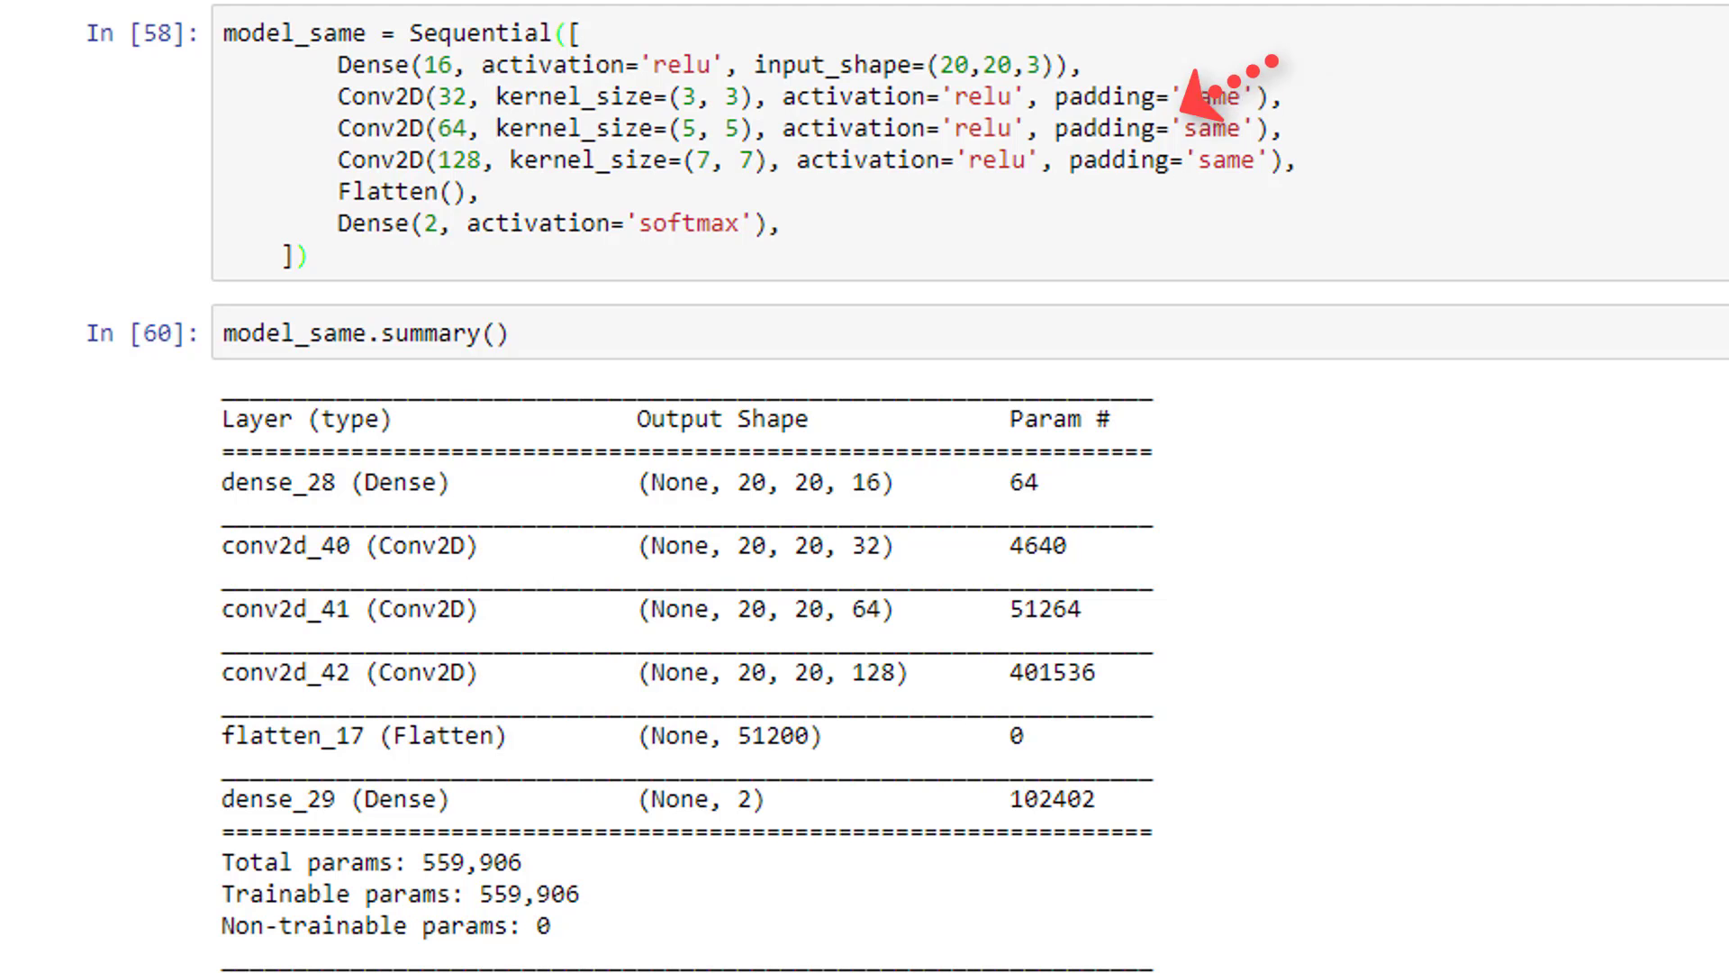